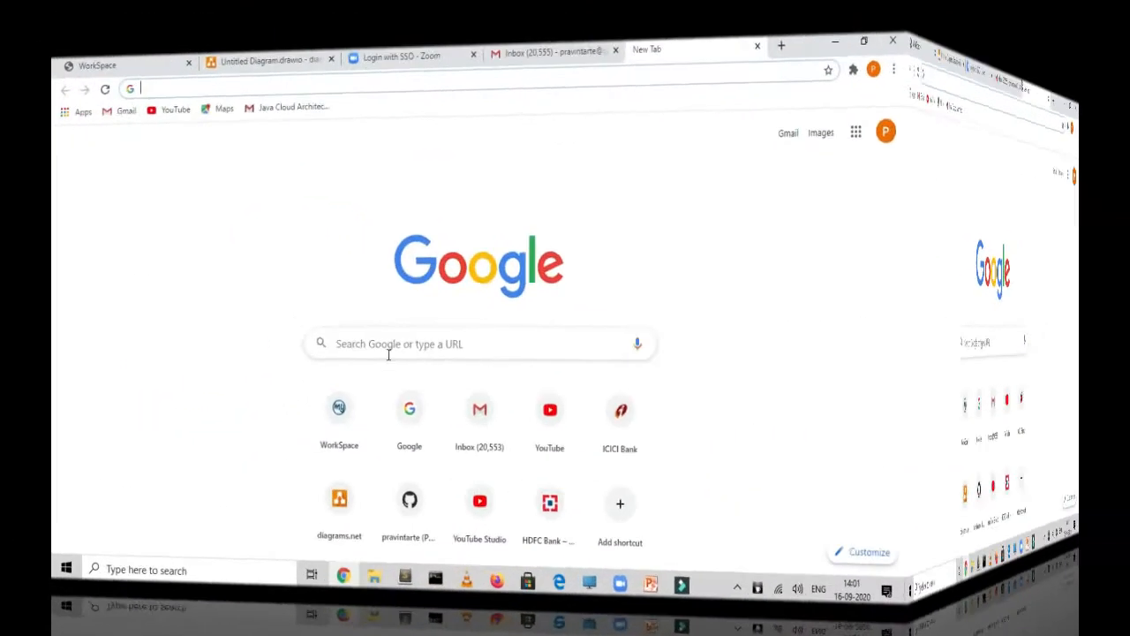
Step: Search Google for 'play with docker' and open the labs.play-with-docker.com result
type("pay with docker")
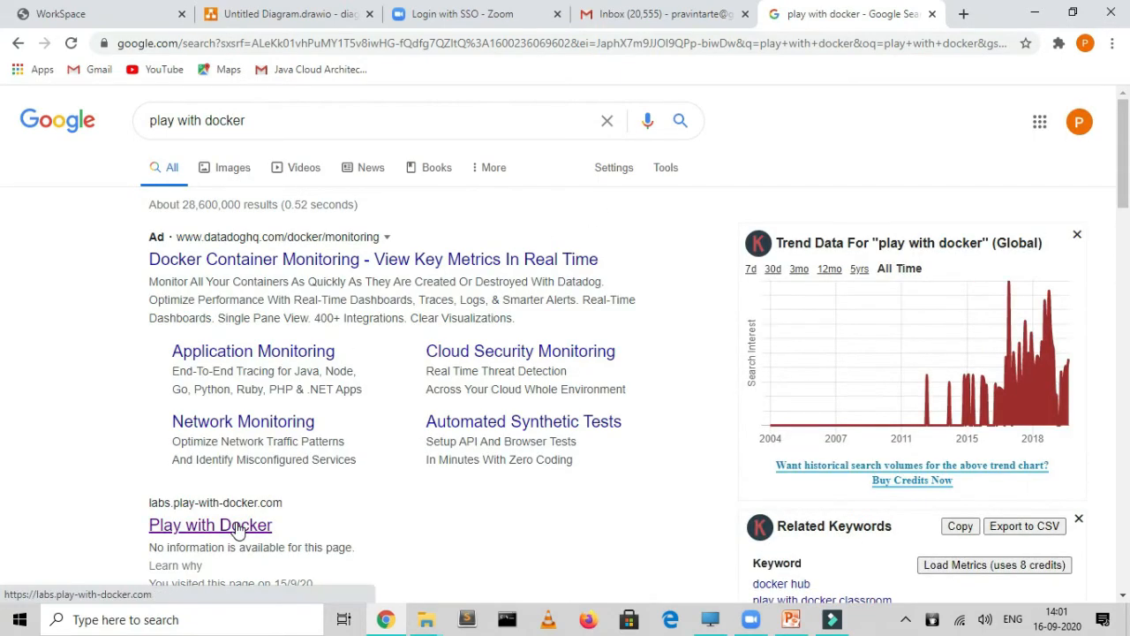
left_click(210, 524)
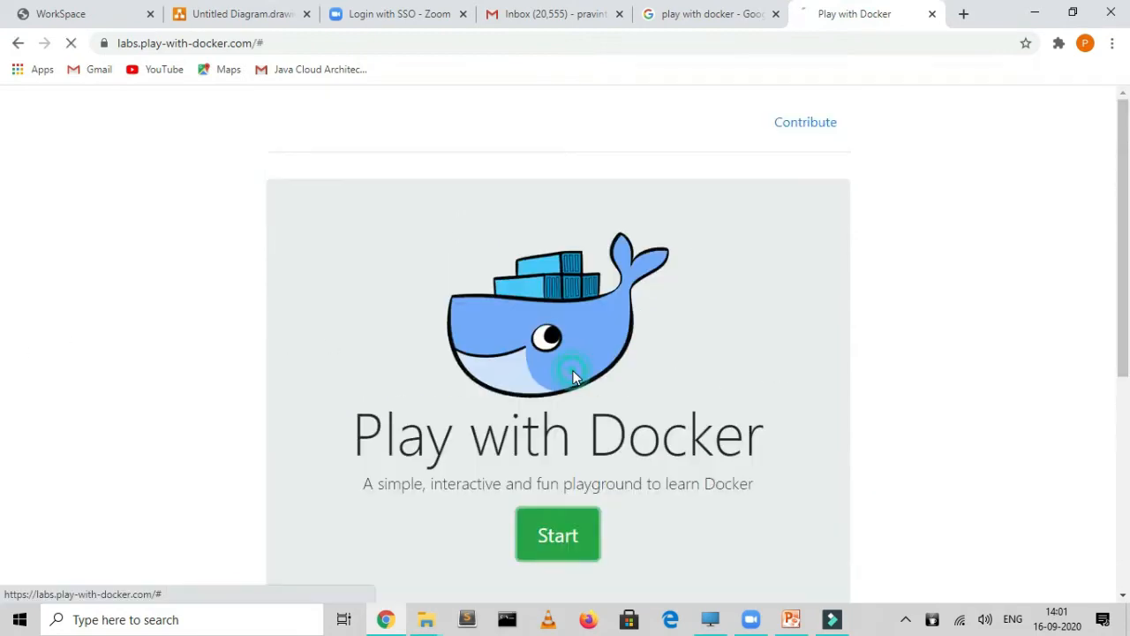
Step: Start a new playground session from the Play with Docker landing page
left_click(558, 533)
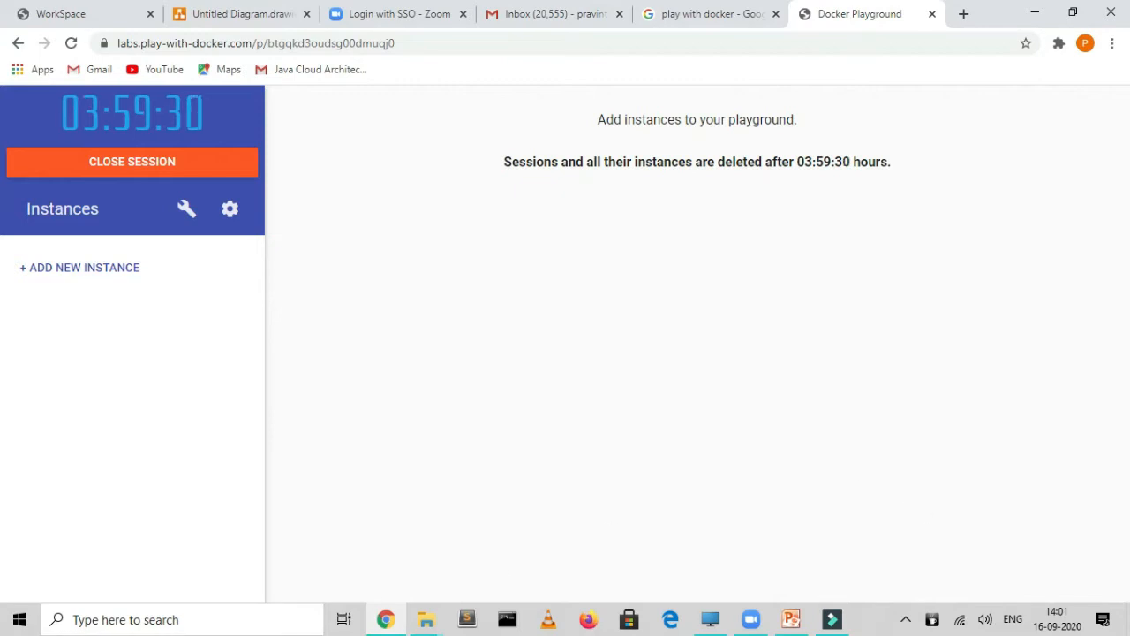
mouse_move(564, 233)
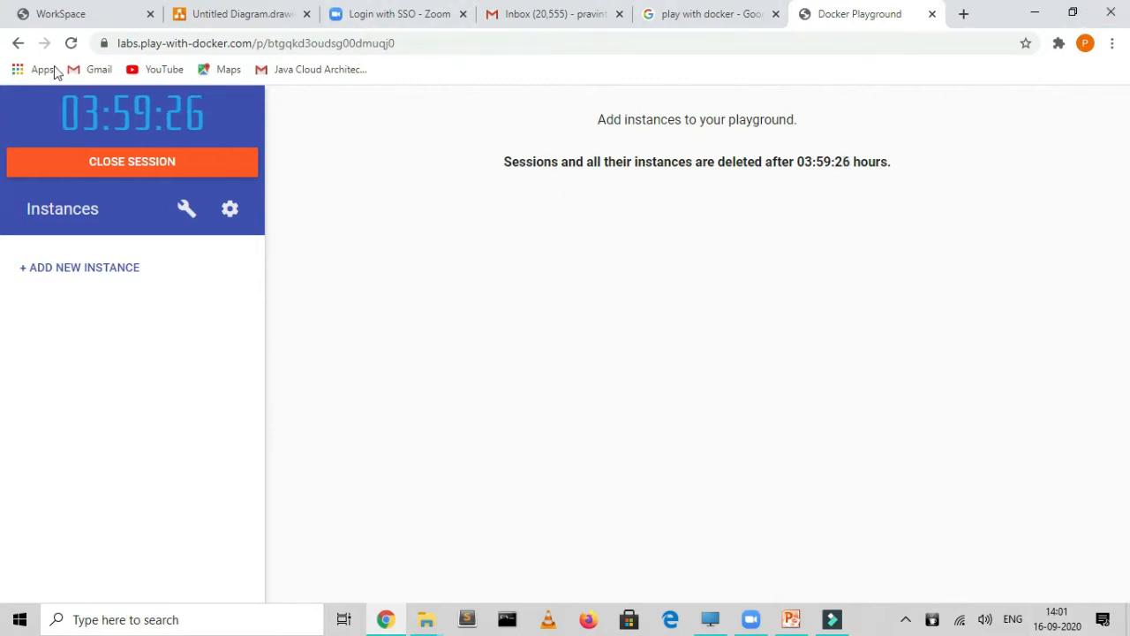
mouse_move(214, 120)
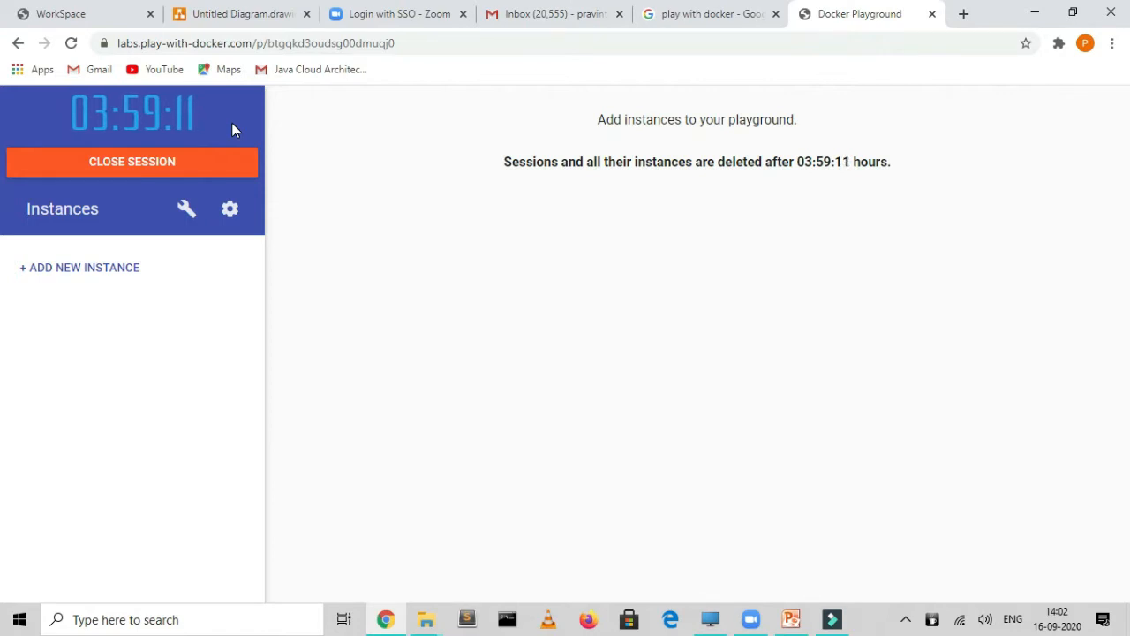
mouse_move(269, 123)
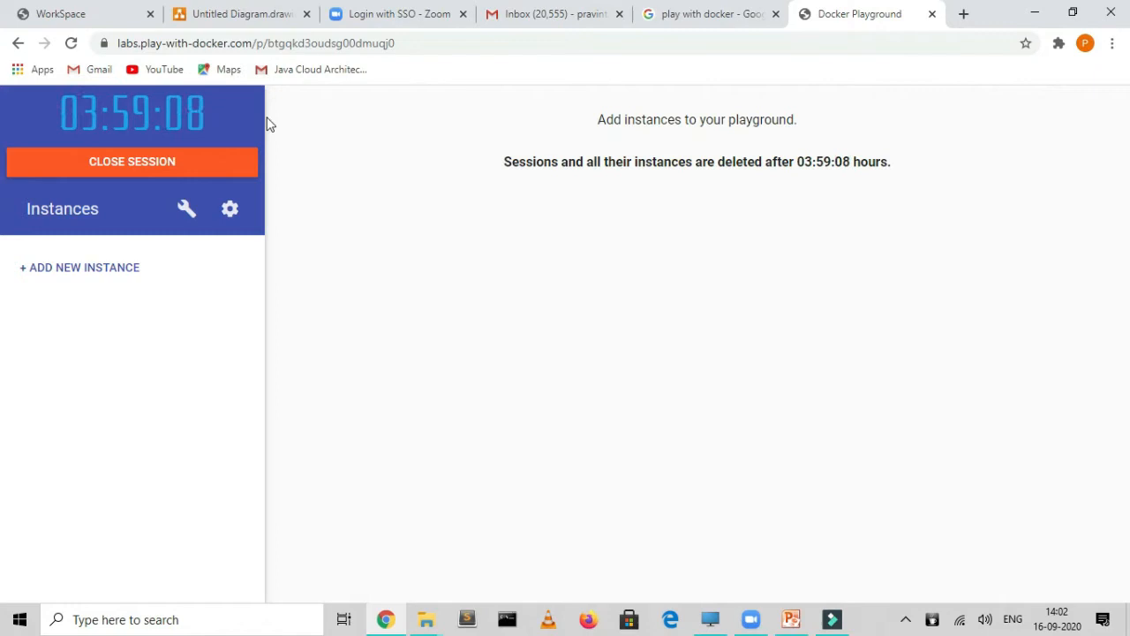
mouse_move(86, 272)
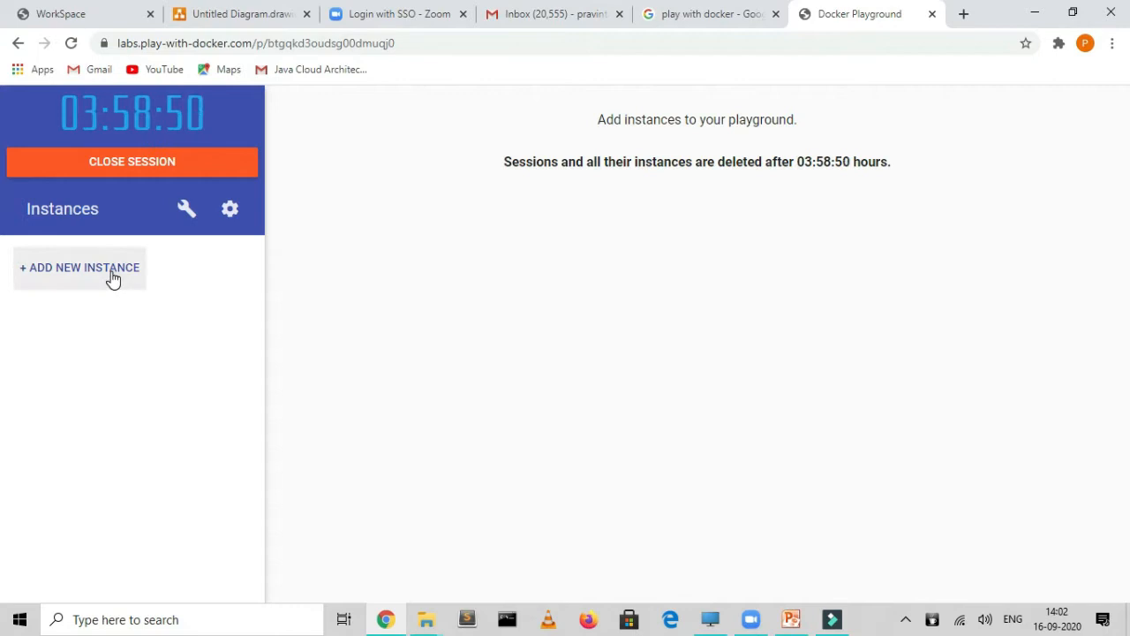
Step: Add a first instance, node1, to the playground and wait for its terminal
left_click(80, 267)
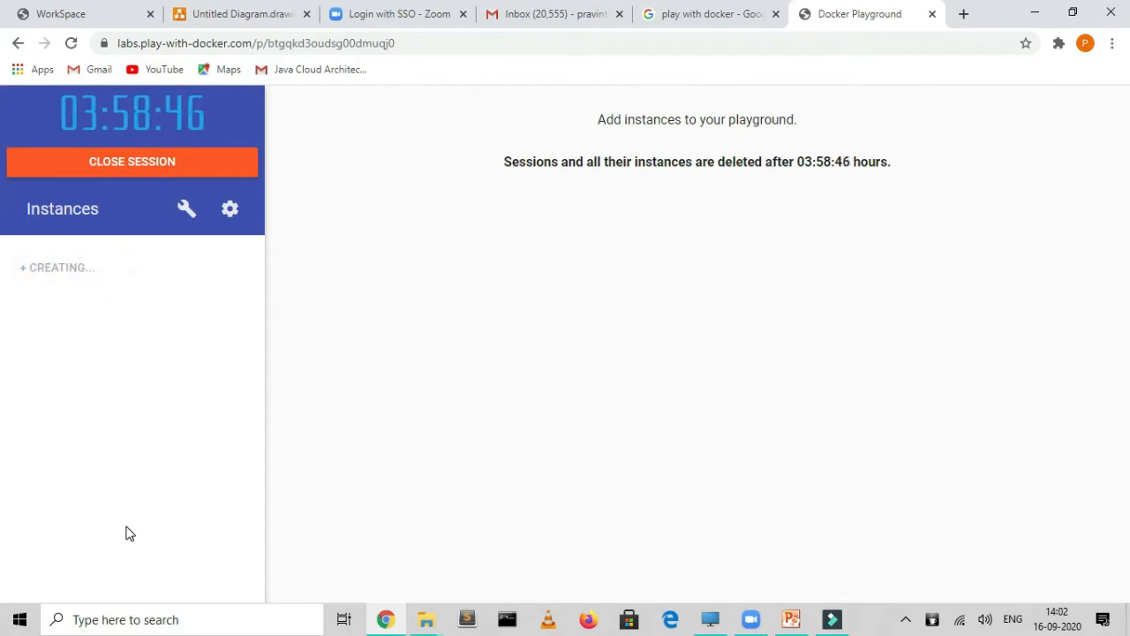
left_click(57, 266)
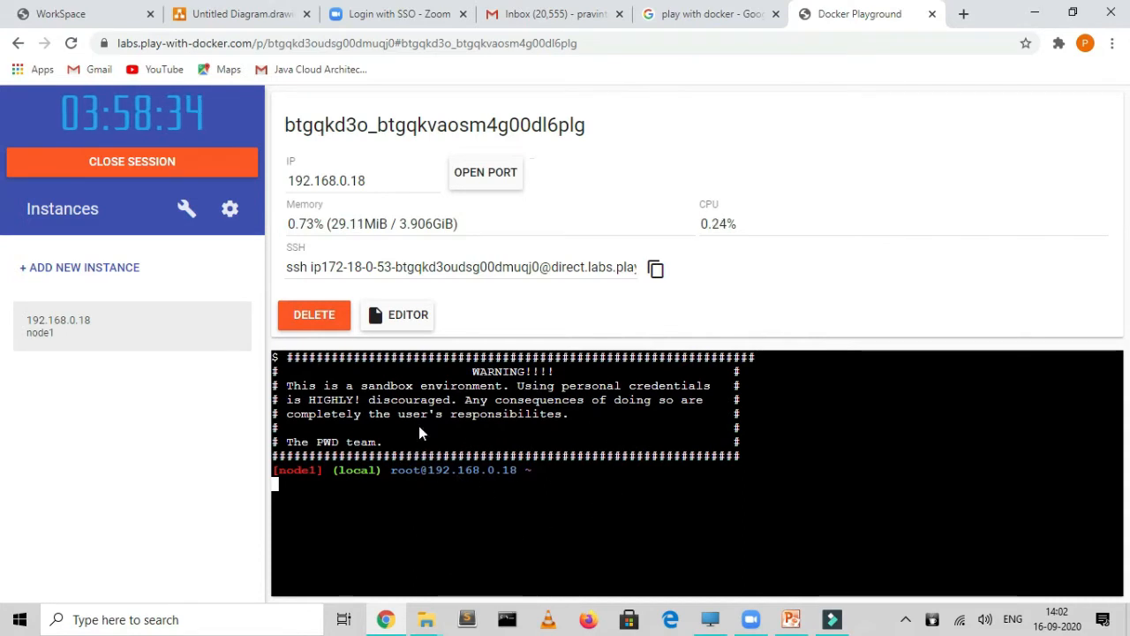
mouse_move(504, 488)
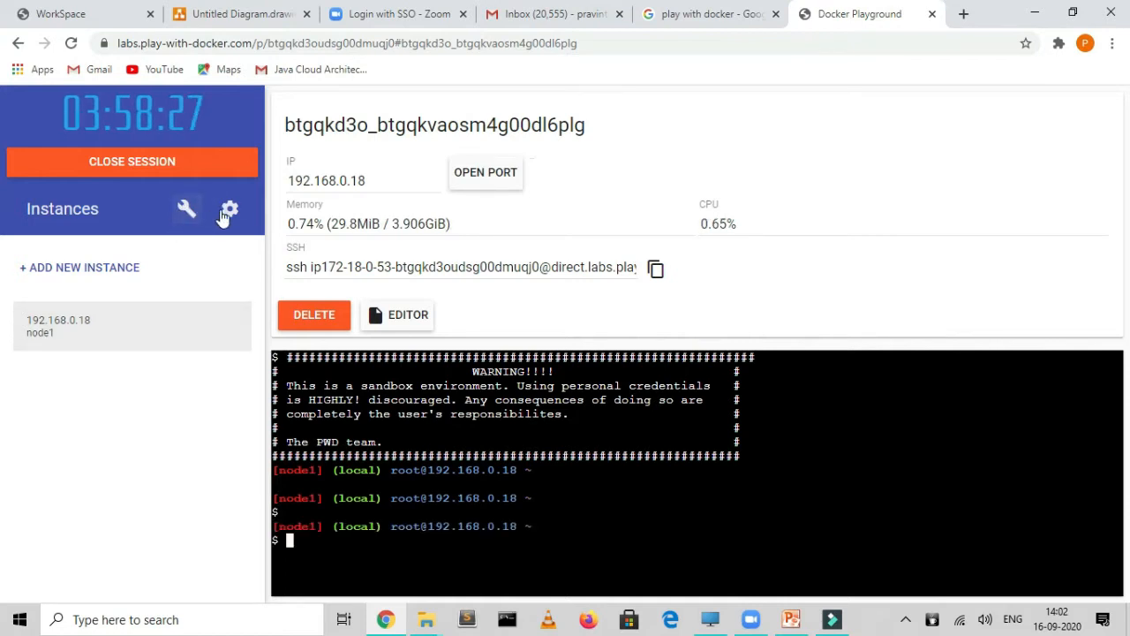
left_click(229, 208)
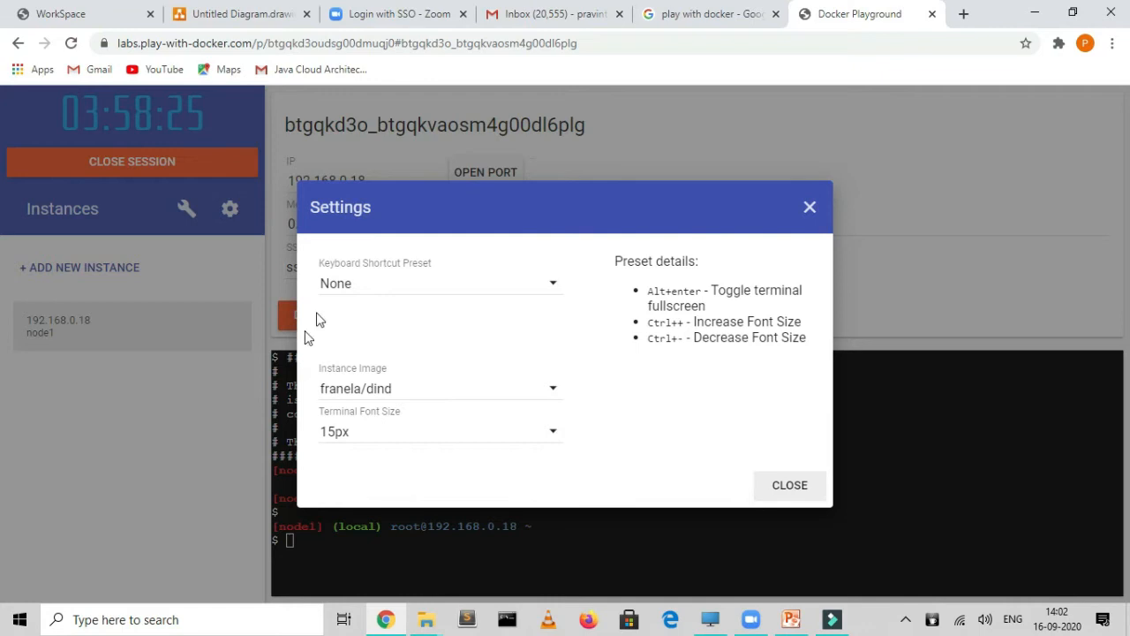
mouse_move(495, 301)
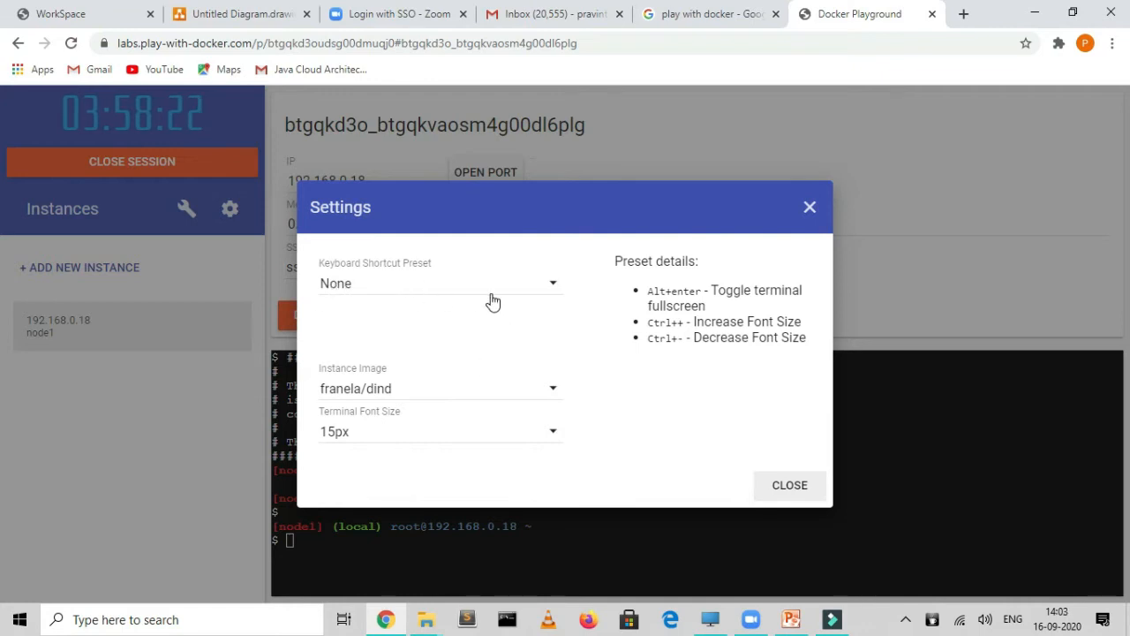
mouse_move(837, 316)
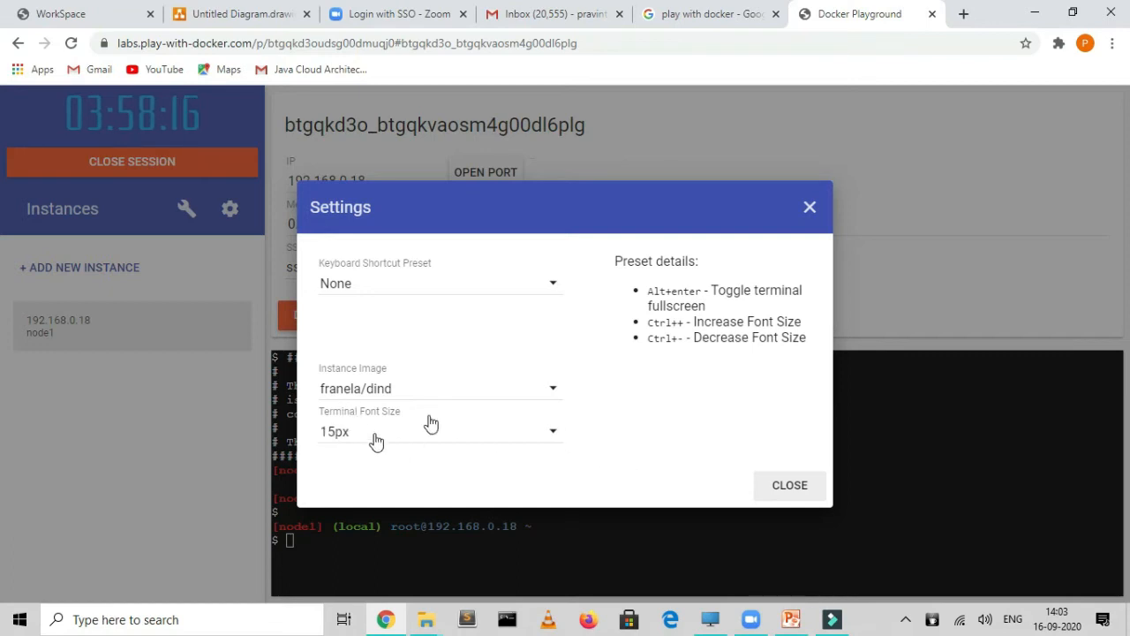
mouse_move(787, 484)
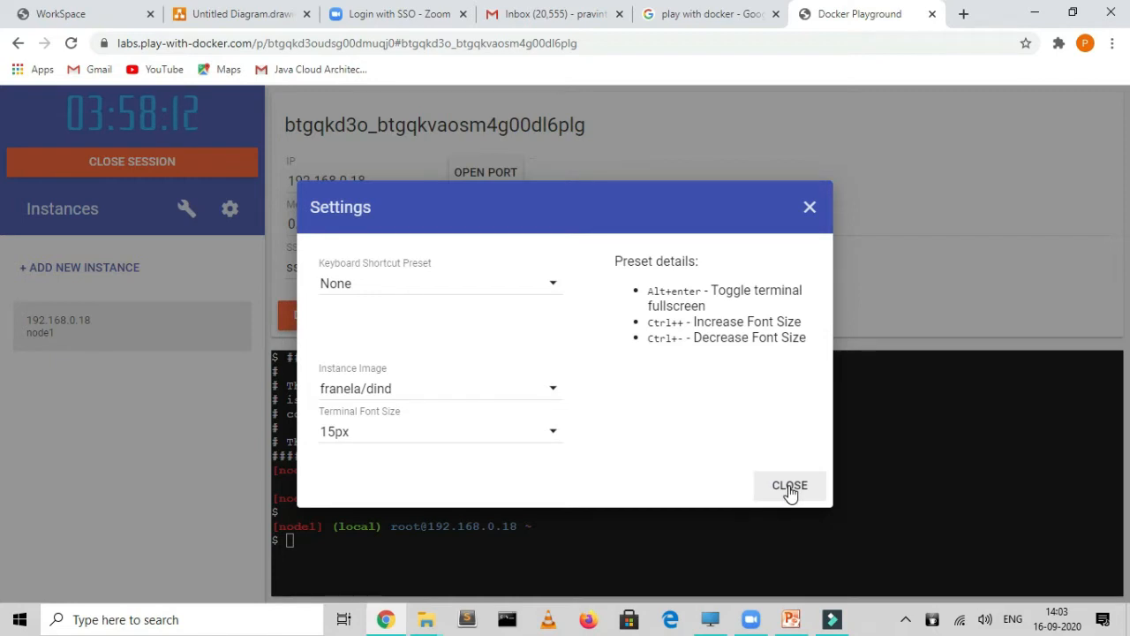
left_click(787, 484)
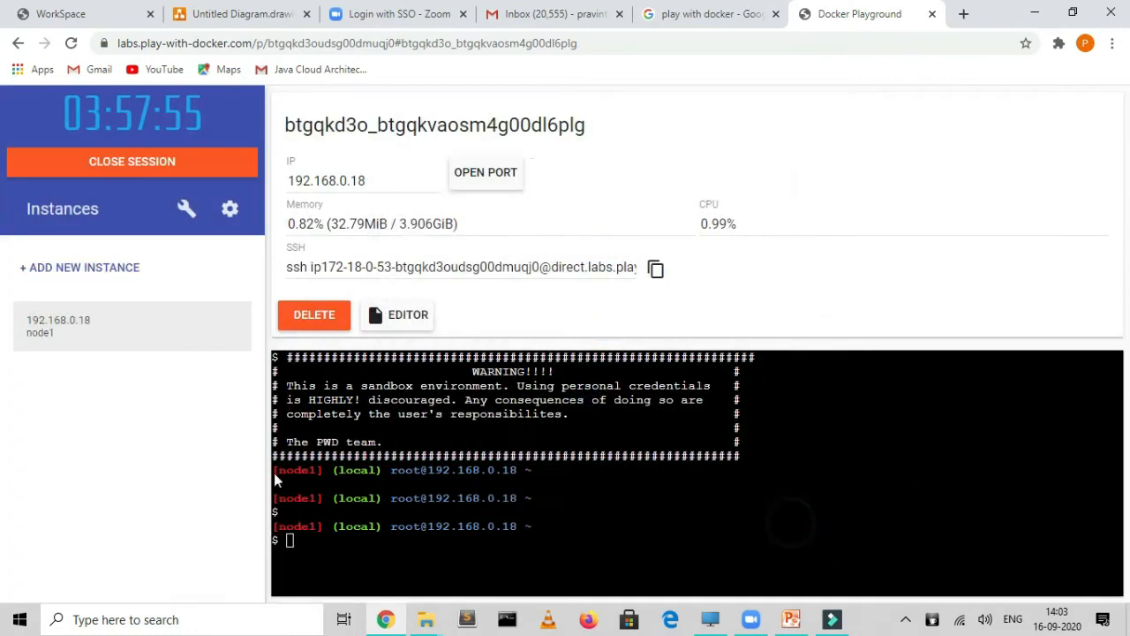
mouse_move(618, 531)
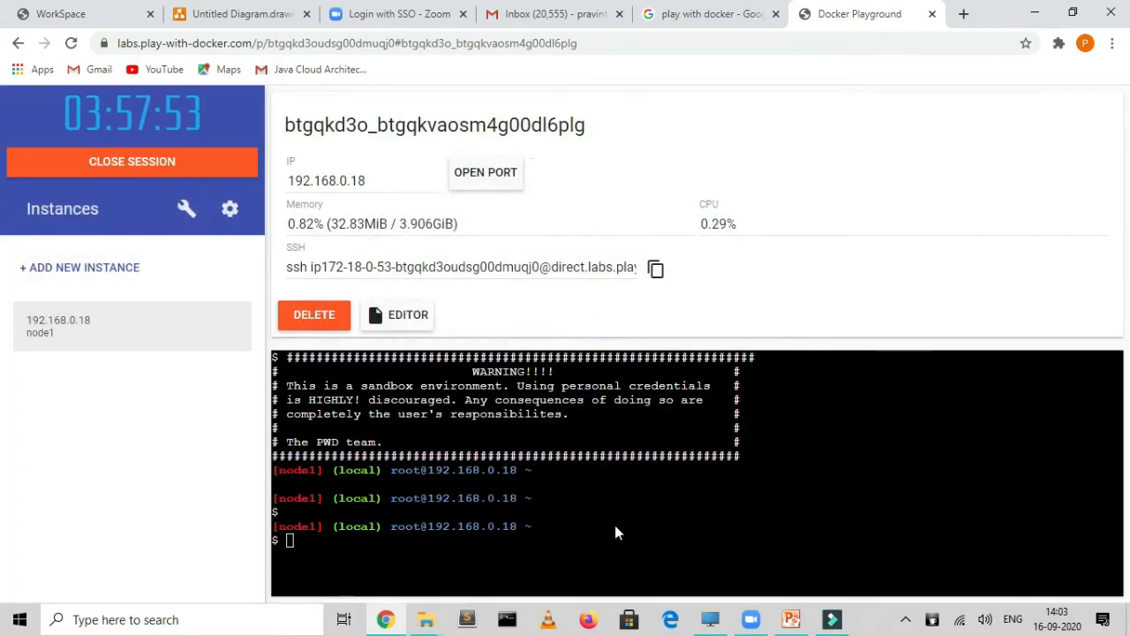
mouse_move(643, 212)
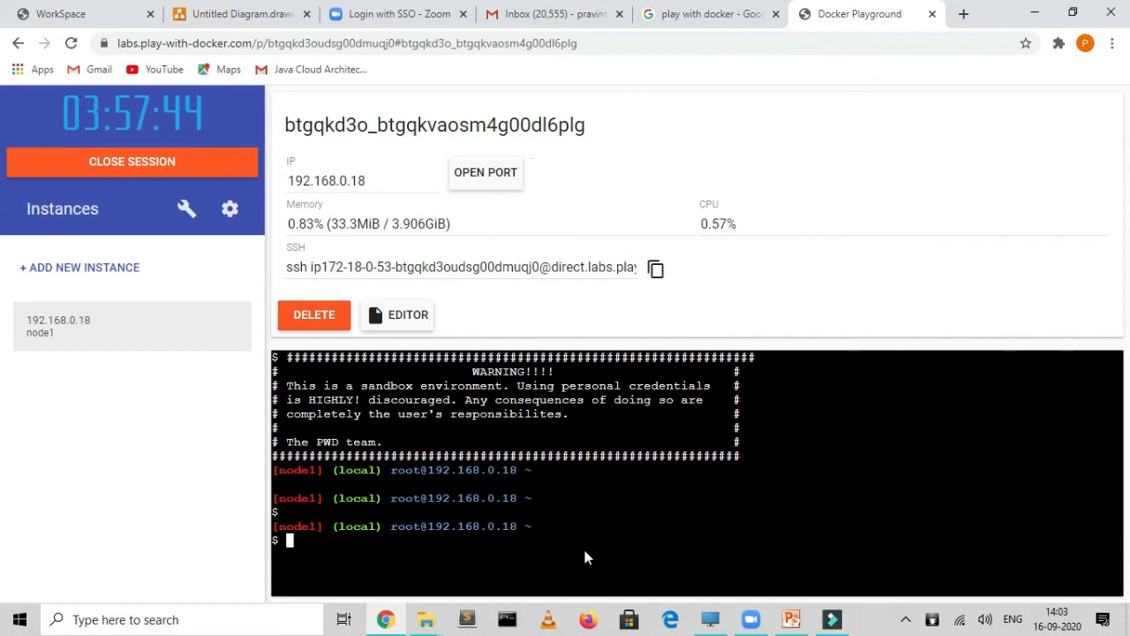
Step: Run 'docker' and 'docker version' in node1's terminal and highlight the client version number
type("docker")
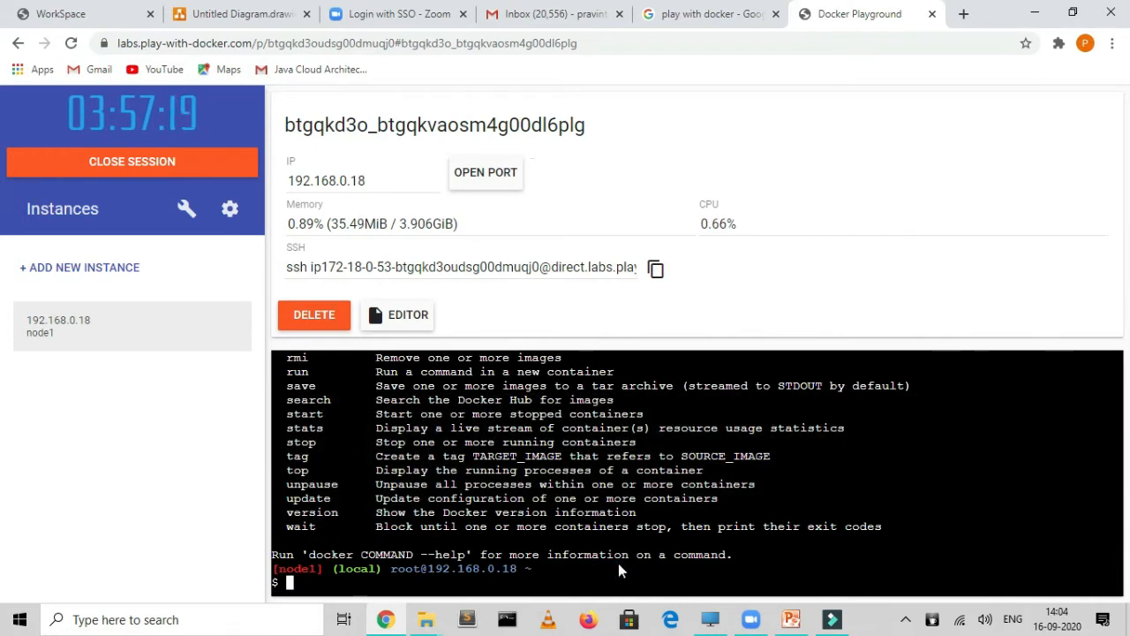
type("docker version")
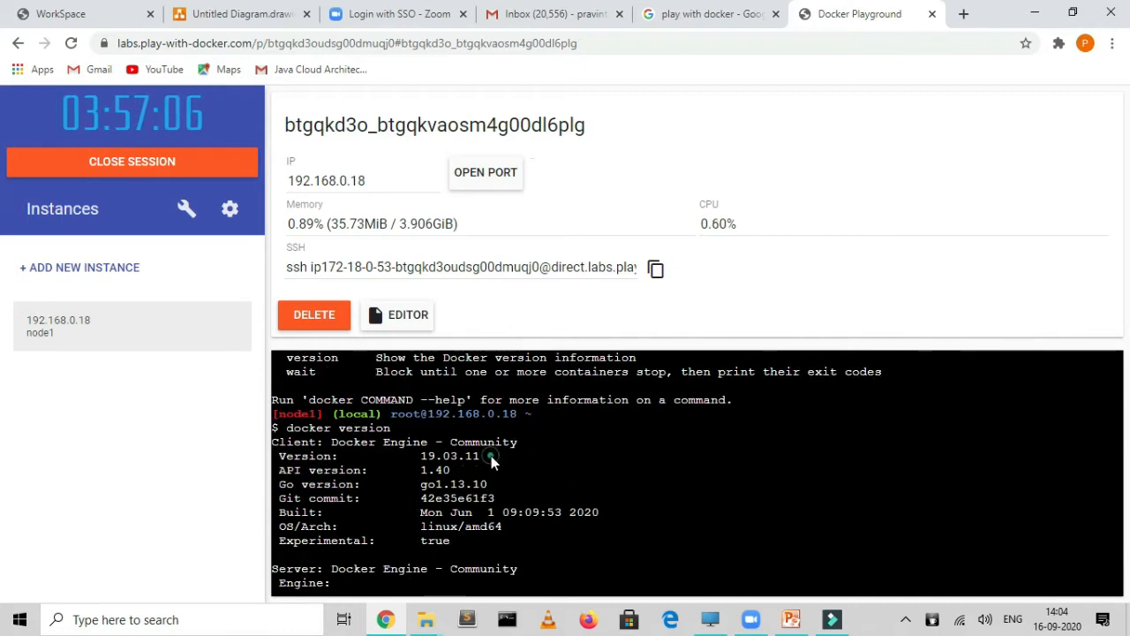
double_click(450, 455)
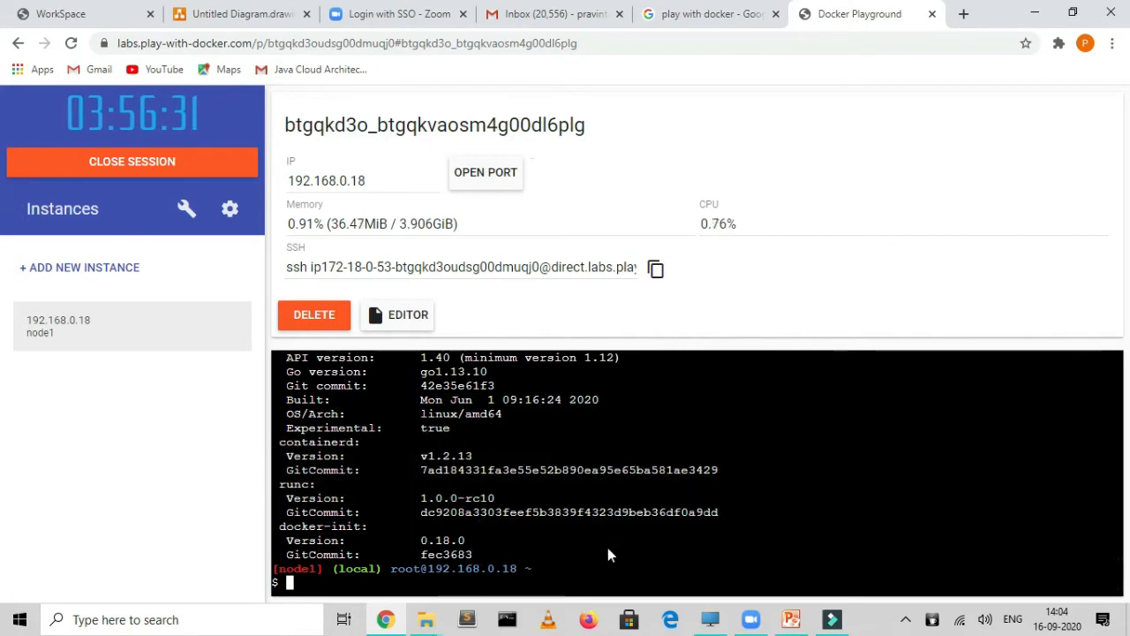
Step: Clear node1's terminal and switch over to the draw.io Docker architecture diagram
type("clear")
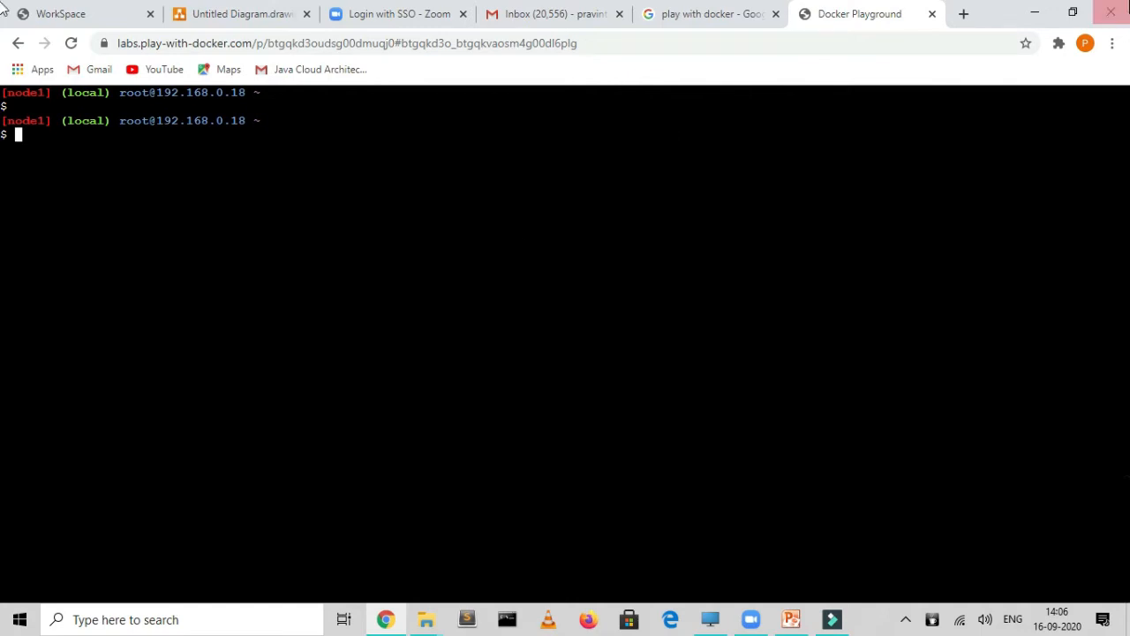
left_click(240, 14)
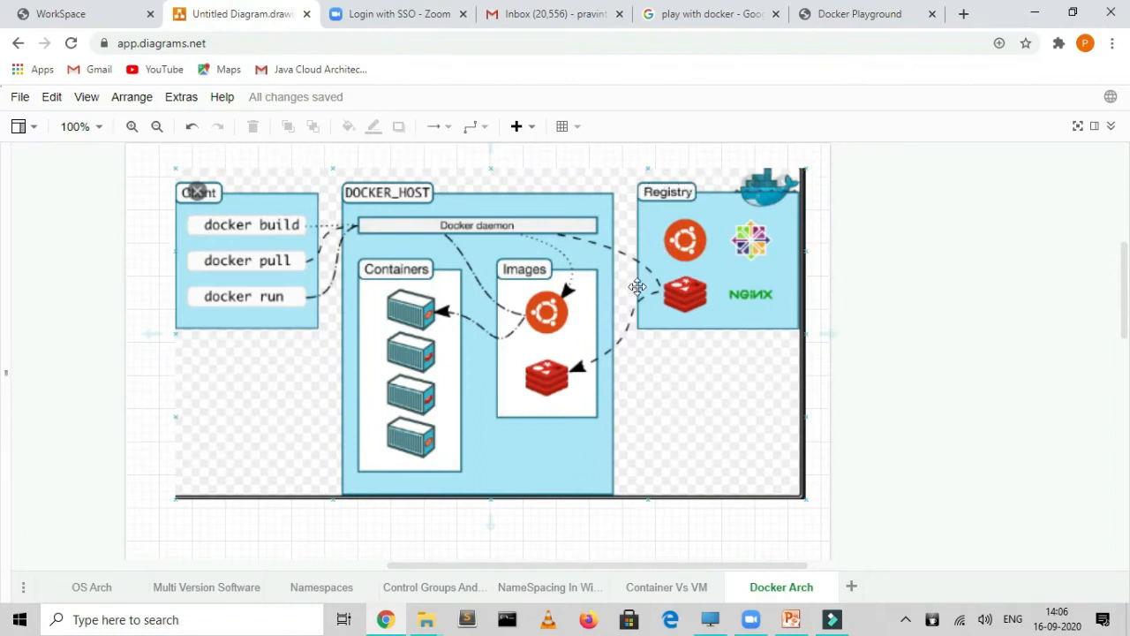
mouse_move(646, 212)
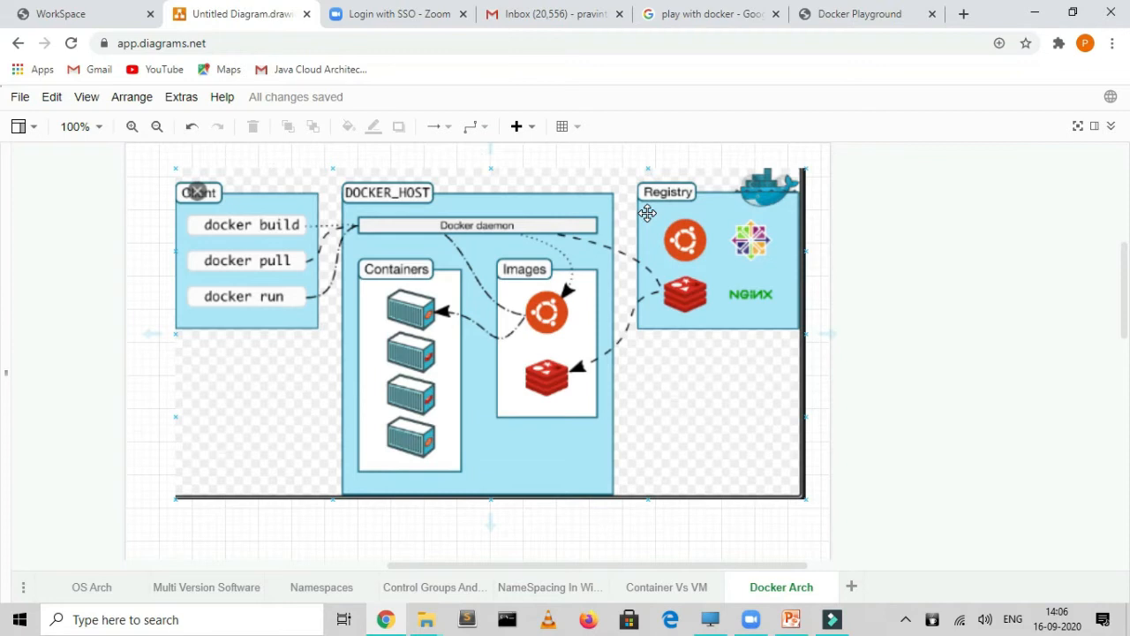
mouse_move(757, 283)
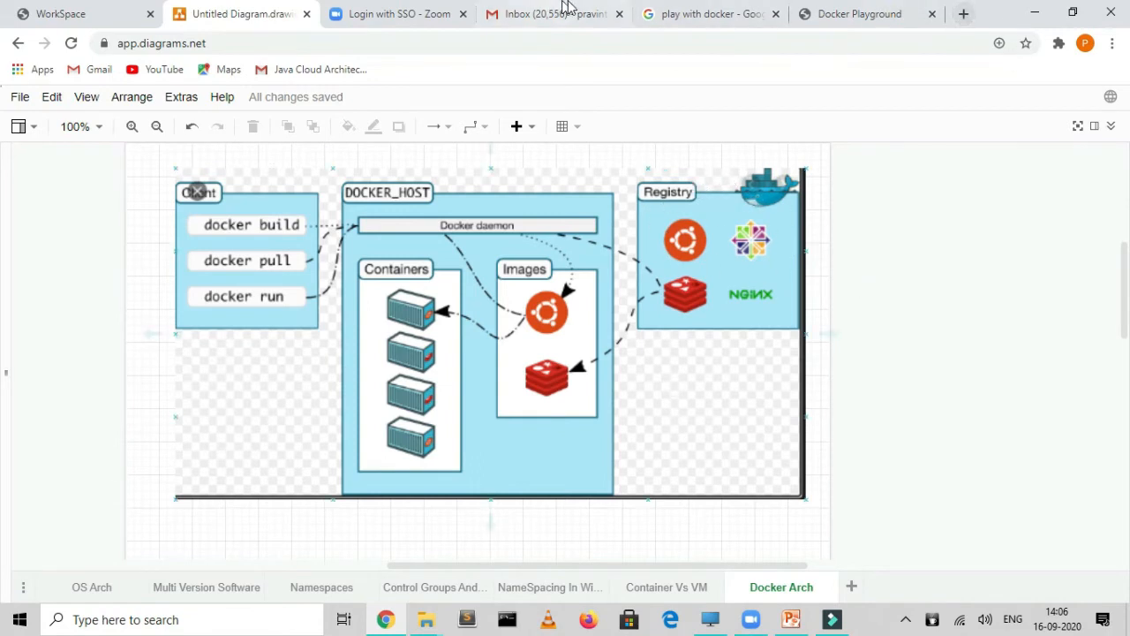
Step: Return from the draw.io diagram to the Google search results tab
left_click(706, 14)
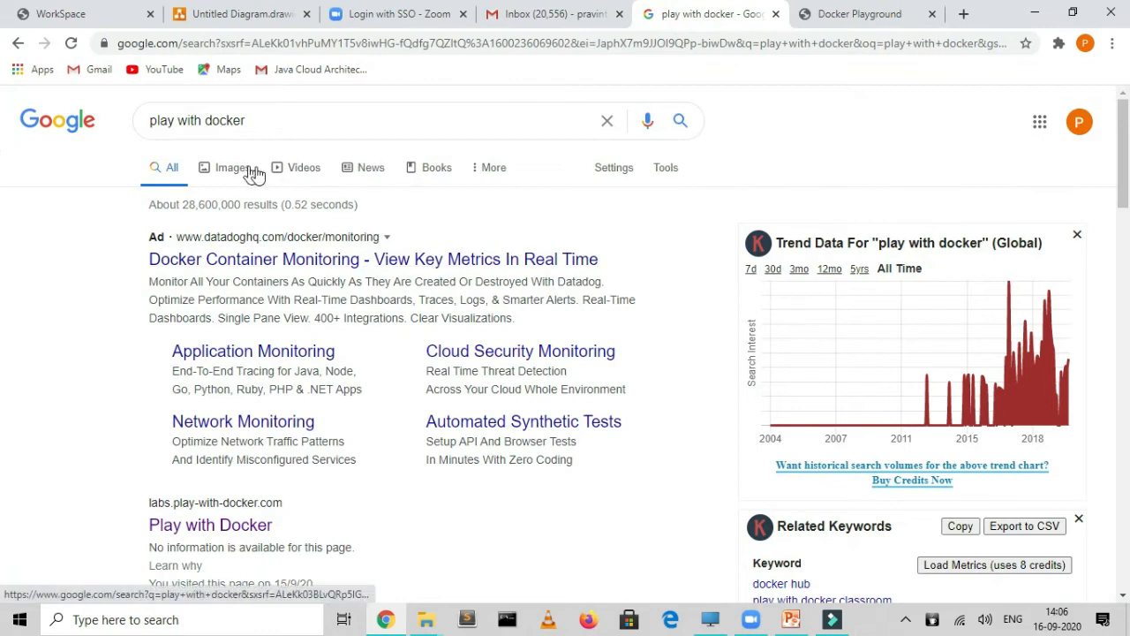
Step: Search Google for 'docker hub login' and open the hub.docker.com result
left_click(371, 120)
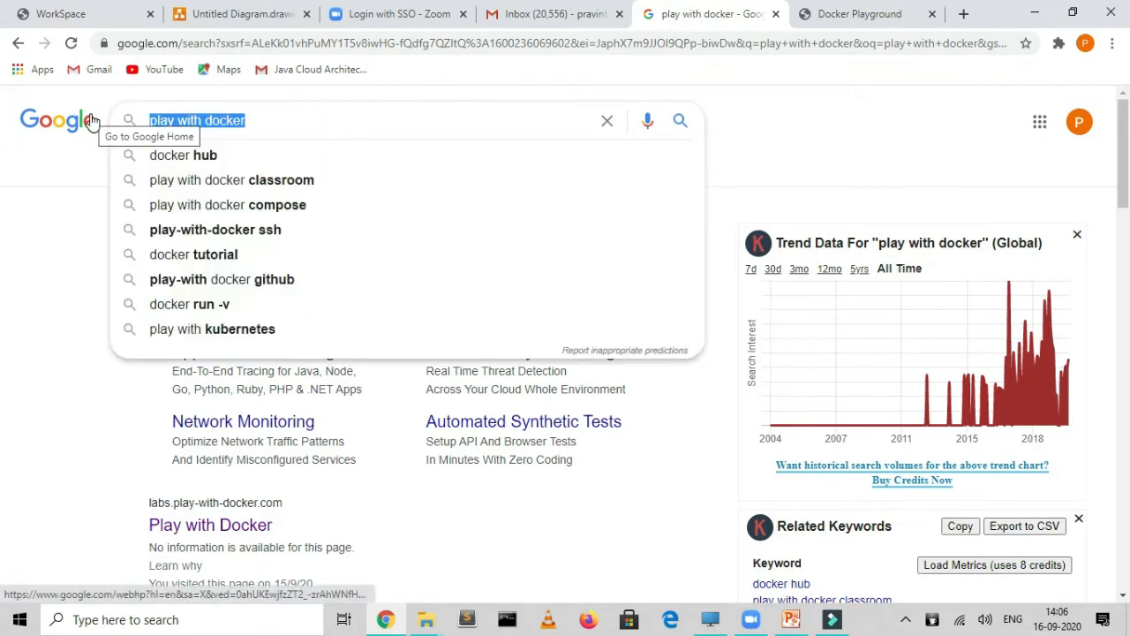
type("docker hub")
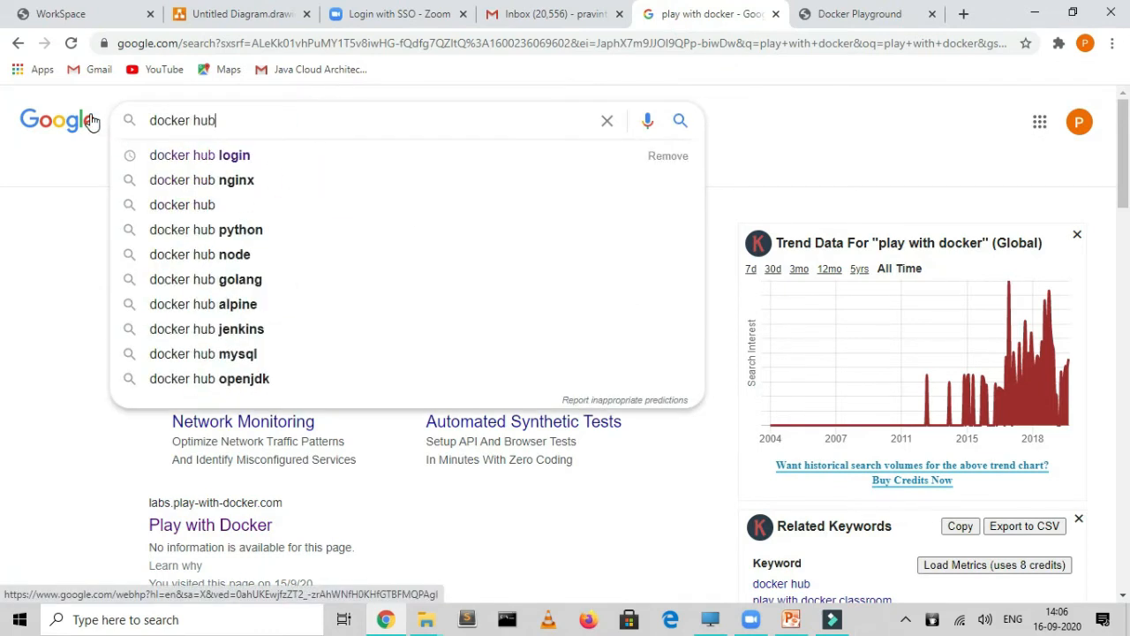
left_click(198, 155)
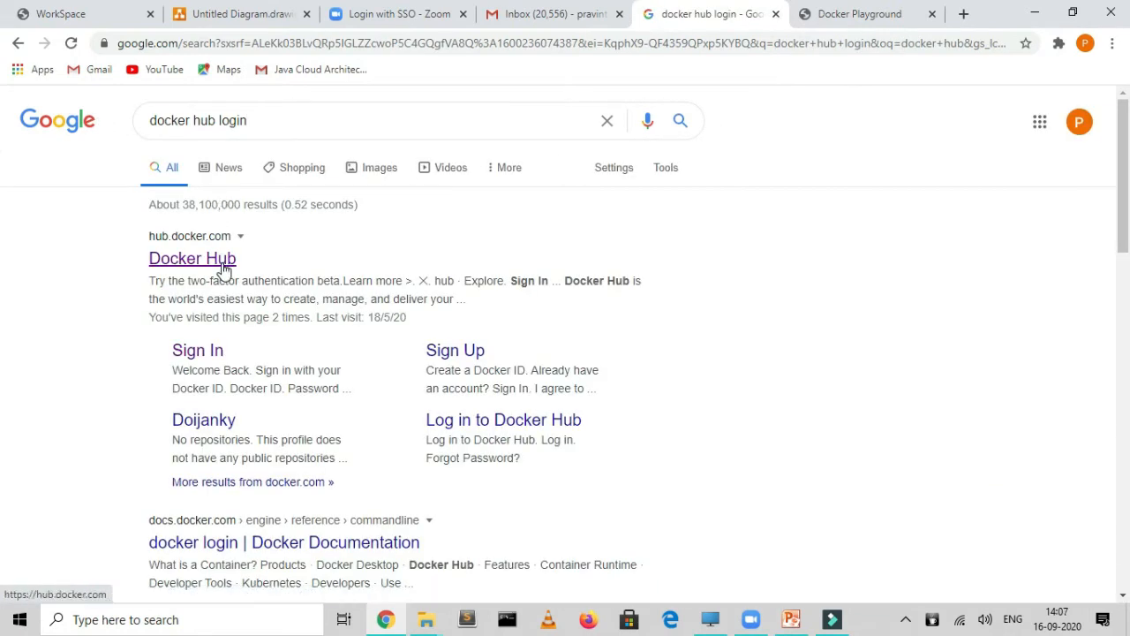
left_click(191, 258)
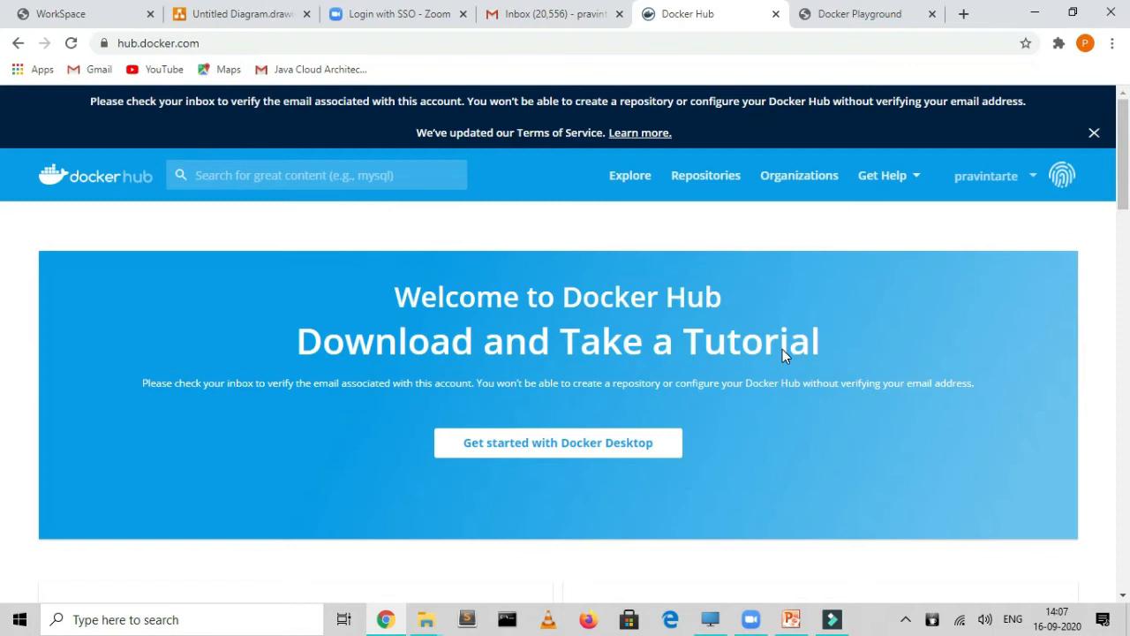
mouse_move(1061, 175)
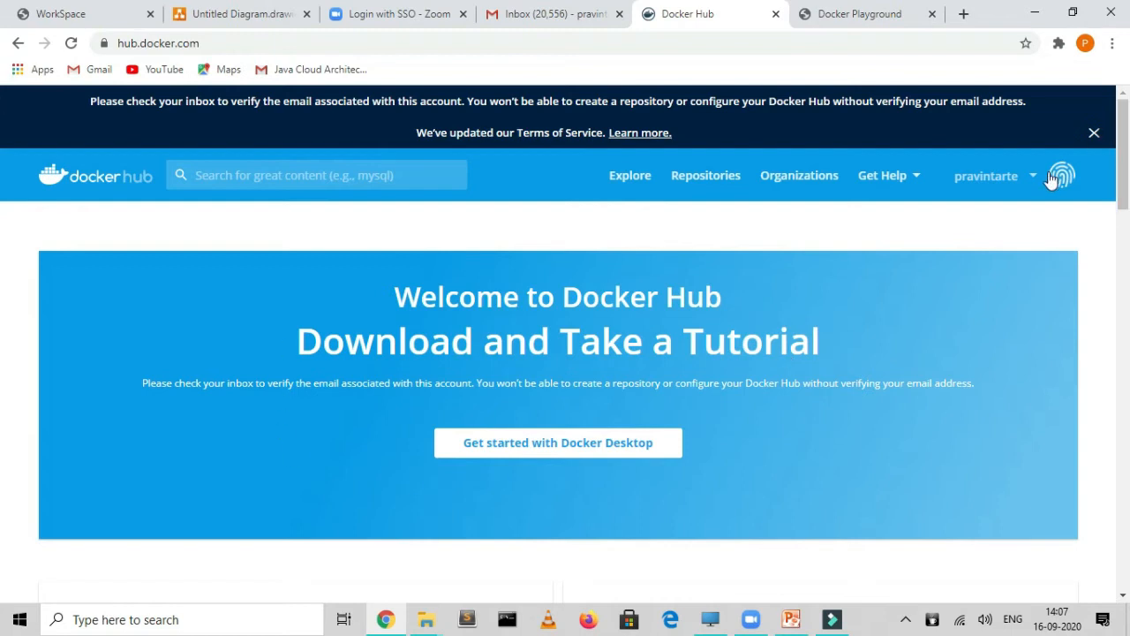
Step: Peek at the account dropdown, then go to the Repositories page of your namespace
left_click(1031, 175)
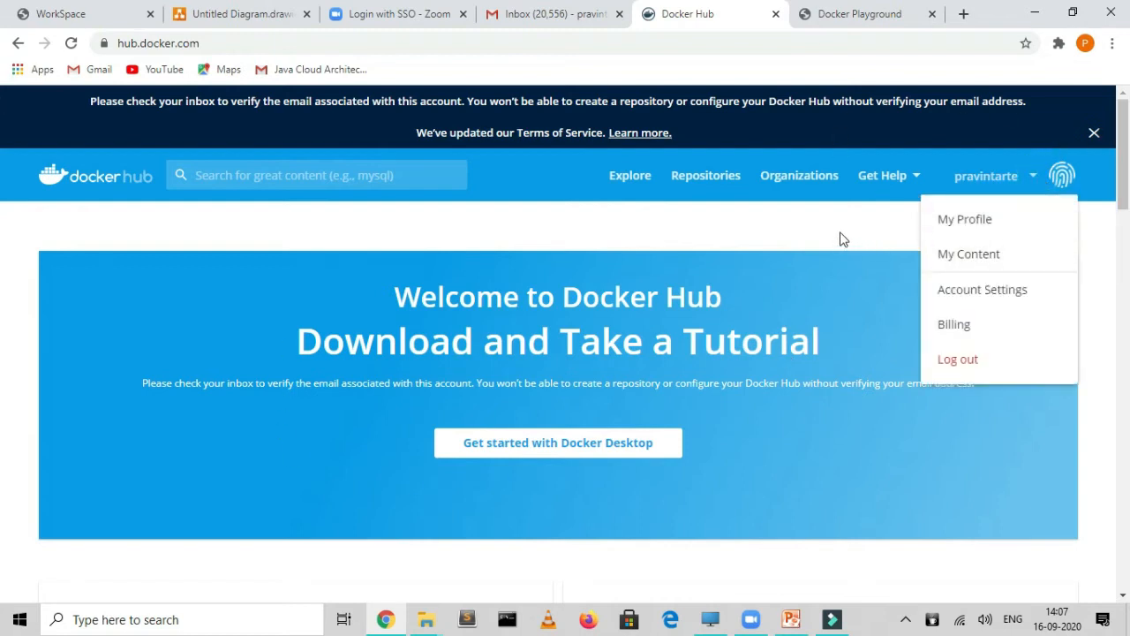
left_click(636, 274)
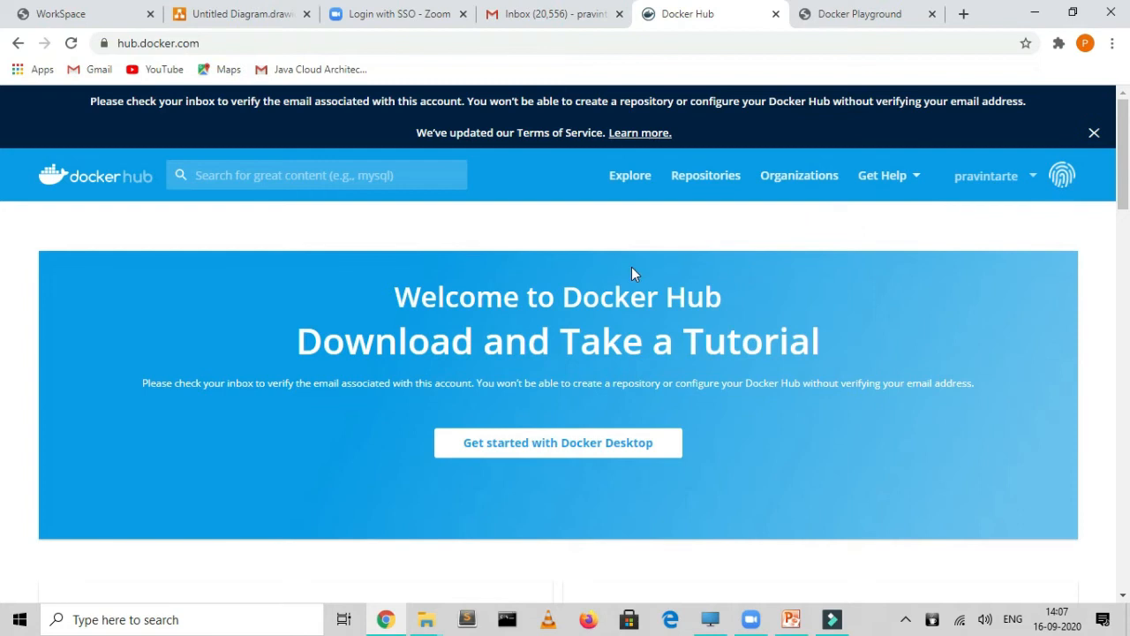
mouse_move(705, 254)
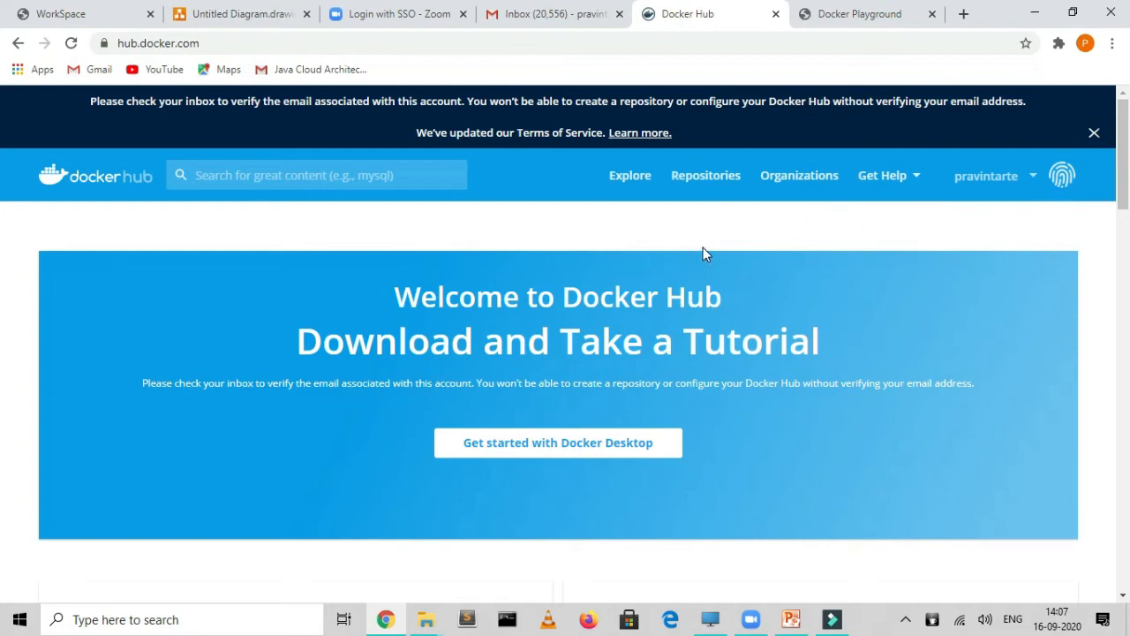
mouse_move(749, 219)
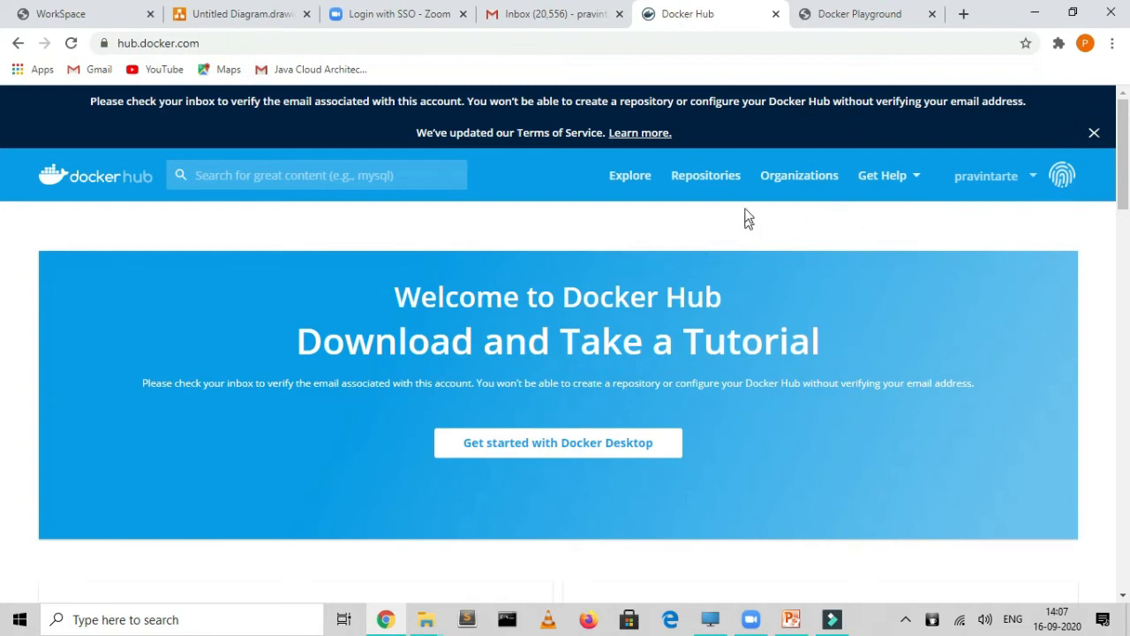
mouse_move(706, 174)
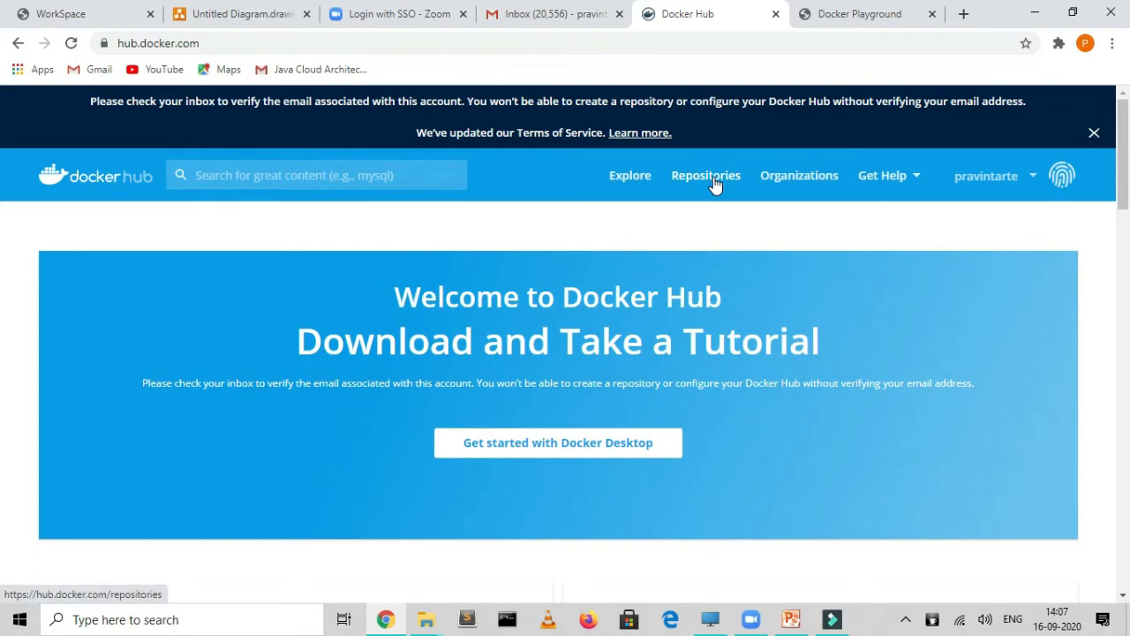
left_click(707, 174)
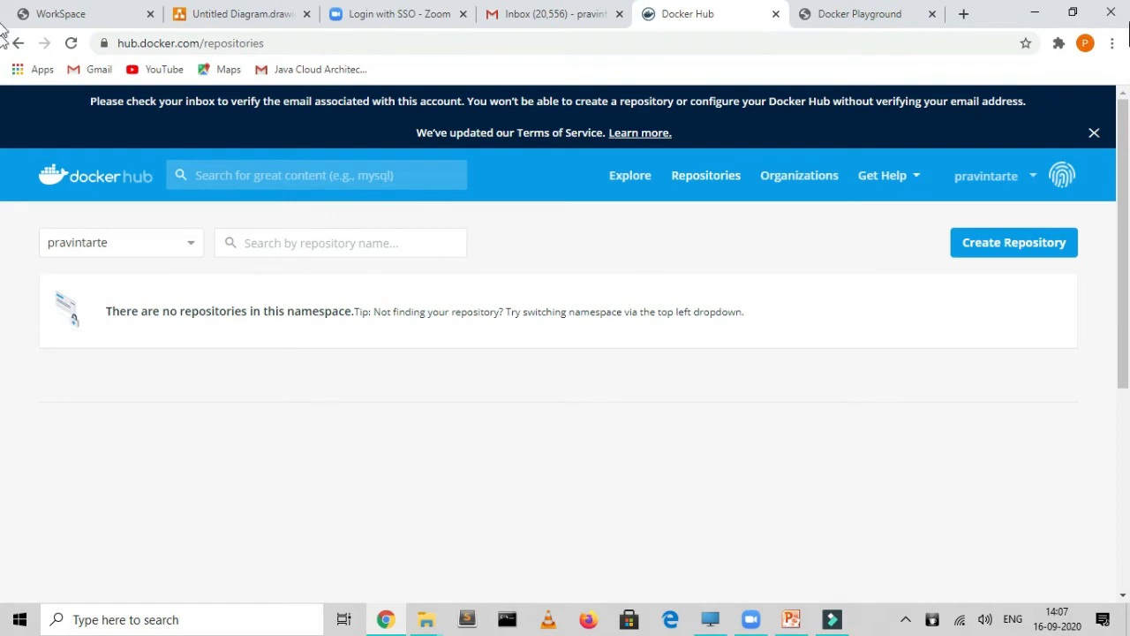
Step: Leave the empty repositories page for Explore, the catalogue of public images
left_click(120, 241)
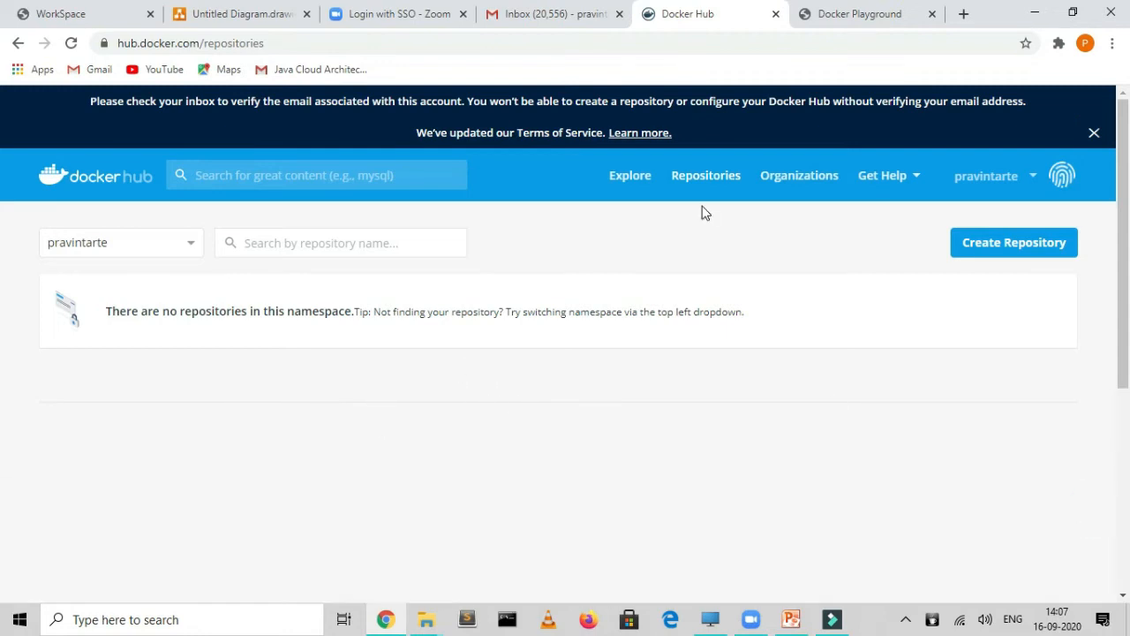
left_click(629, 175)
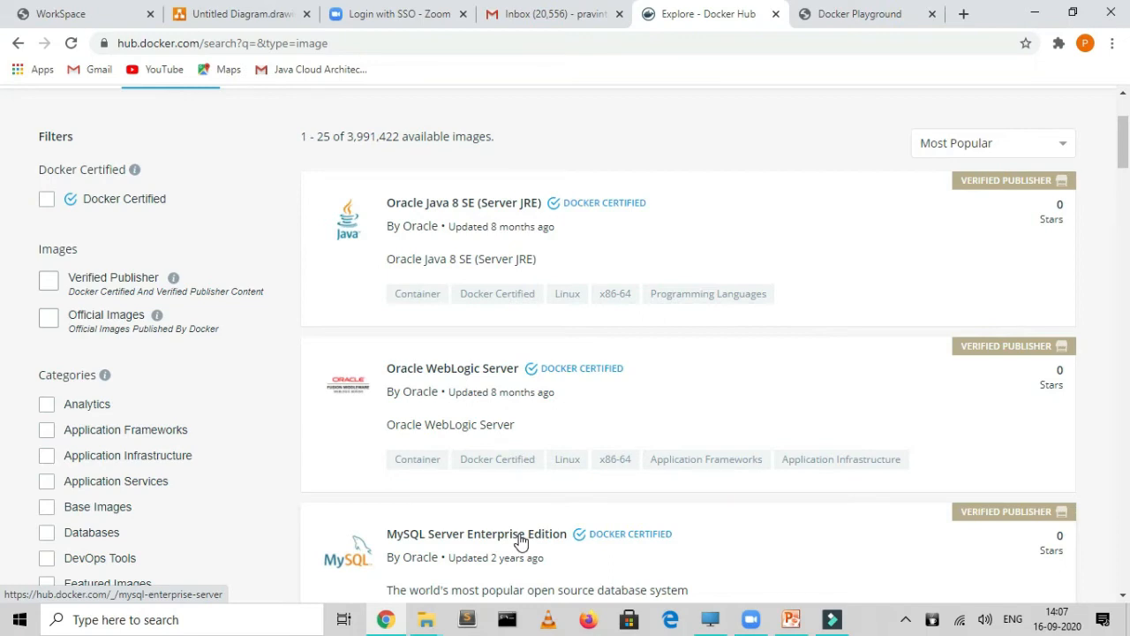
mouse_move(509, 258)
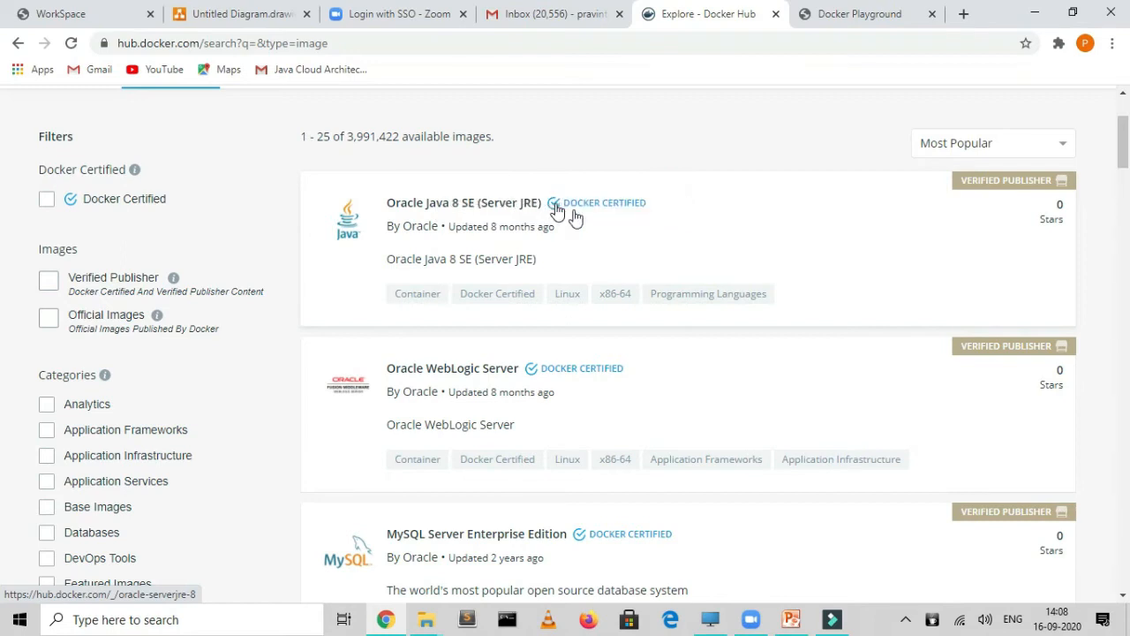
mouse_move(577, 399)
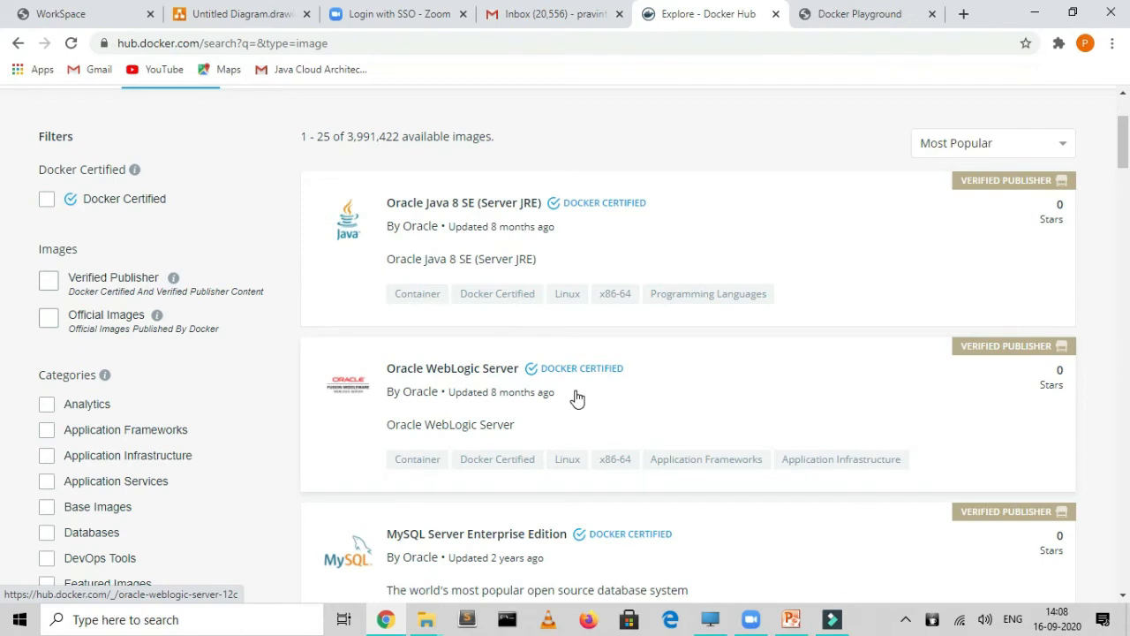
scroll("down", 3)
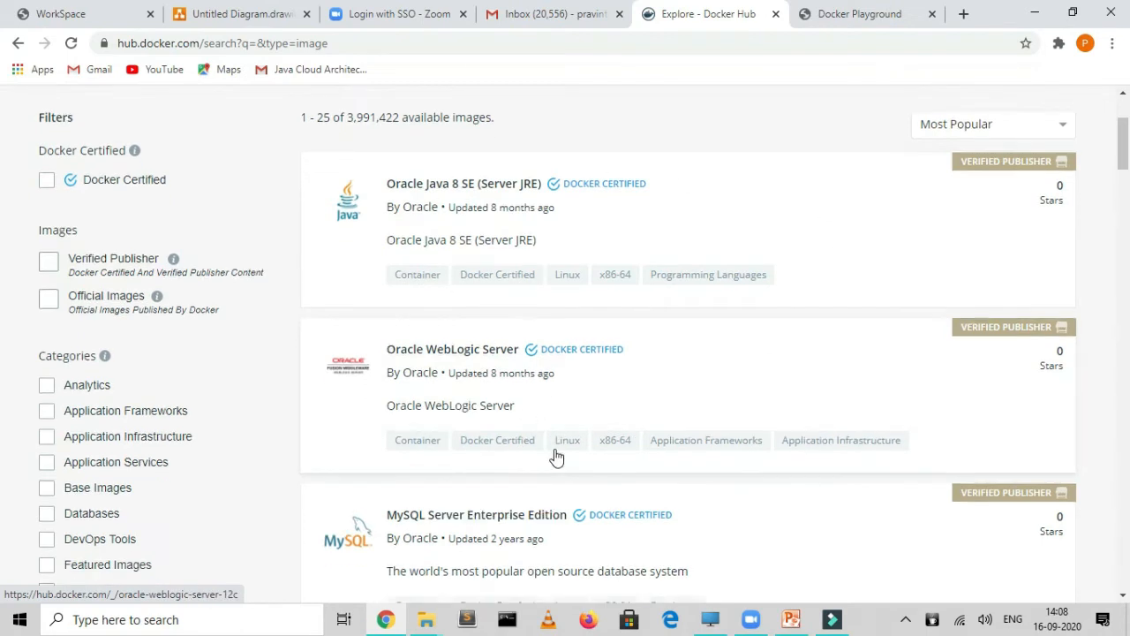
scroll("down", 3)
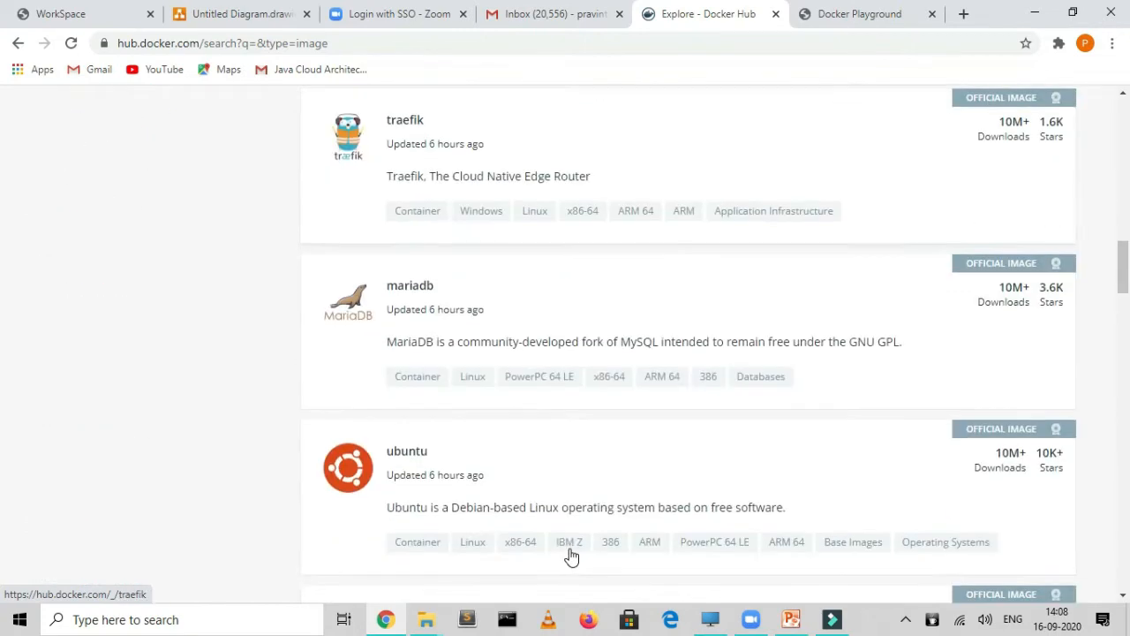
scroll("down", 3)
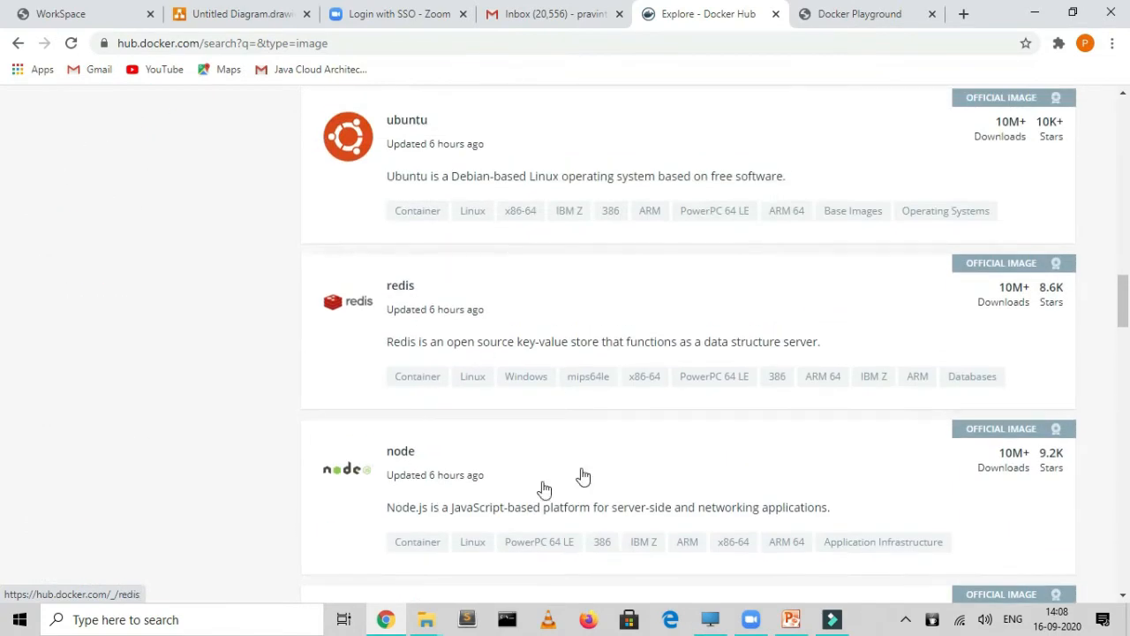
scroll("down", 3)
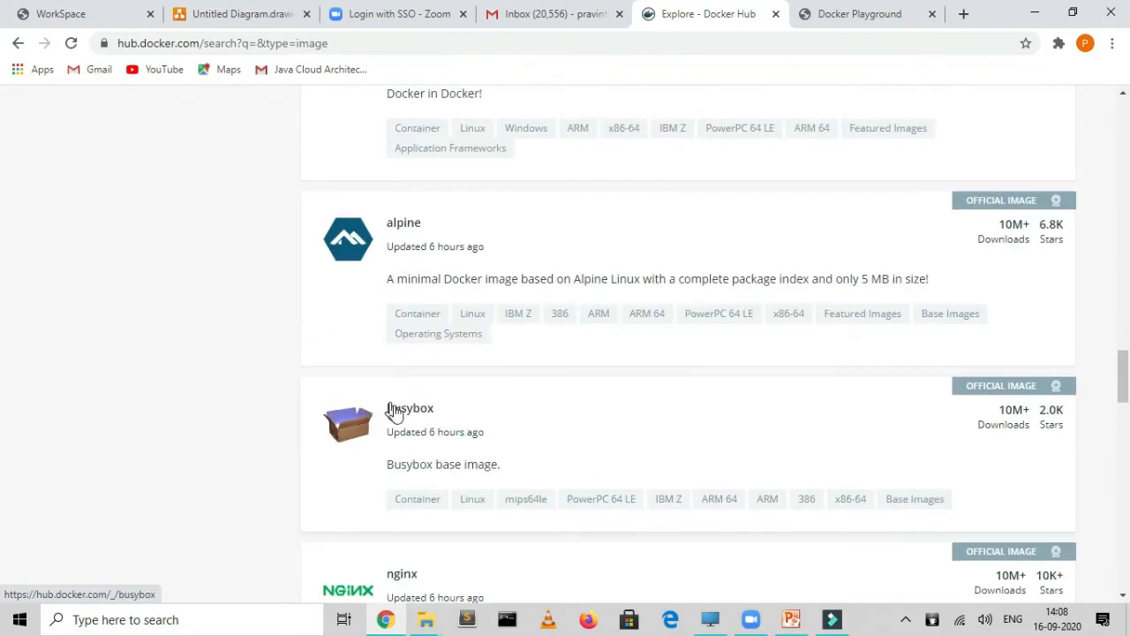
scroll("down", 3)
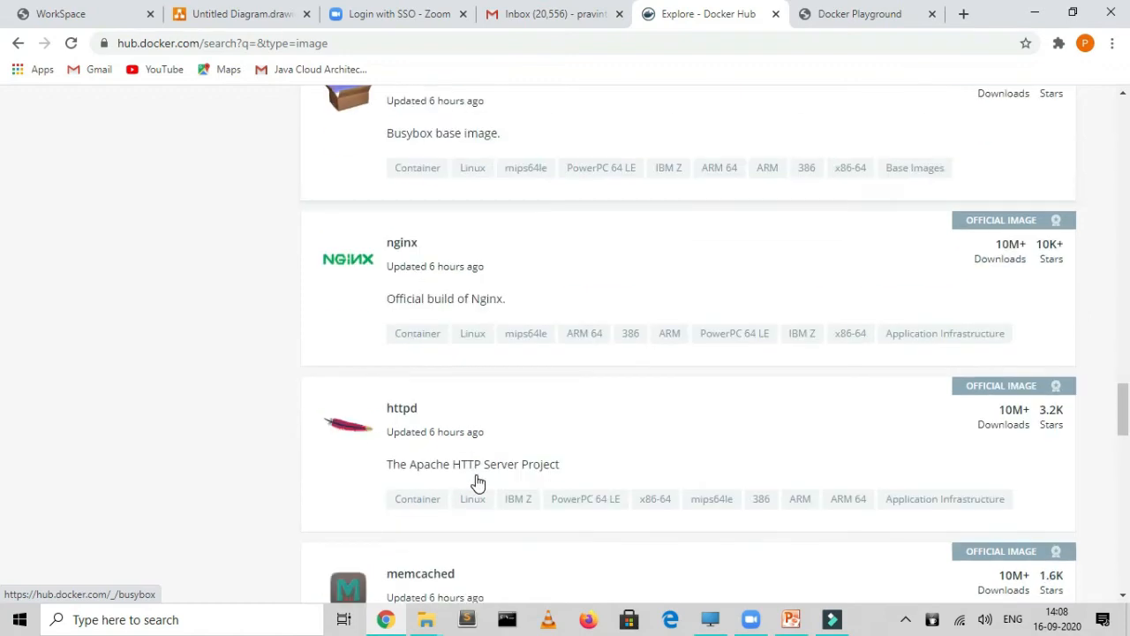
scroll("down", 3)
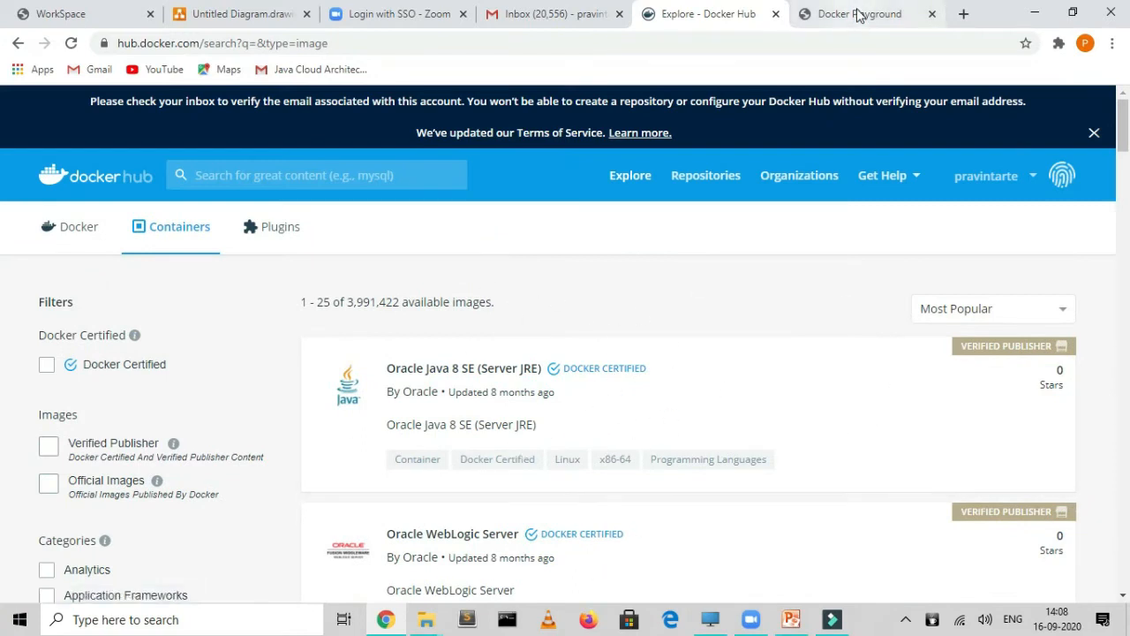
Step: Run 'docker pull hello-world' in node1's terminal to download the image
left_click(856, 14)
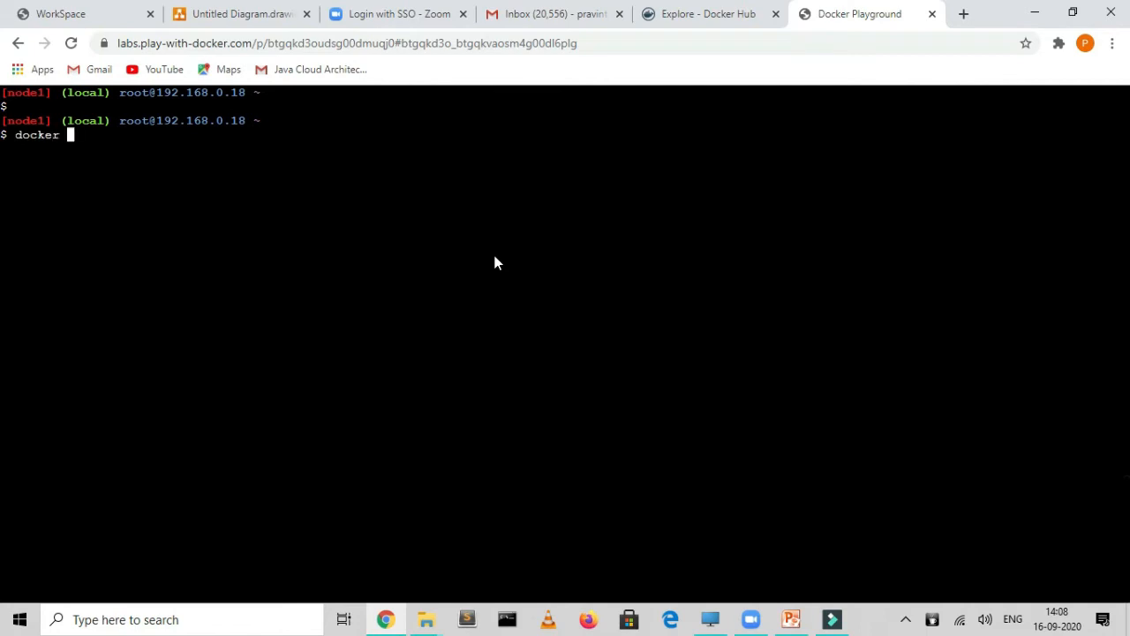
type("pull")
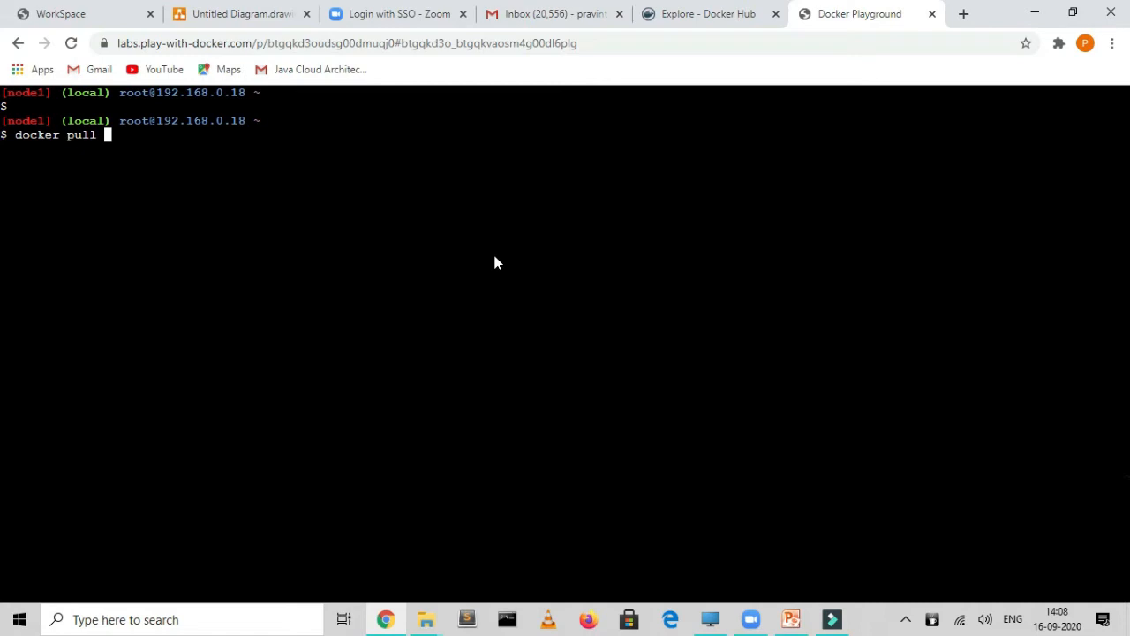
type("ehlo")
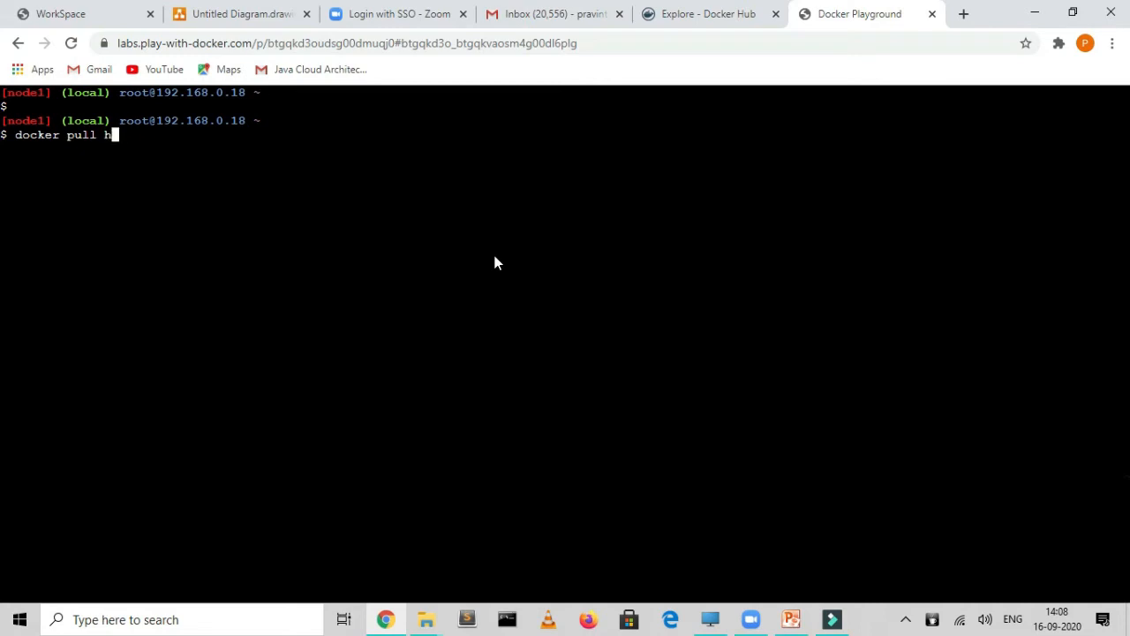
type("ello-wor")
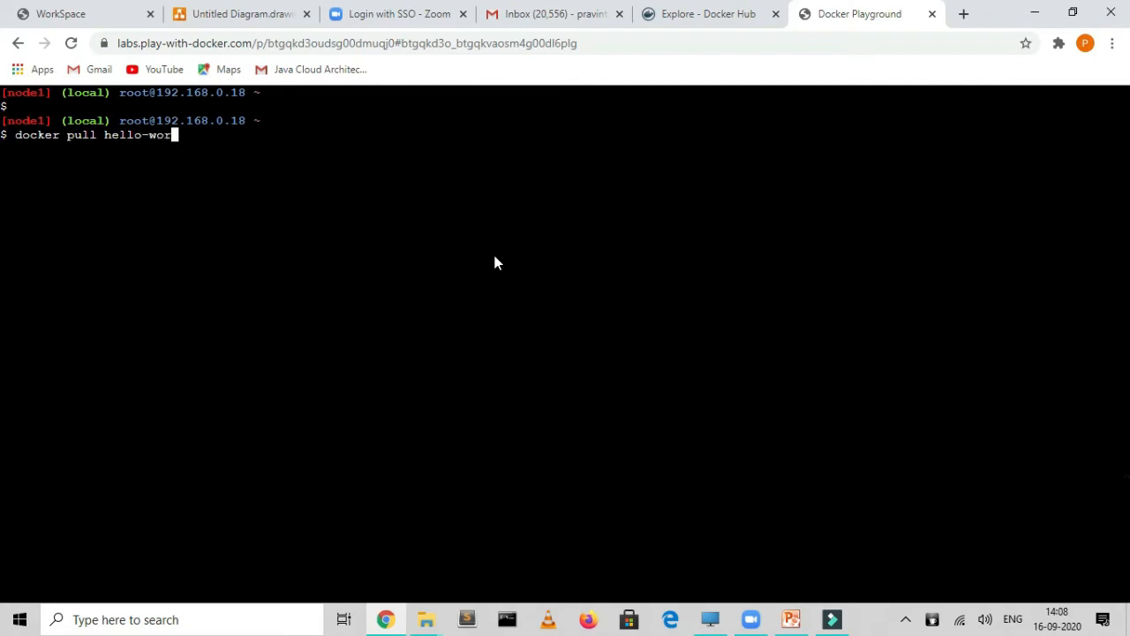
type("ld")
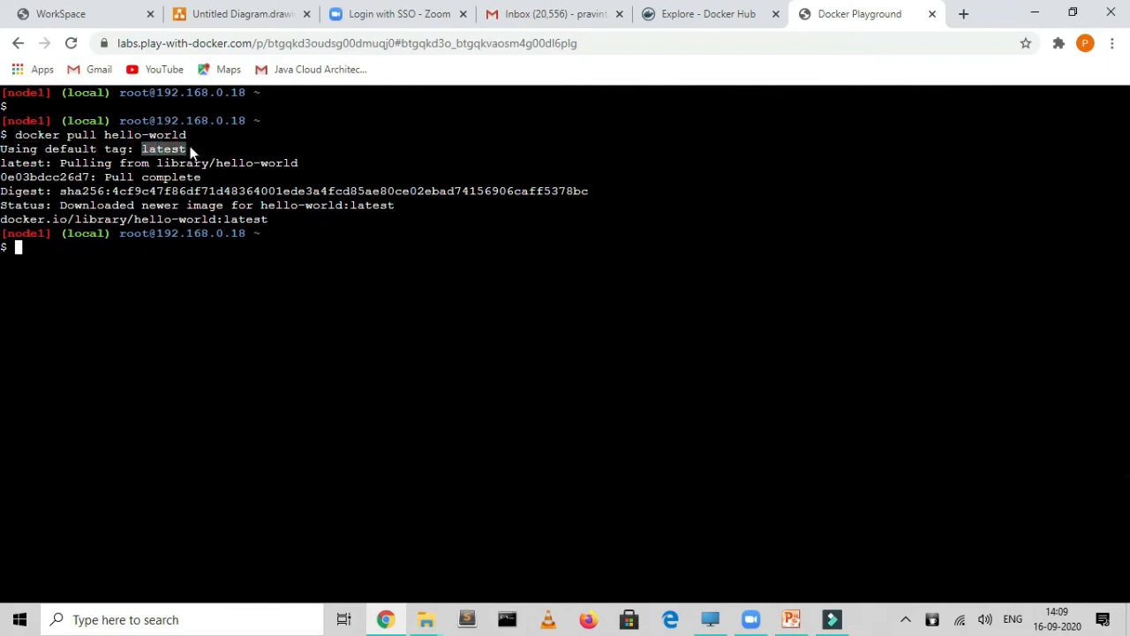
mouse_move(275, 318)
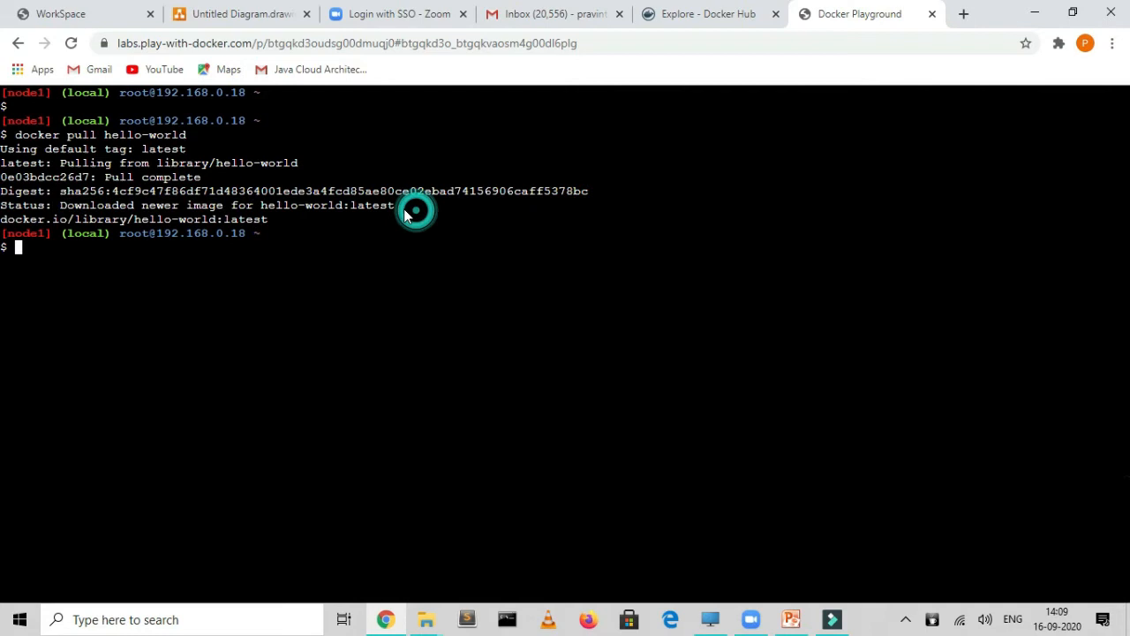
Step: Highlight 'hello-world' and 'docker' in the pull output, then start typing the next command
double_click(283, 204)
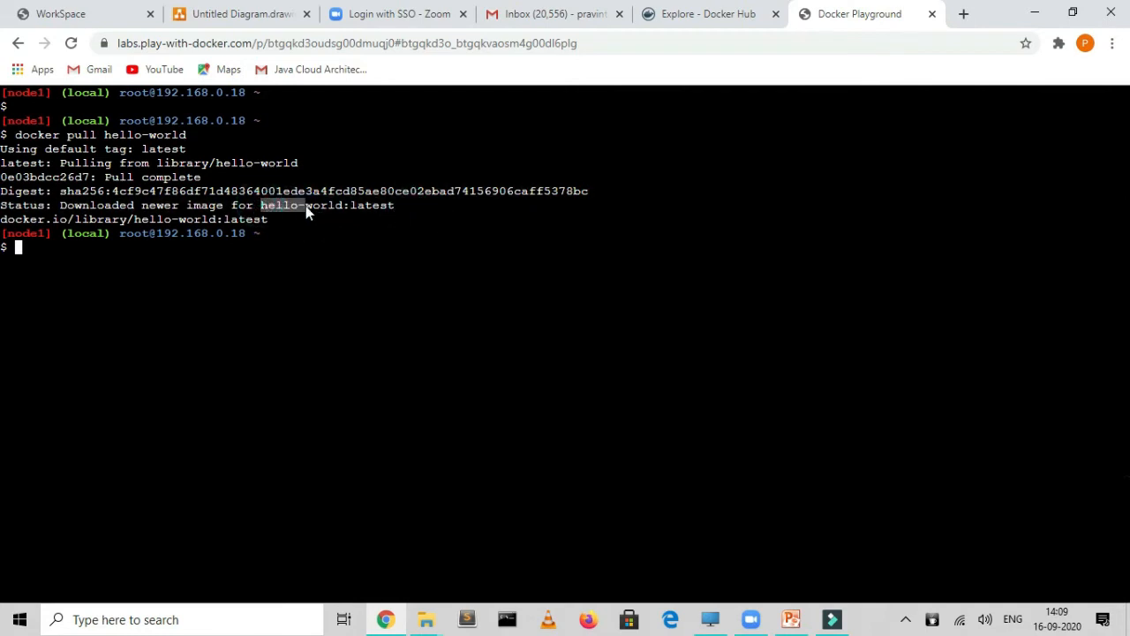
left_click(265, 201)
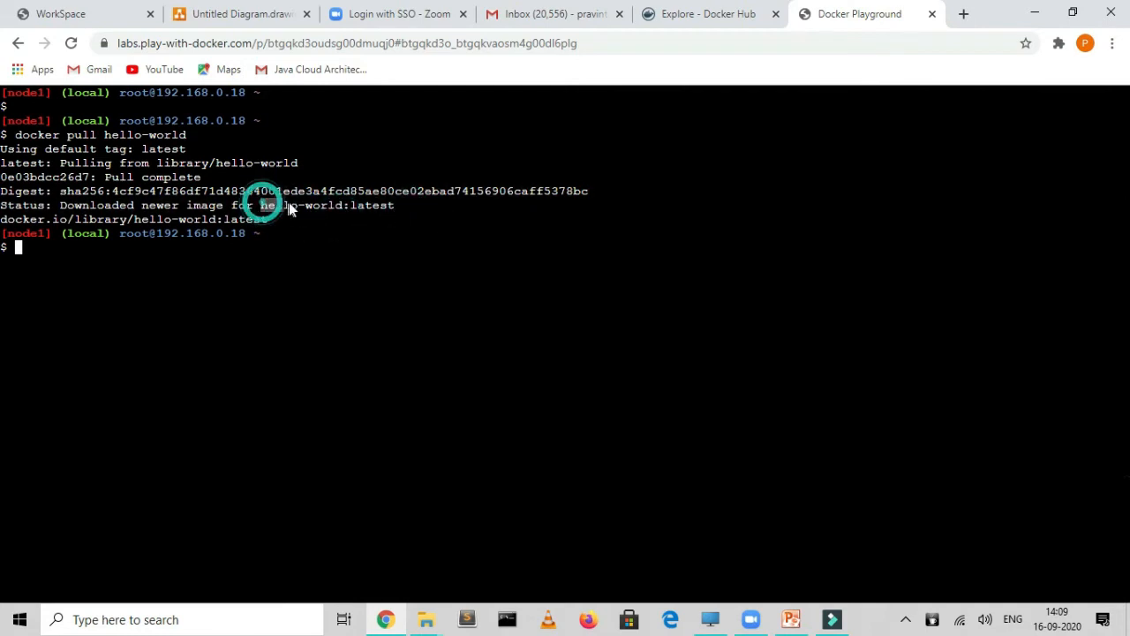
mouse_move(274, 258)
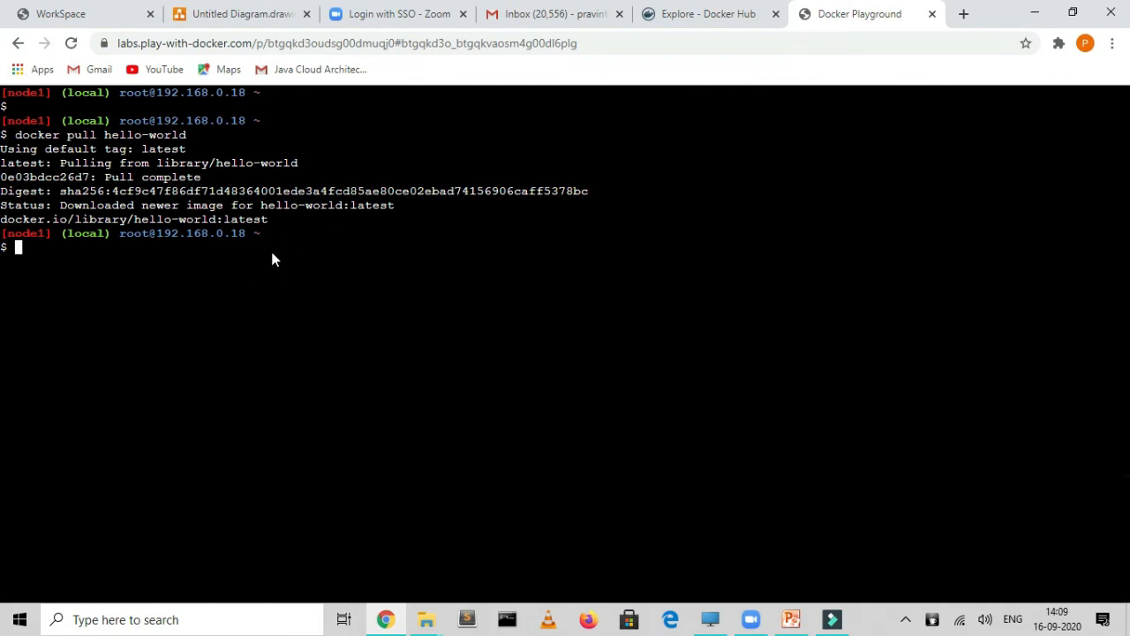
double_click(21, 219)
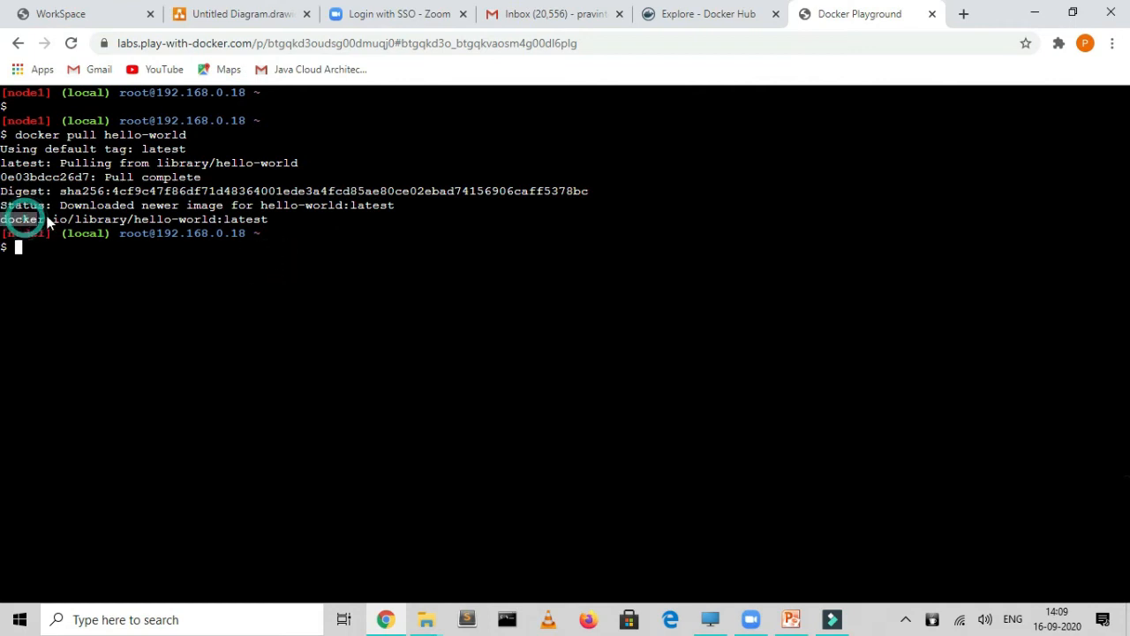
mouse_move(283, 230)
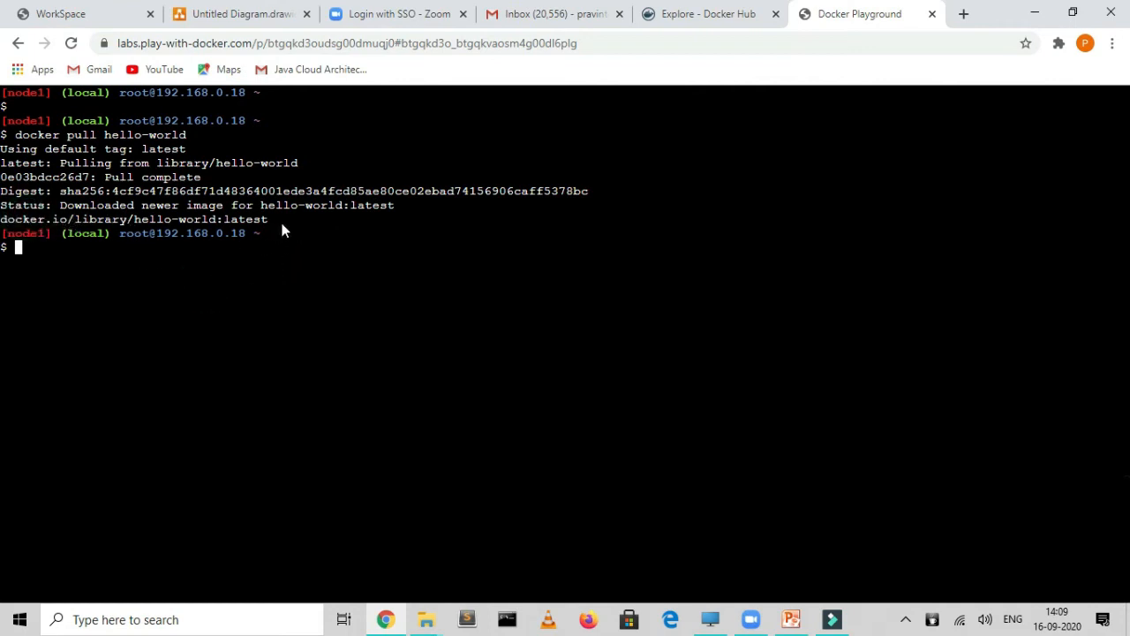
mouse_move(261, 276)
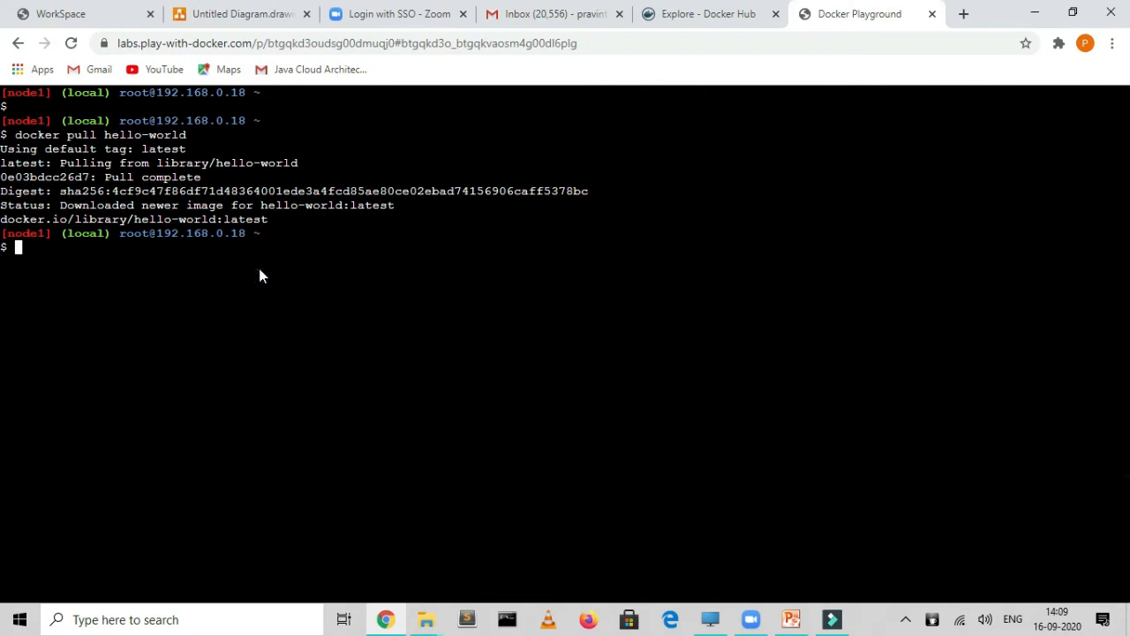
type("d")
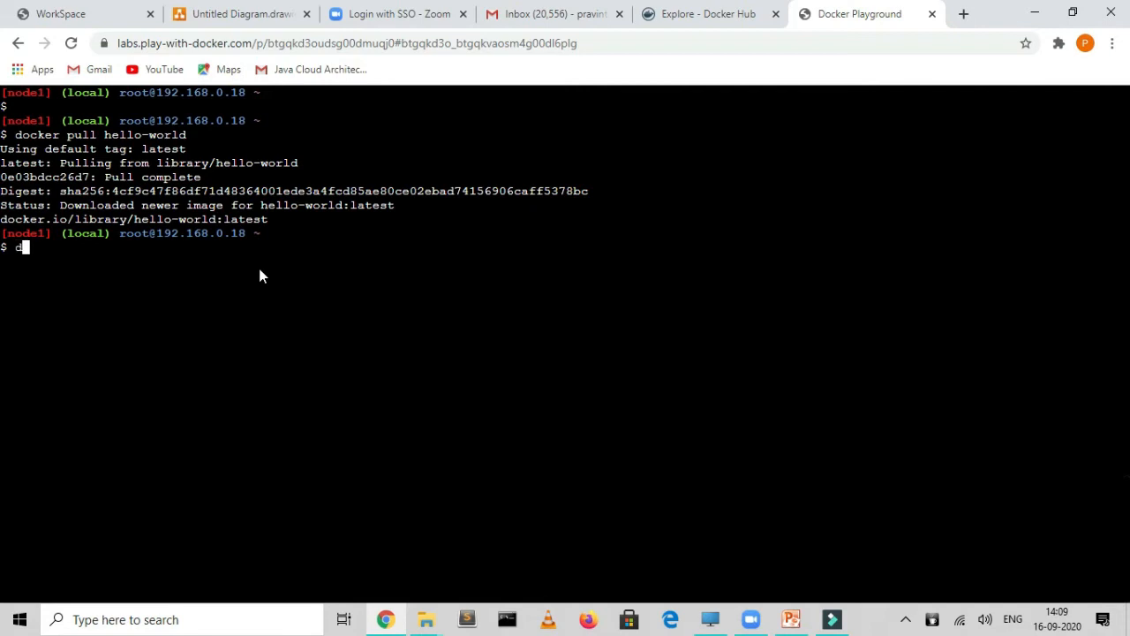
Step: Run docker images and point out hello-world's repository, latest tag and 13.3kB size
type("ocker images")
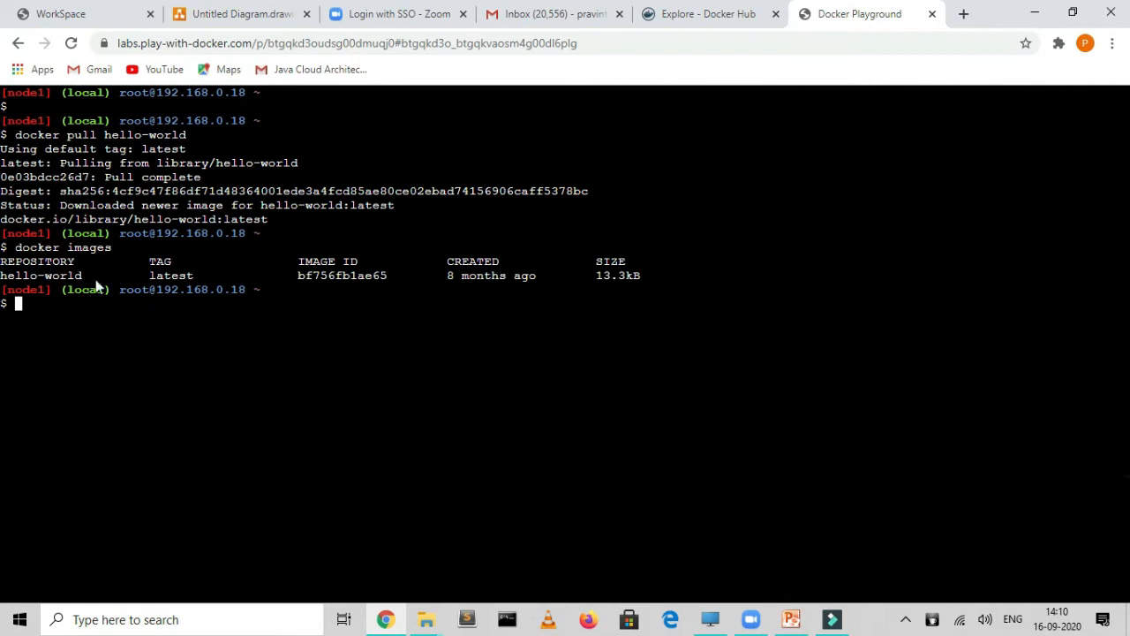
double_click(41, 275)
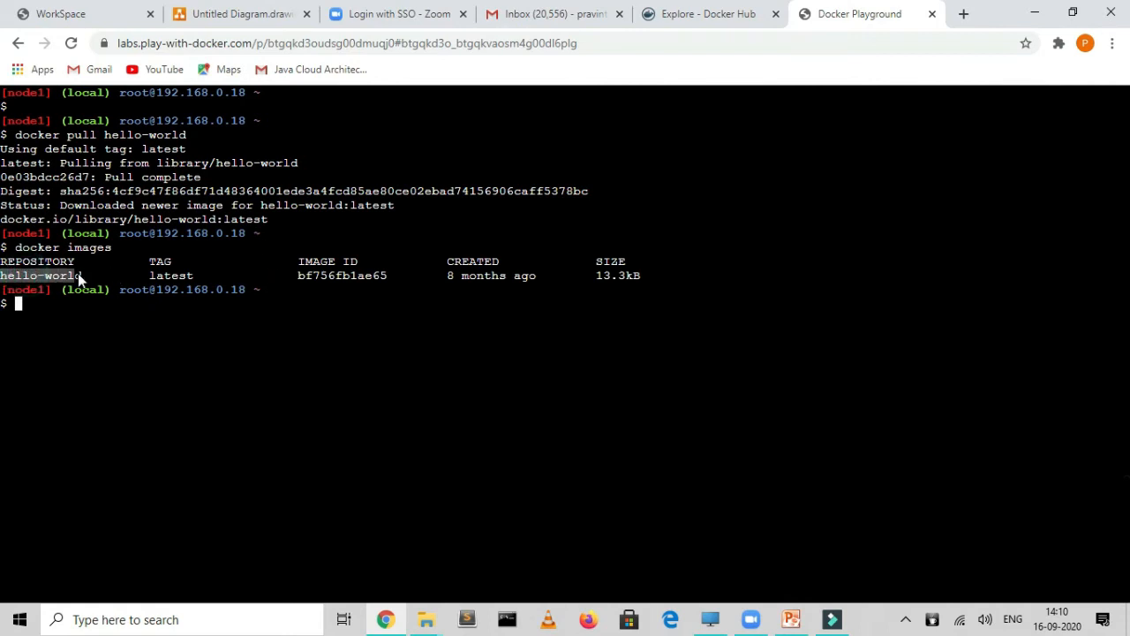
mouse_move(192, 281)
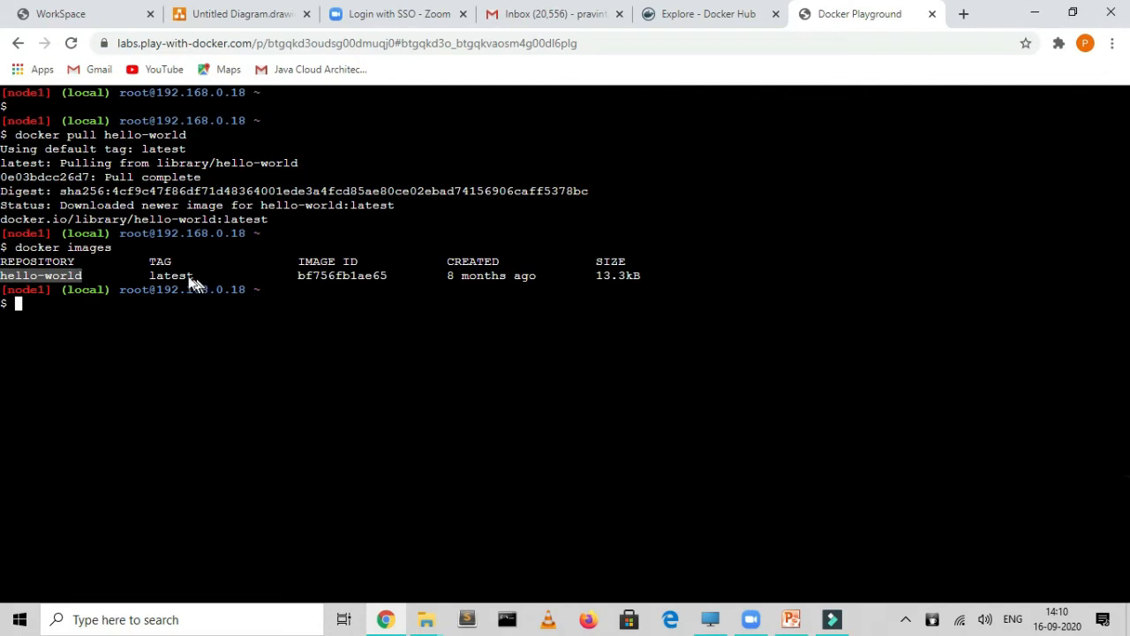
double_click(170, 275)
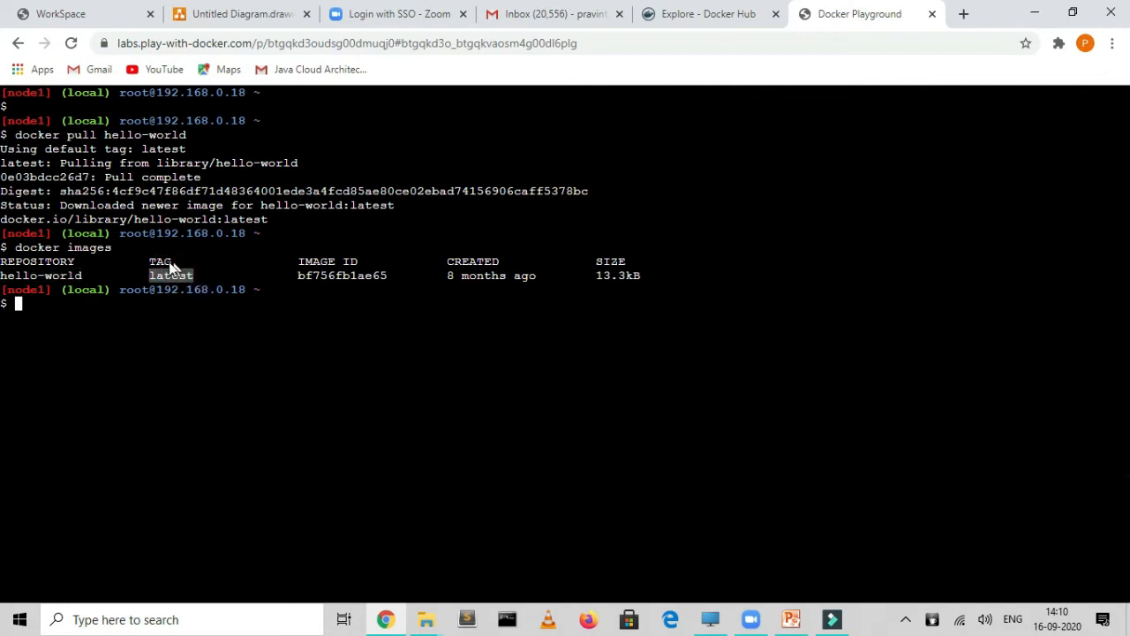
mouse_move(385, 297)
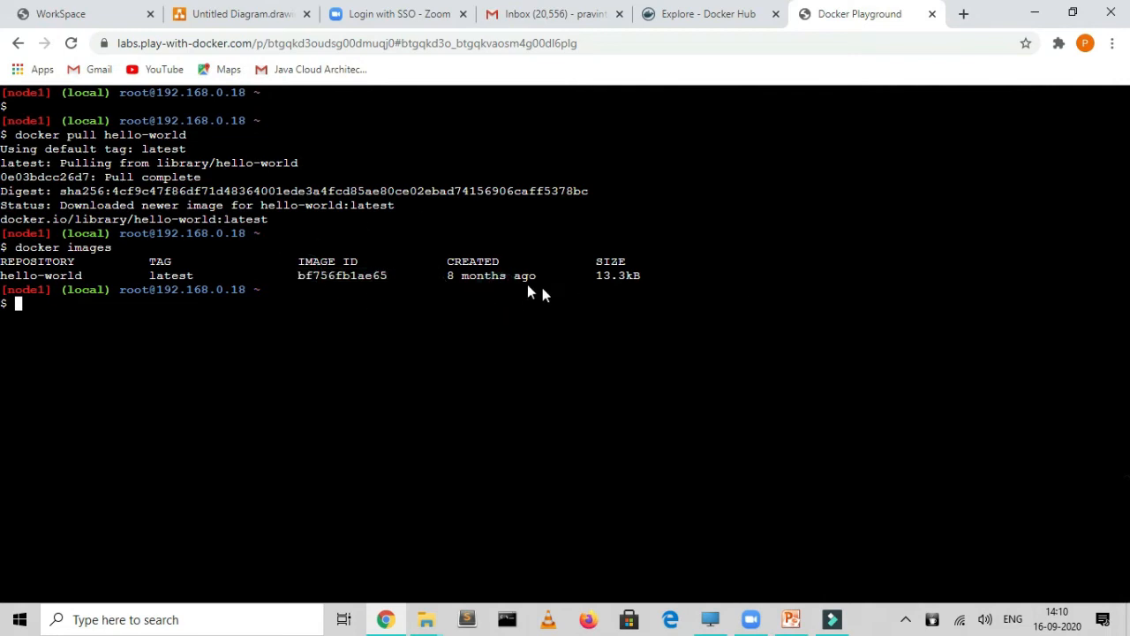
double_click(618, 275)
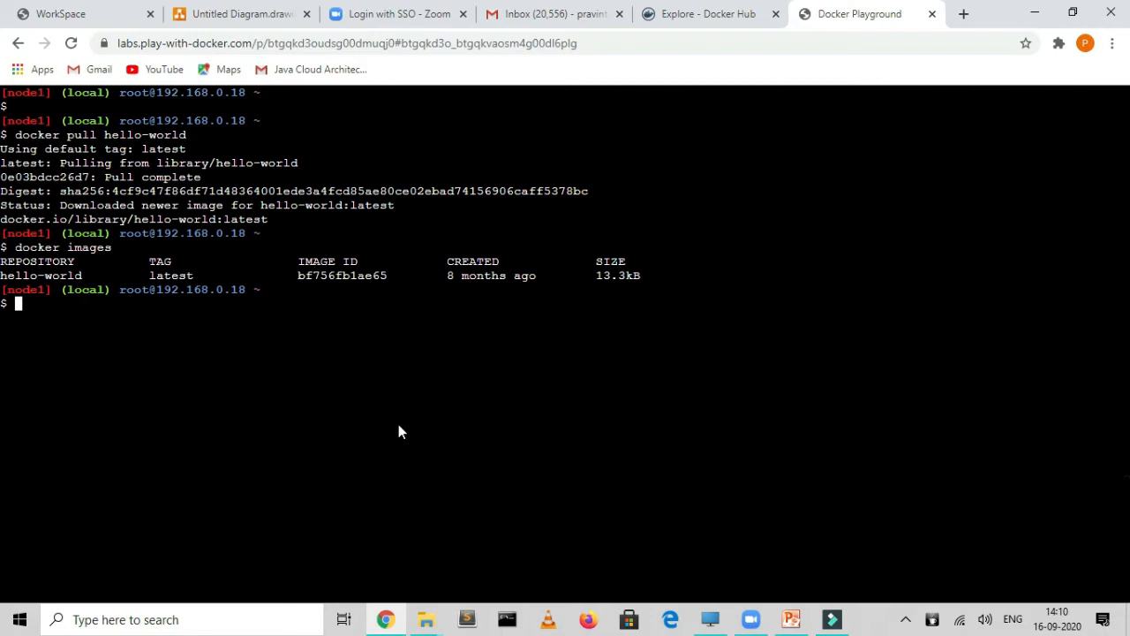
type("docker")
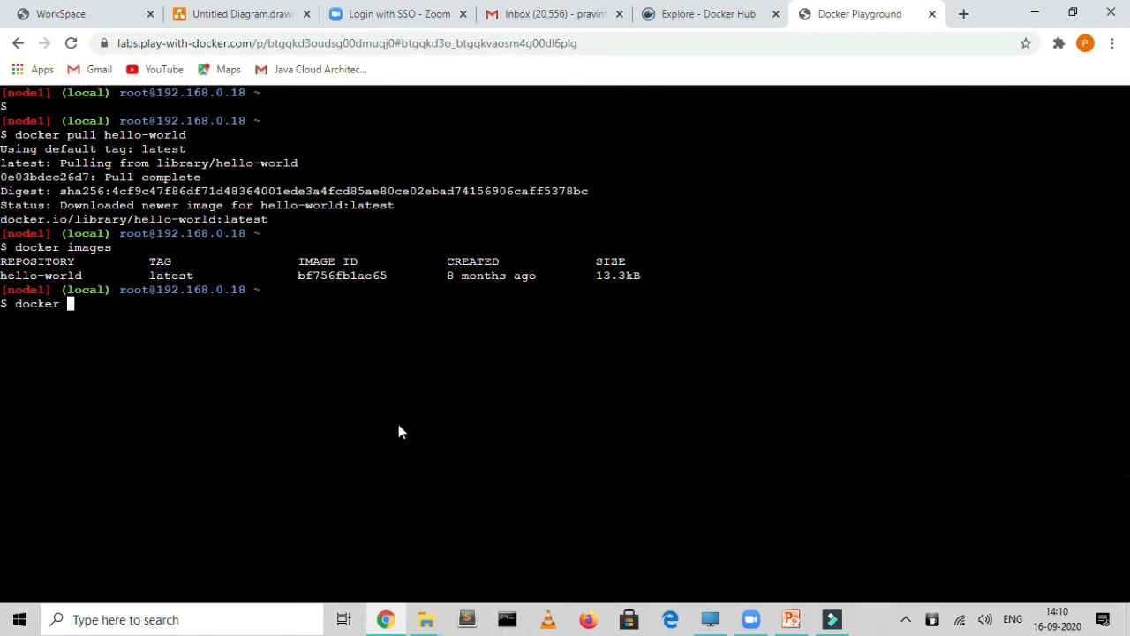
Step: Run docker run hello-world to print the Hello from Docker! message
type("run")
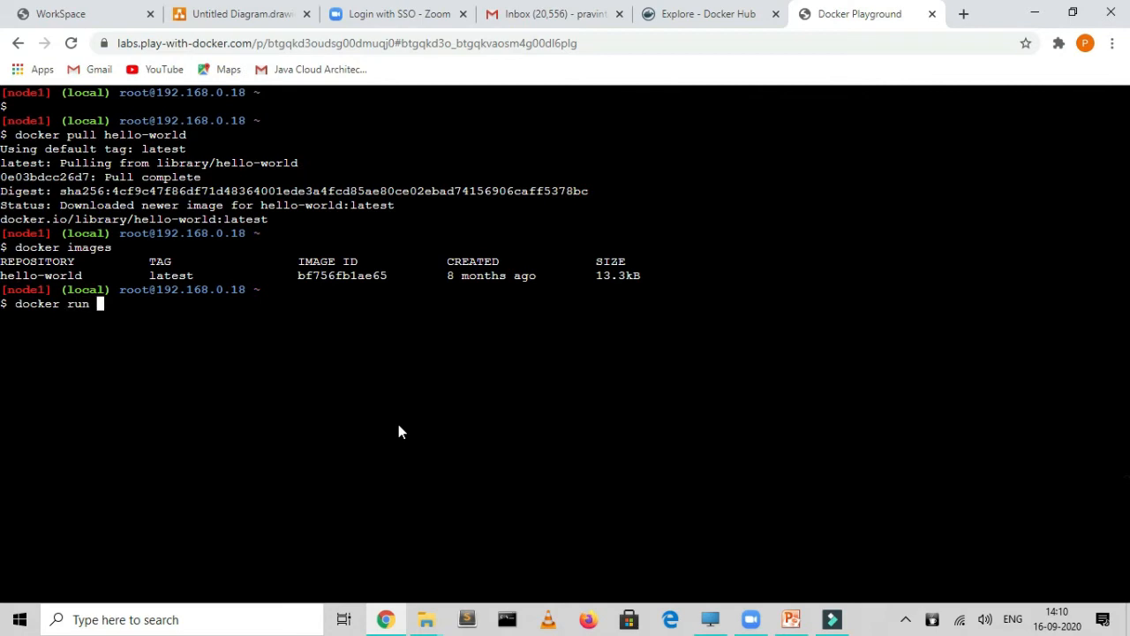
type("hello")
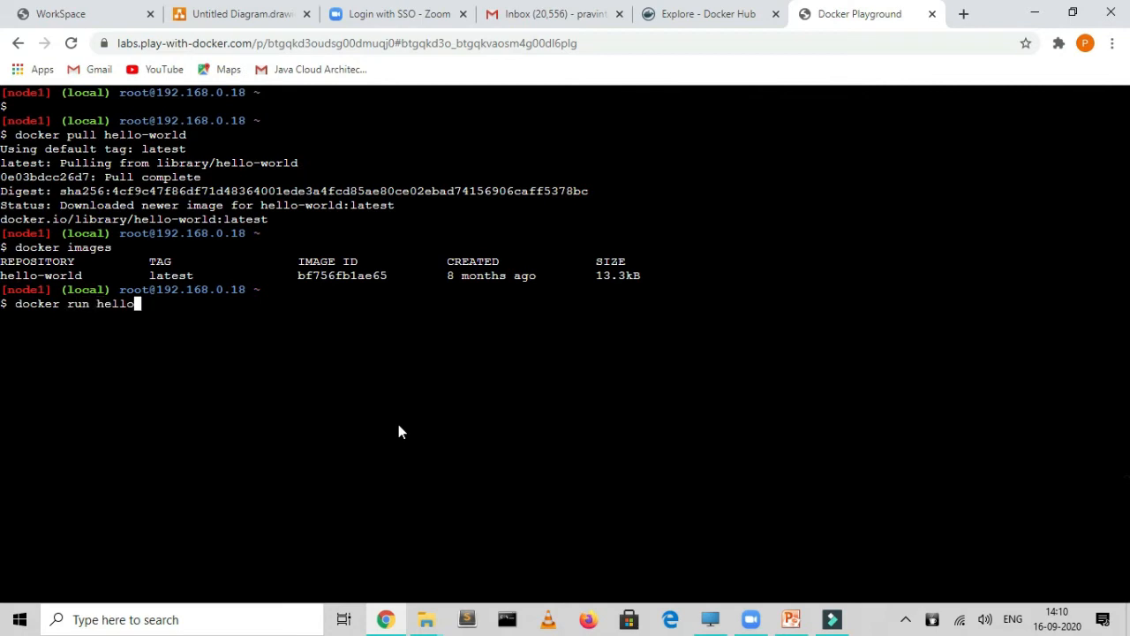
type("wo")
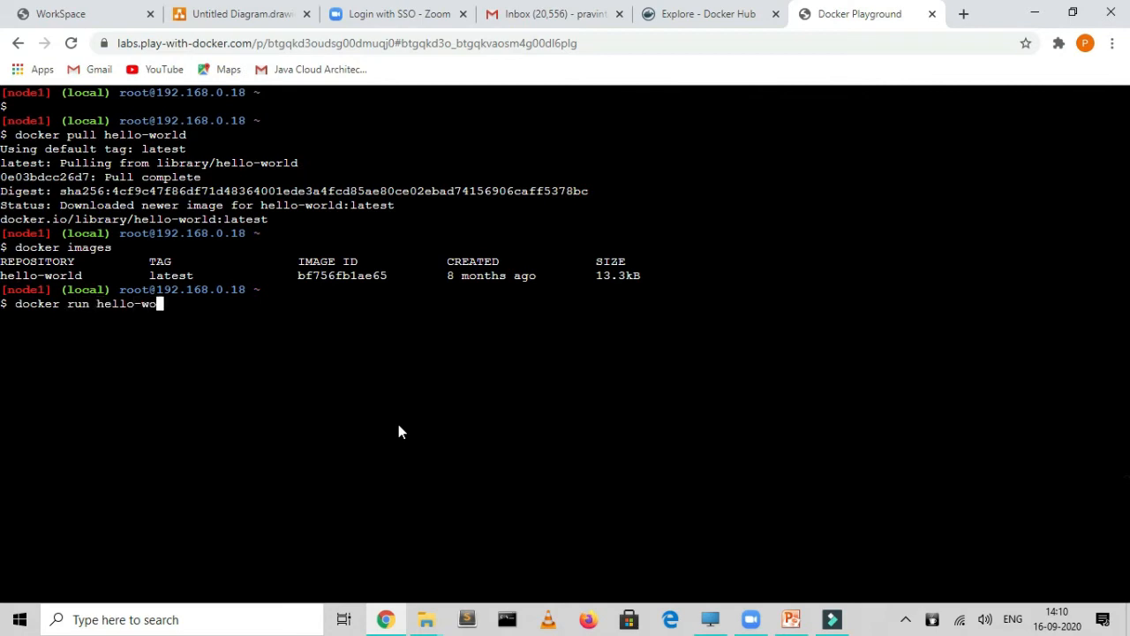
type("rld")
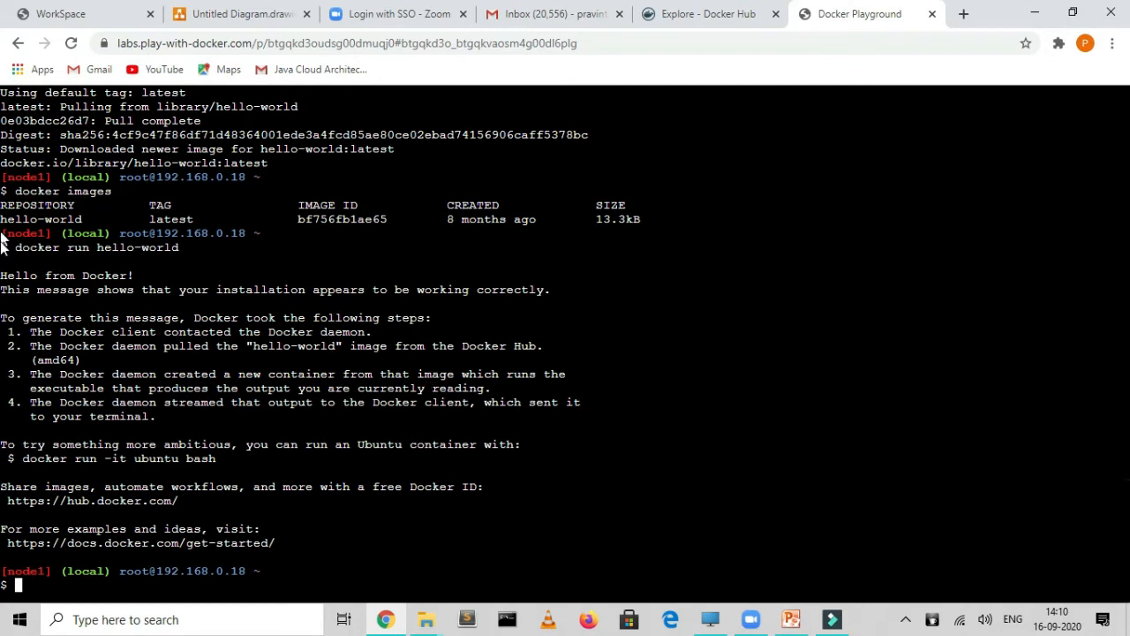
Step: Highlight the output steps: client contacting daemon, the hello-world image, streaming output
double_click(67, 275)
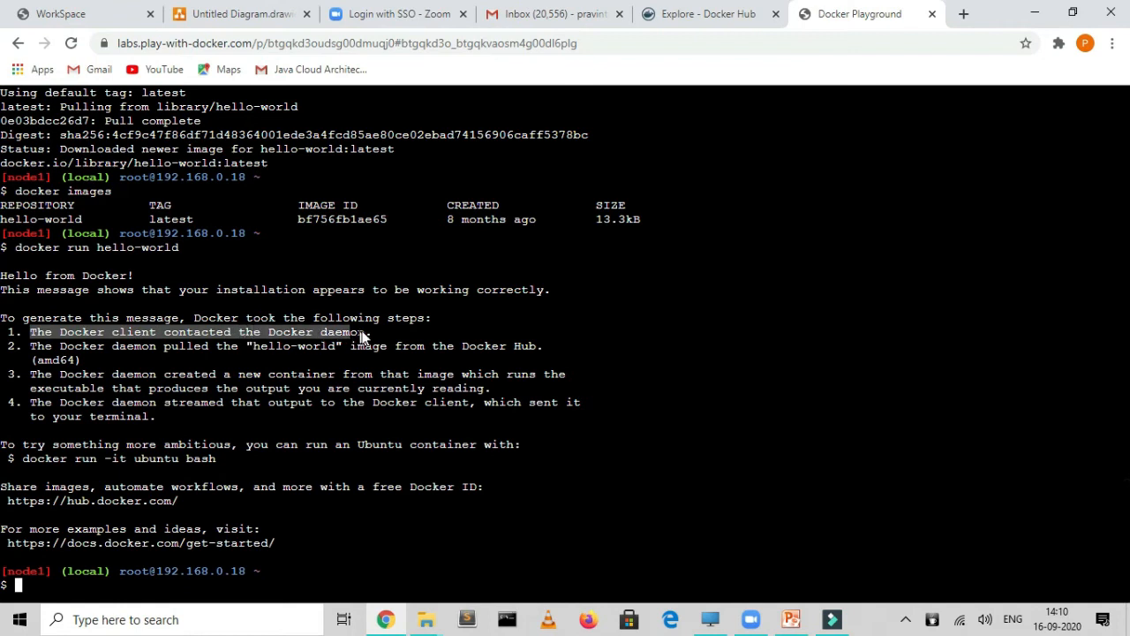
mouse_move(50, 350)
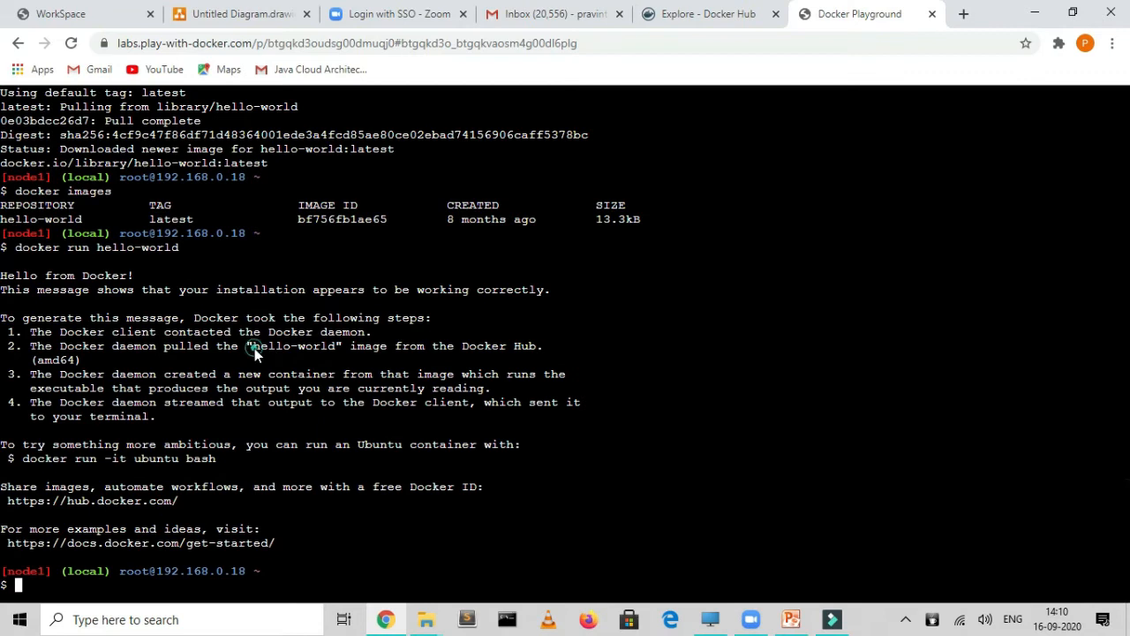
double_click(293, 344)
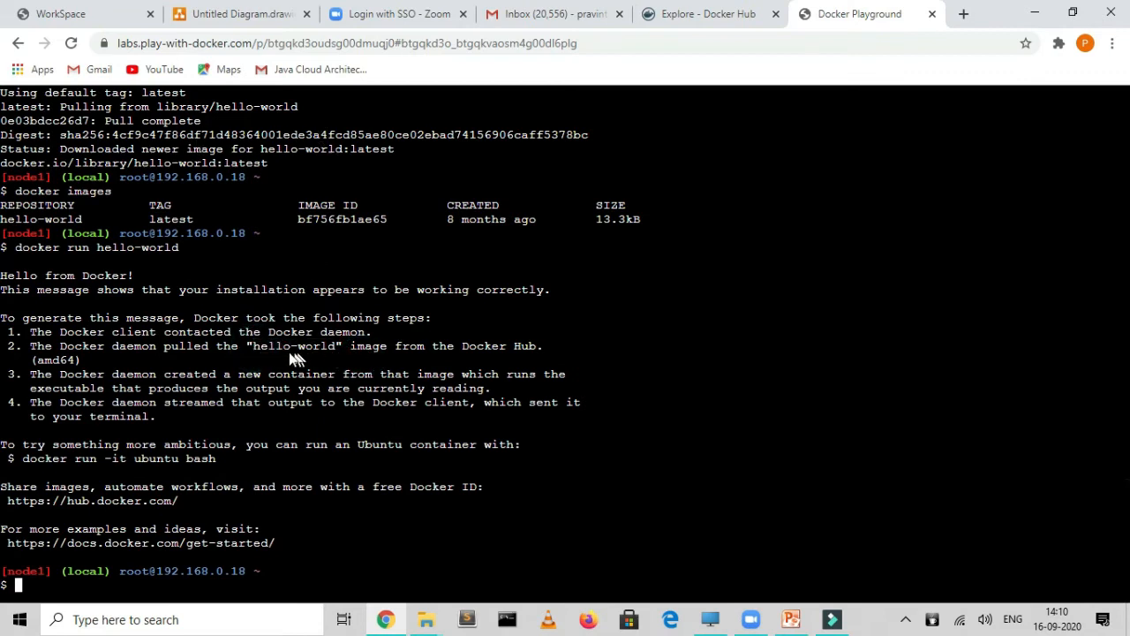
mouse_move(56, 354)
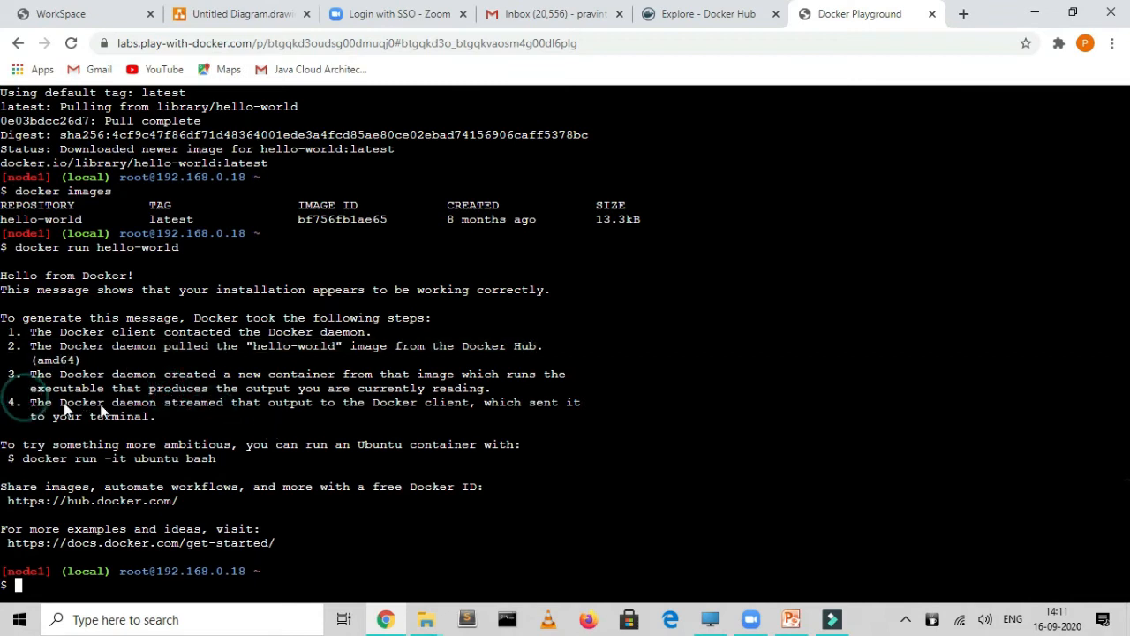
double_click(417, 403)
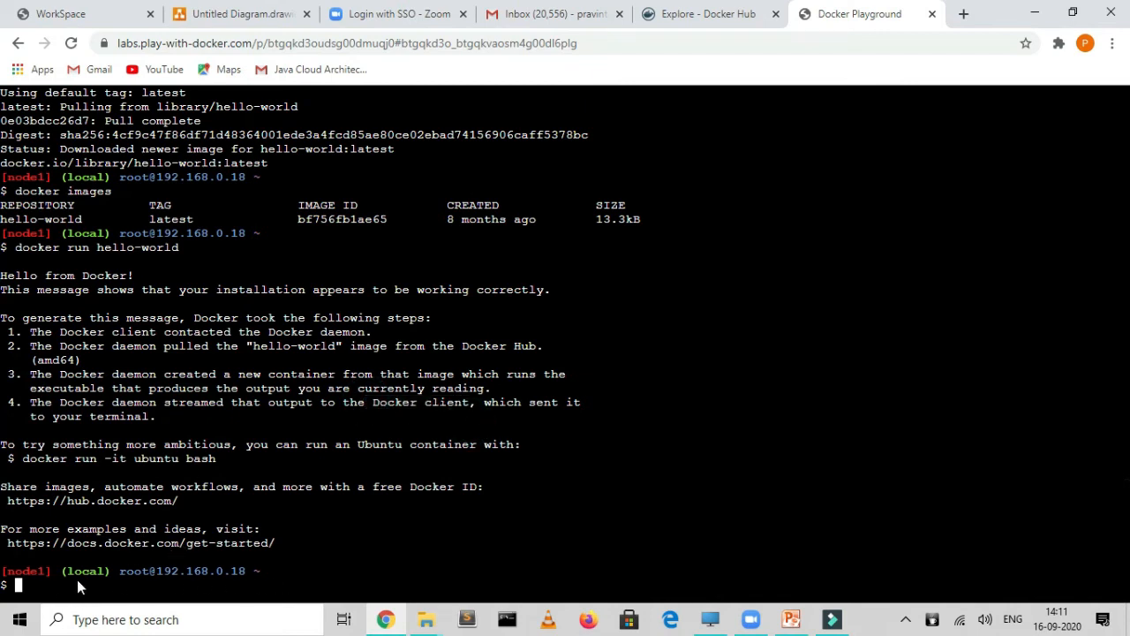
mouse_move(417, 583)
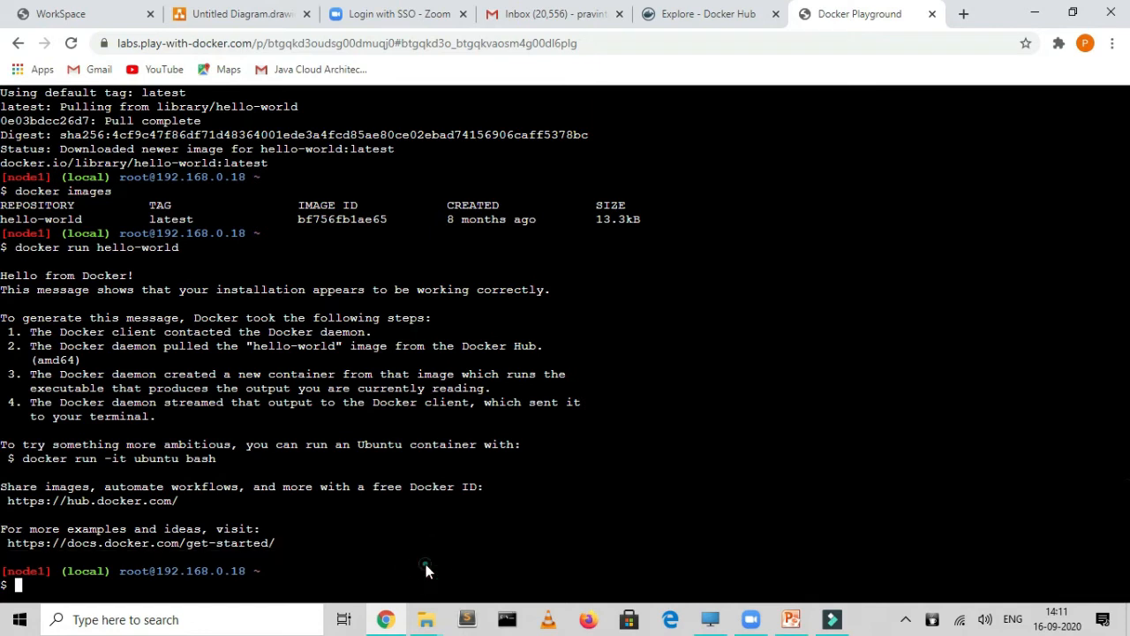
mouse_move(473, 554)
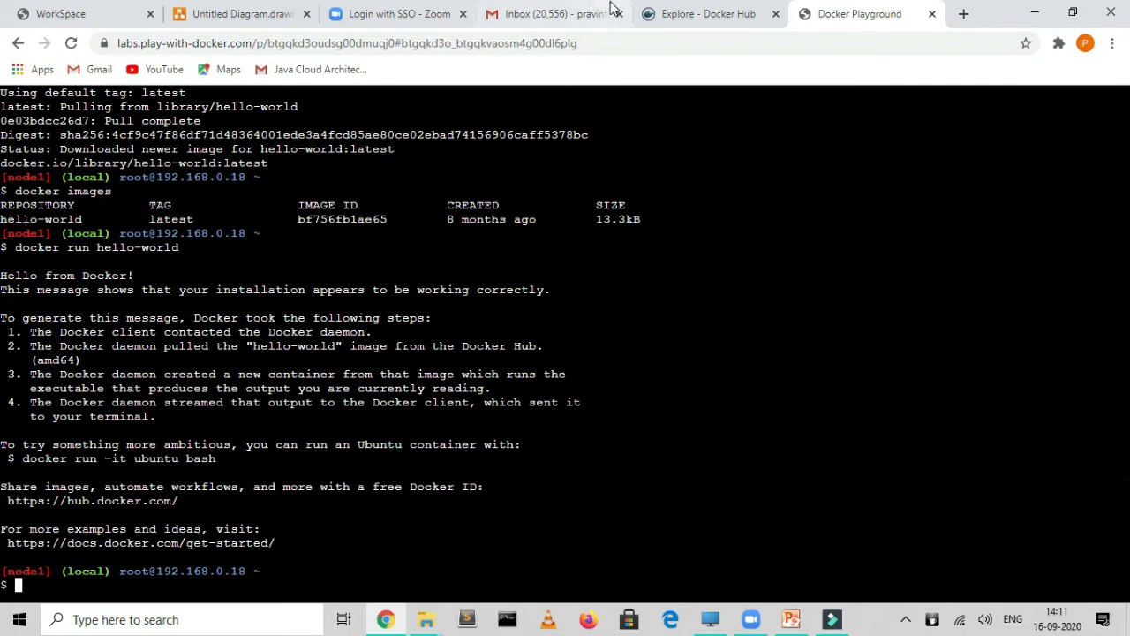
Step: Search Docker Hub for busybox and go to the official busybox image page
left_click(706, 14)
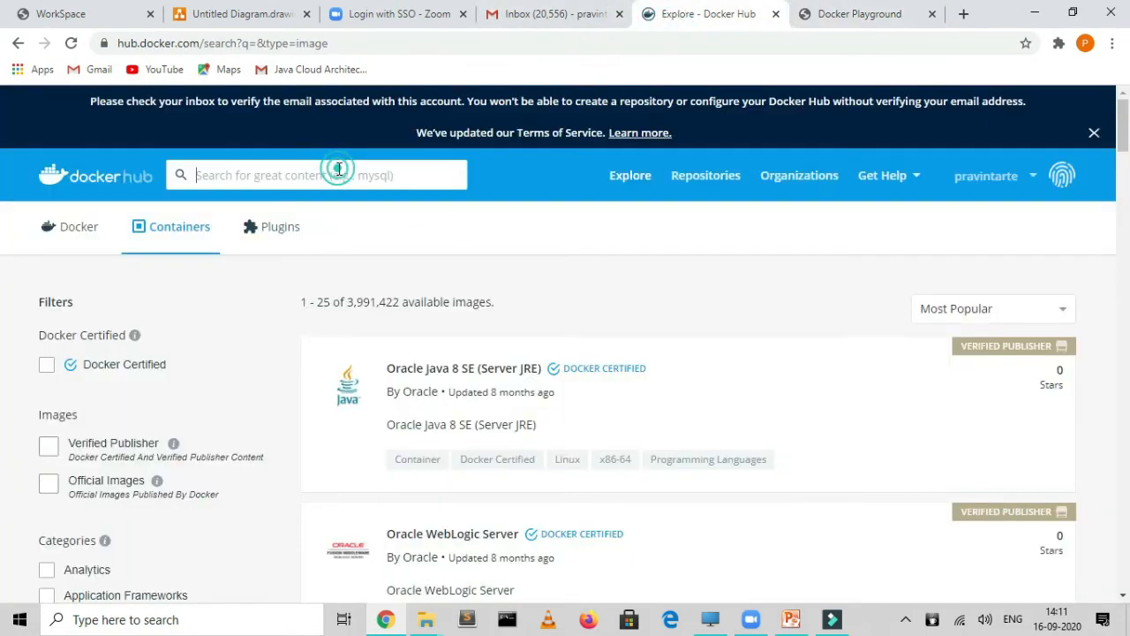
type("busybox")
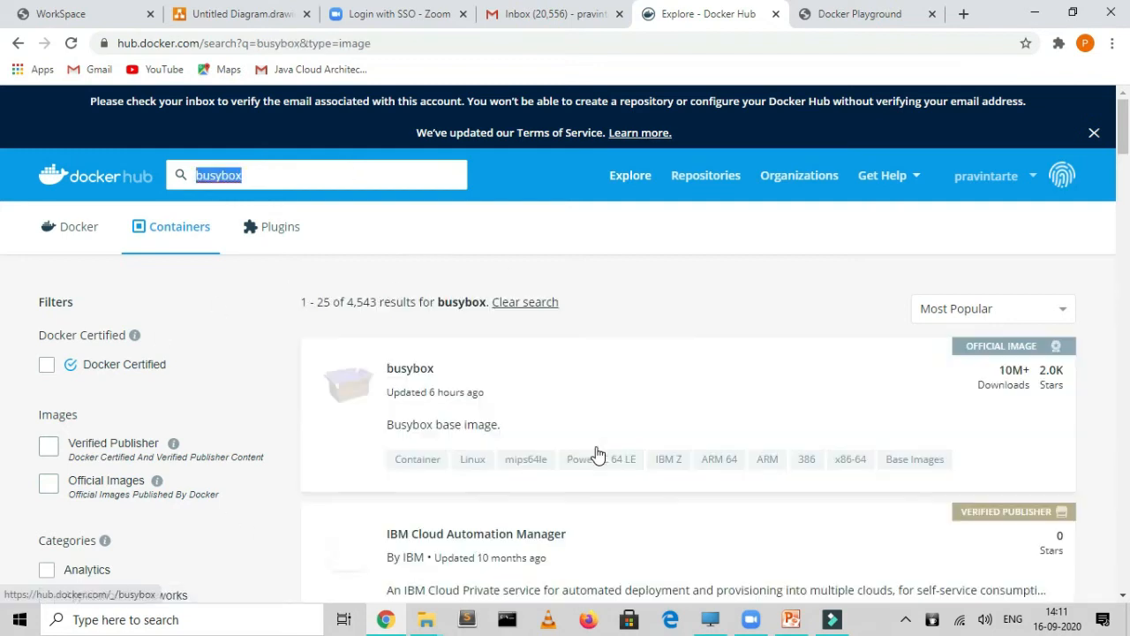
left_click(1094, 133)
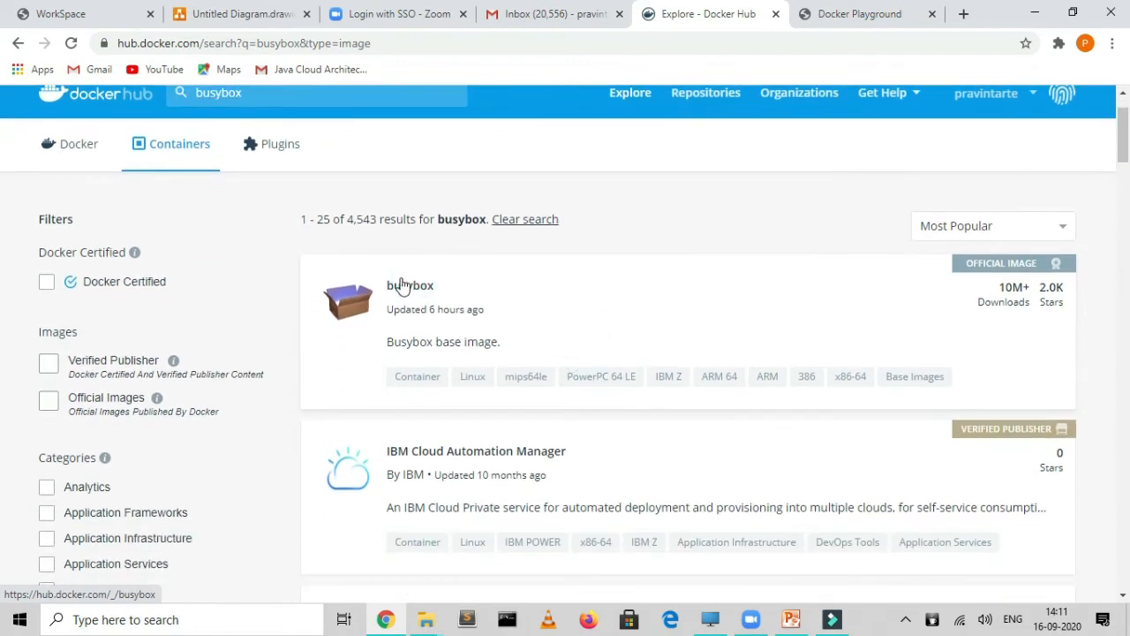
left_click(410, 286)
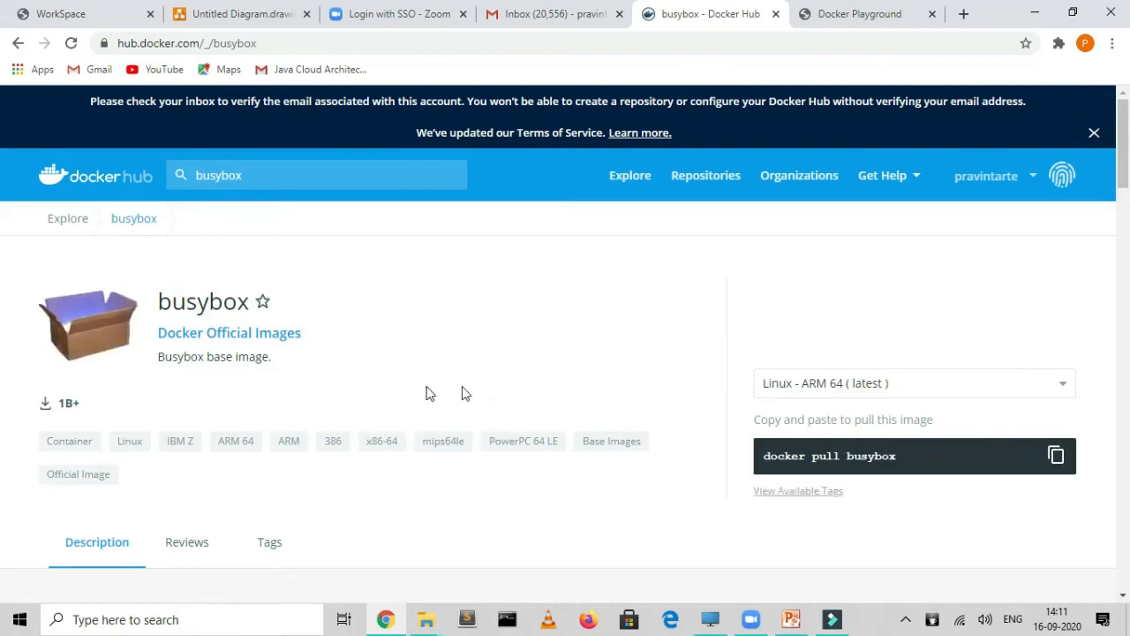
mouse_move(442, 441)
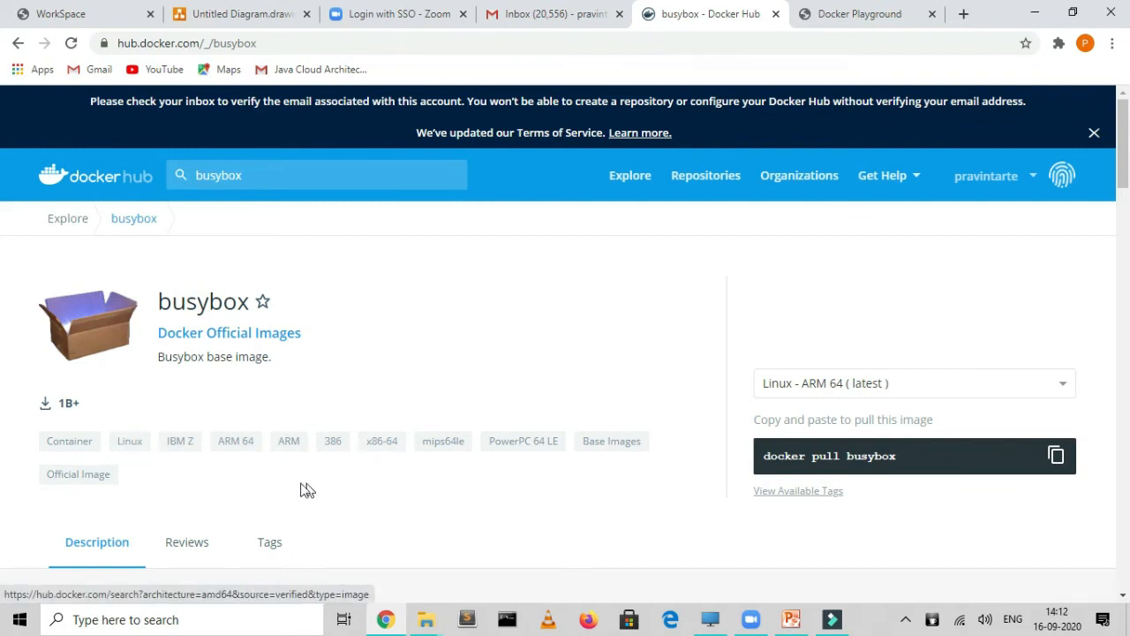
scroll("down", 3)
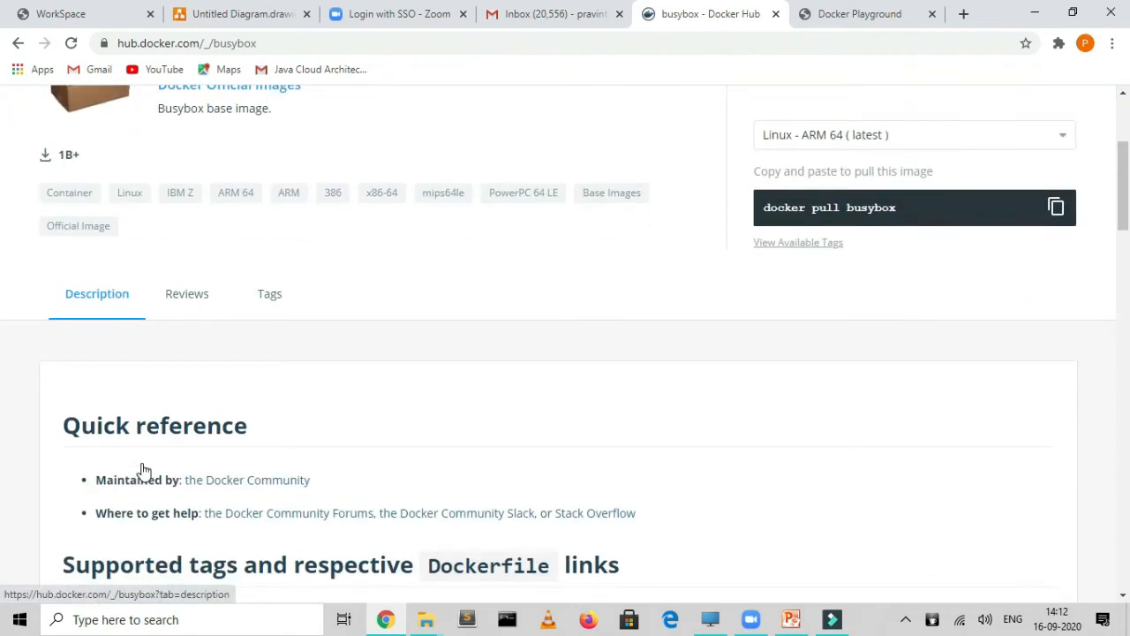
scroll("down", 3)
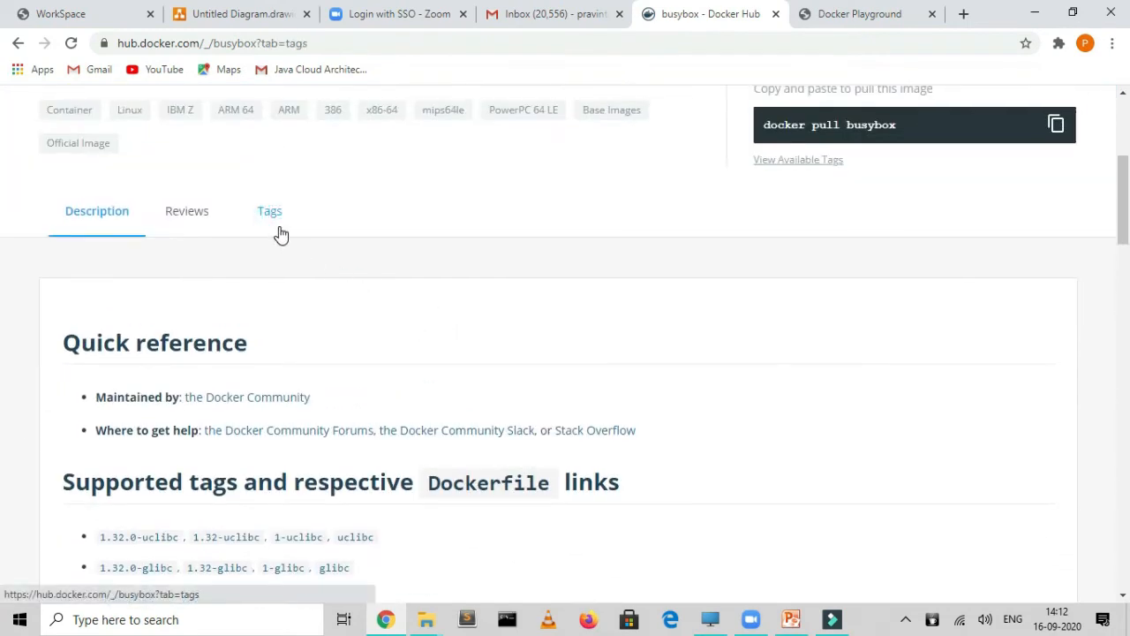
left_click(268, 211)
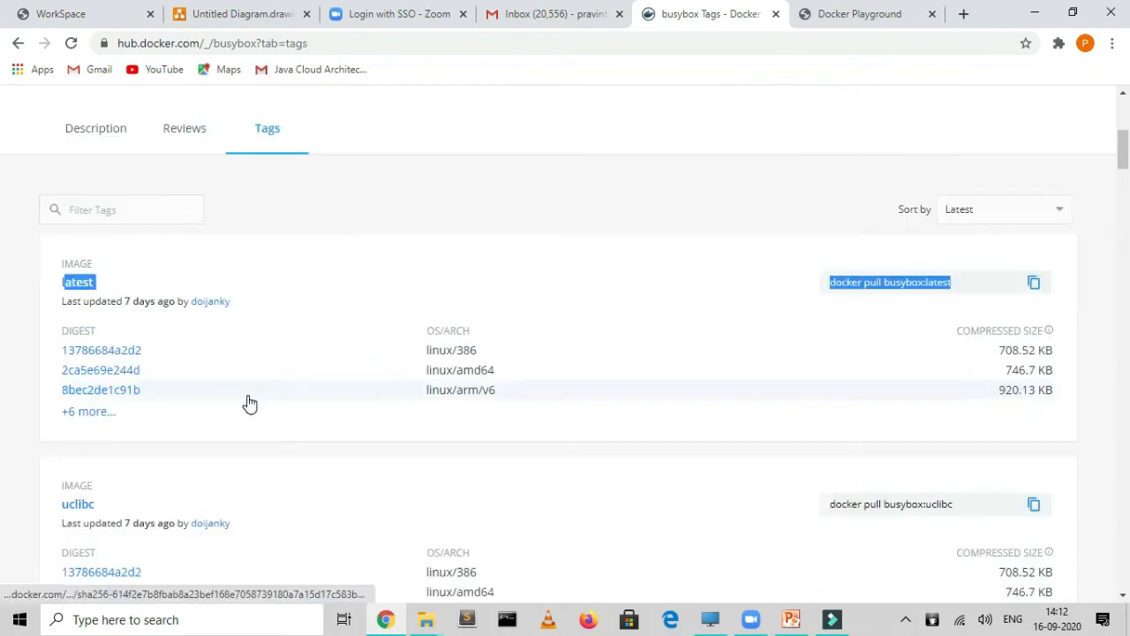
scroll("down", 3)
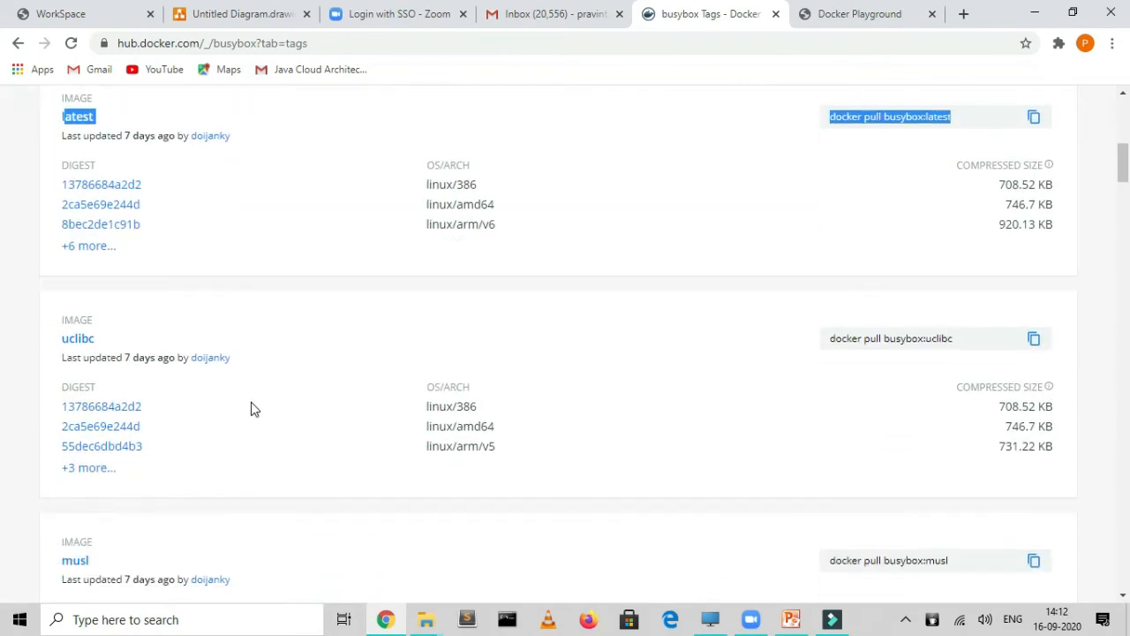
scroll("down", 3)
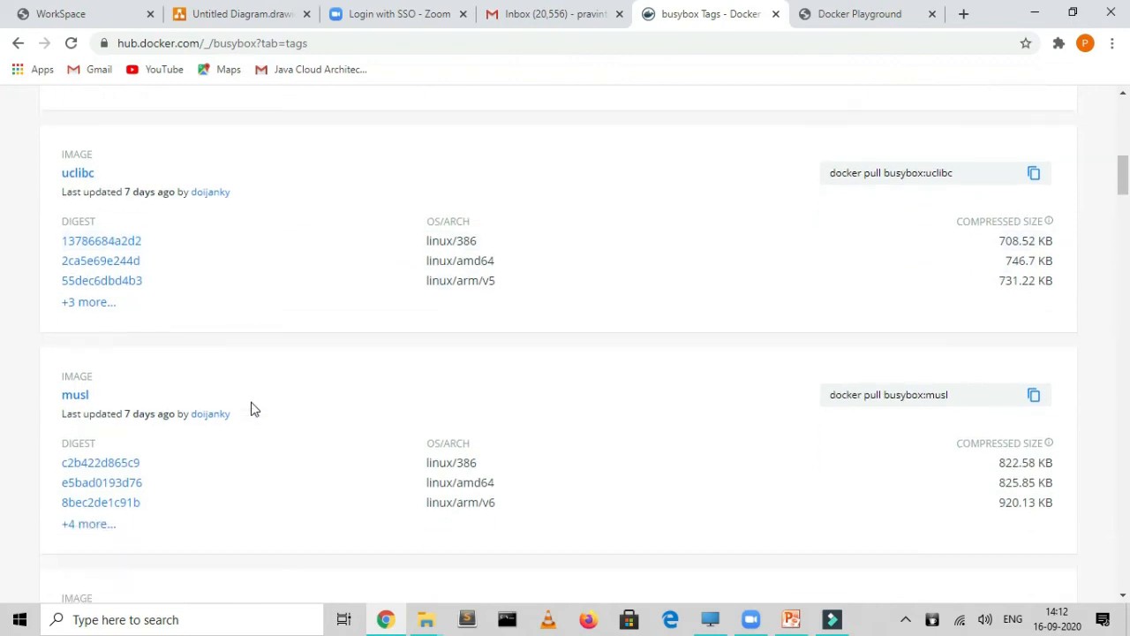
scroll("down", 3)
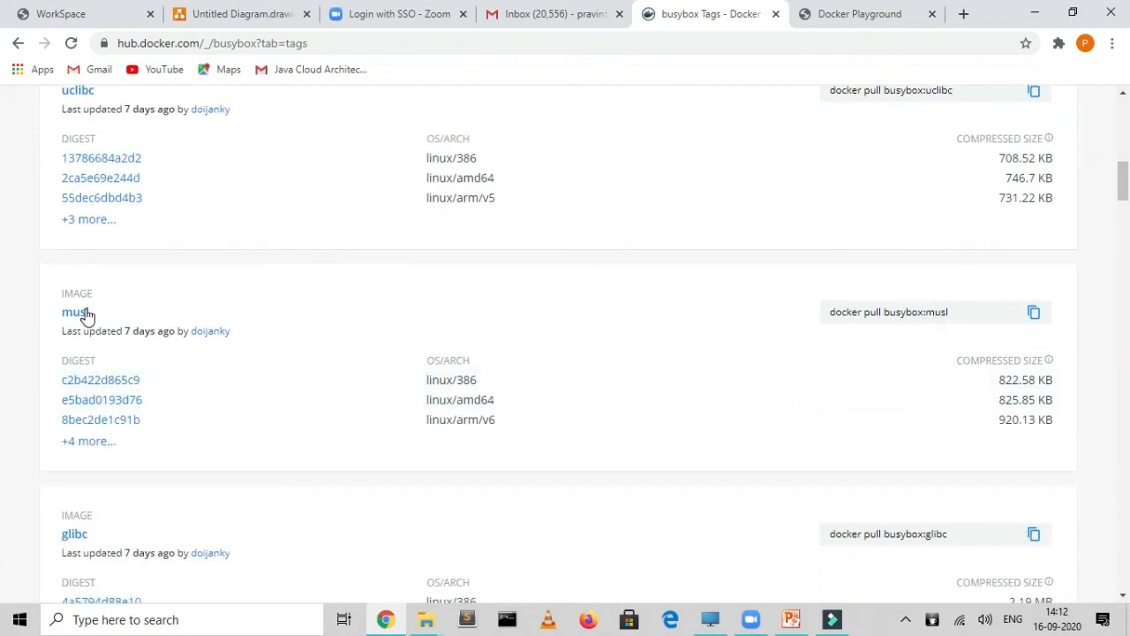
scroll("down", 3)
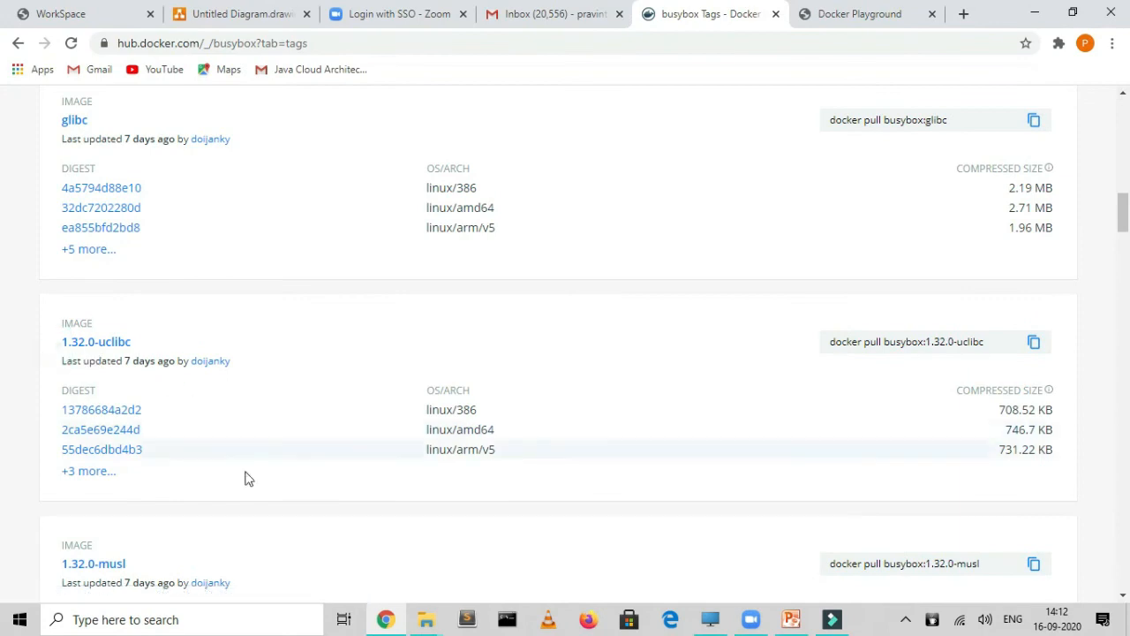
scroll("down", 3)
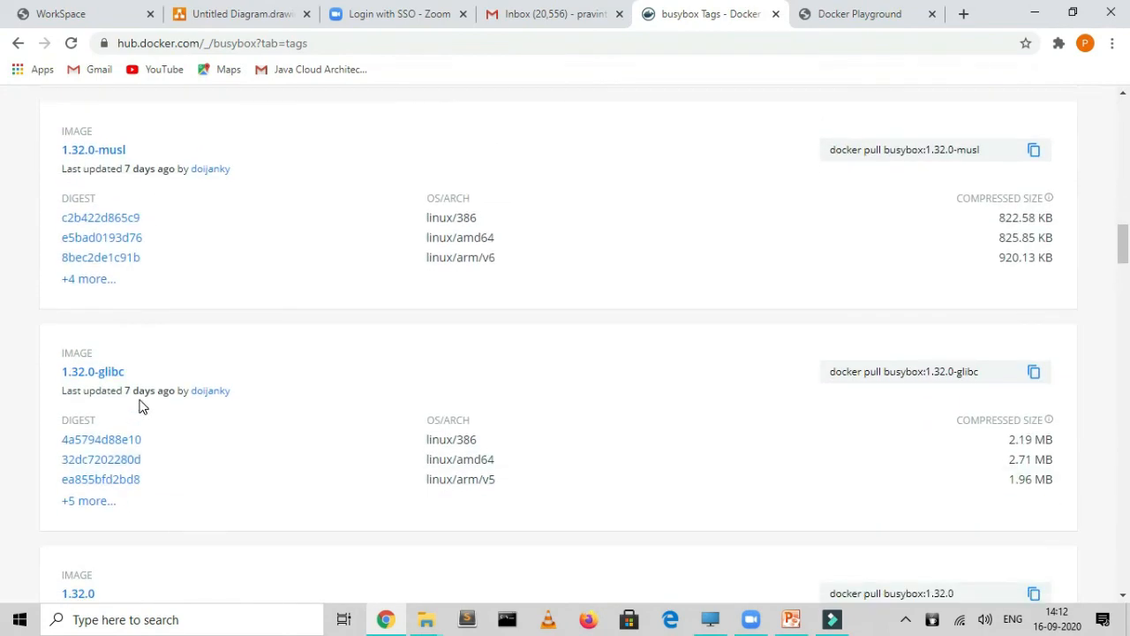
scroll("down", 3)
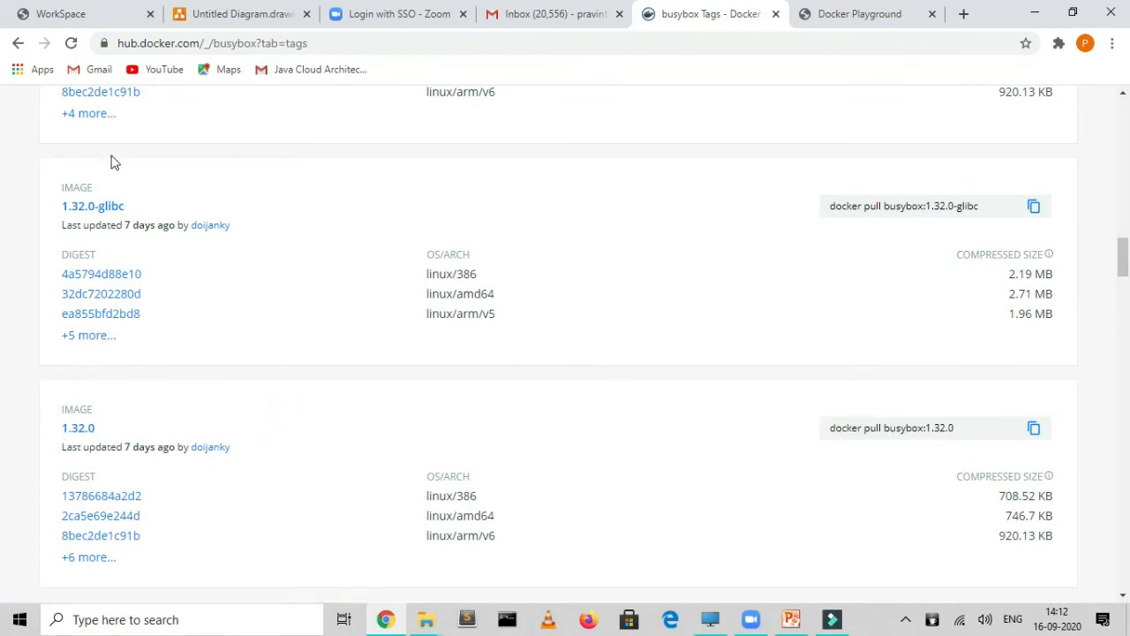
Step: Back in the Playground terminal, pull busybox:1.32.0
left_click(856, 14)
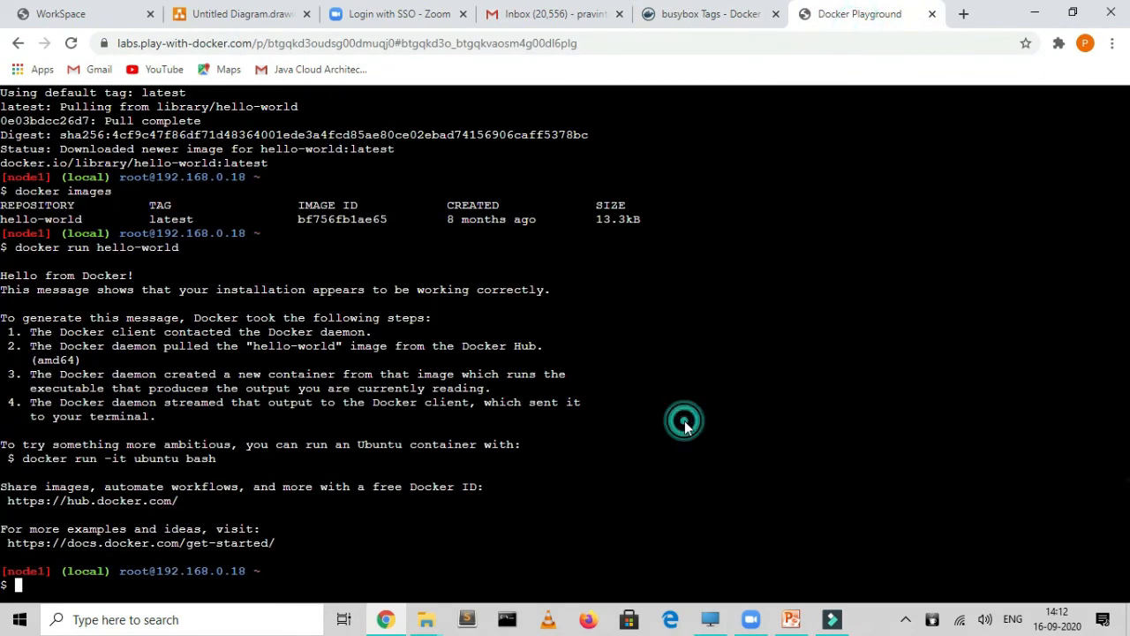
type("docker")
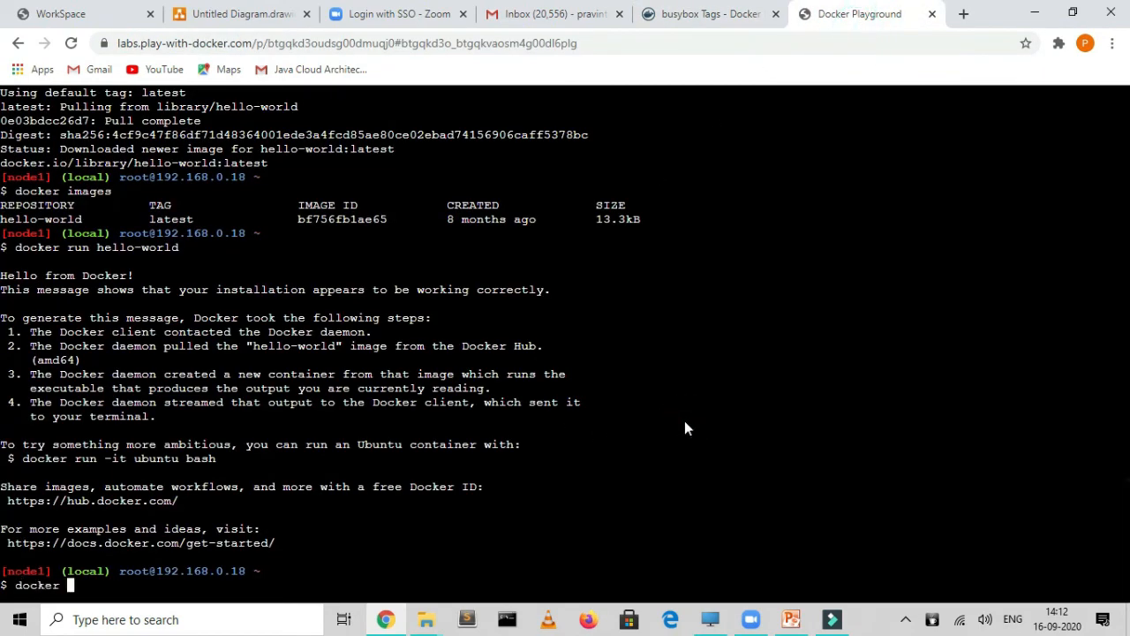
type("pull")
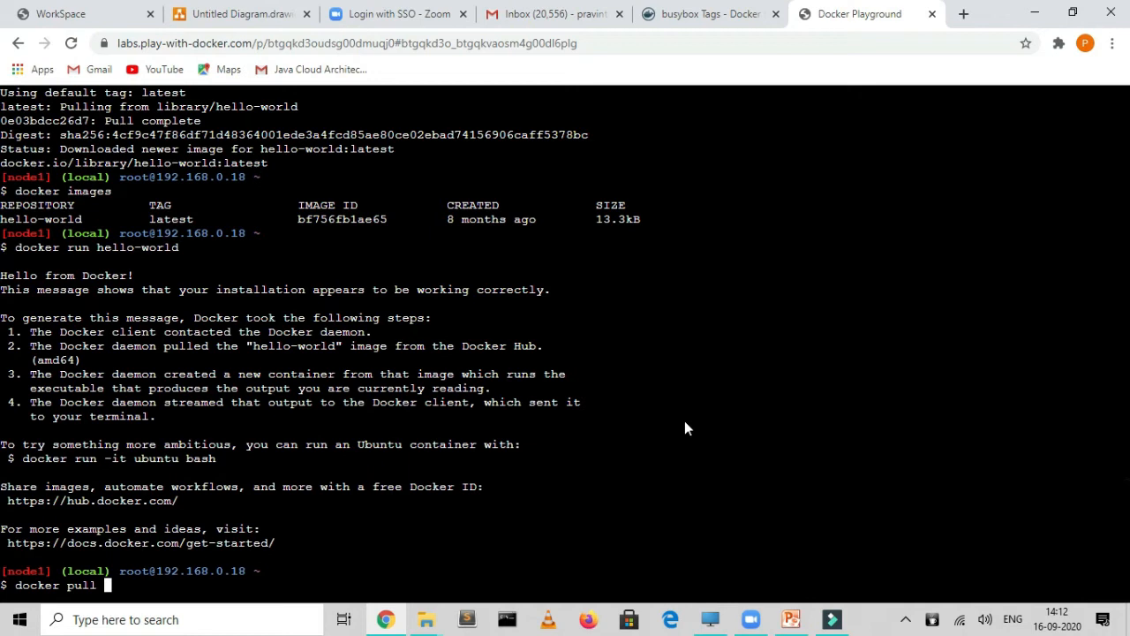
type("busybox")
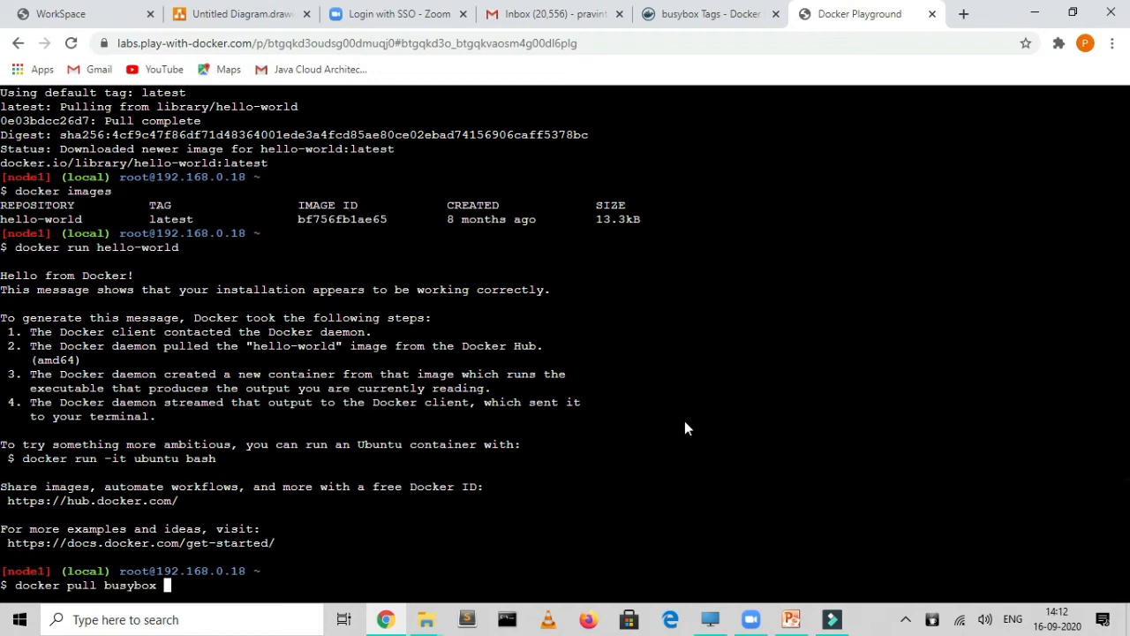
type(":1.32,0")
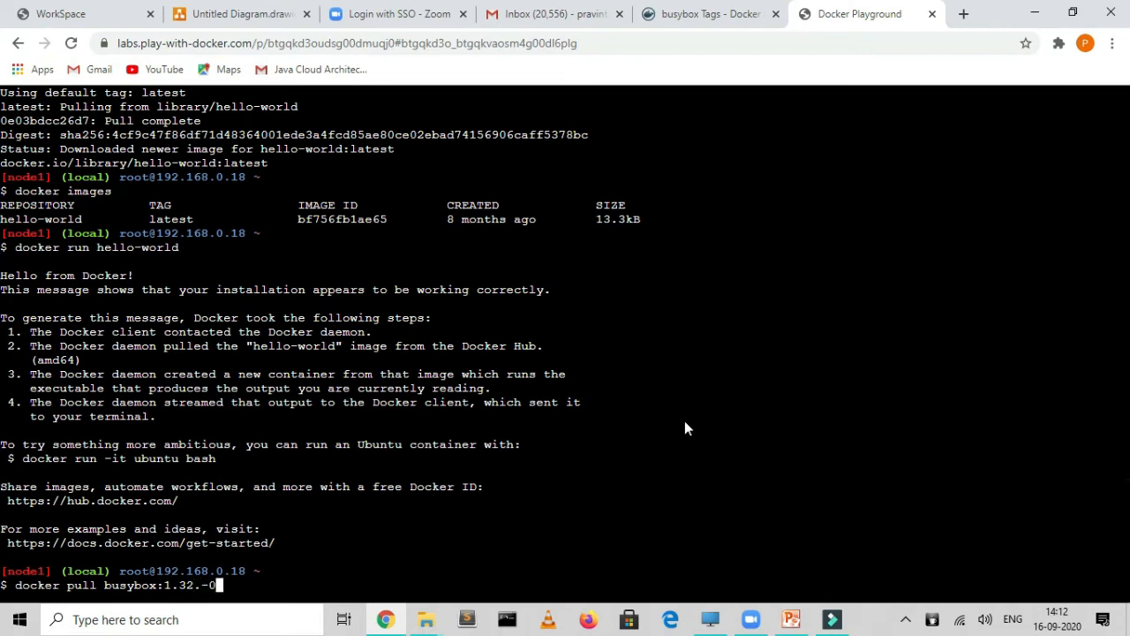
key("Backspace")
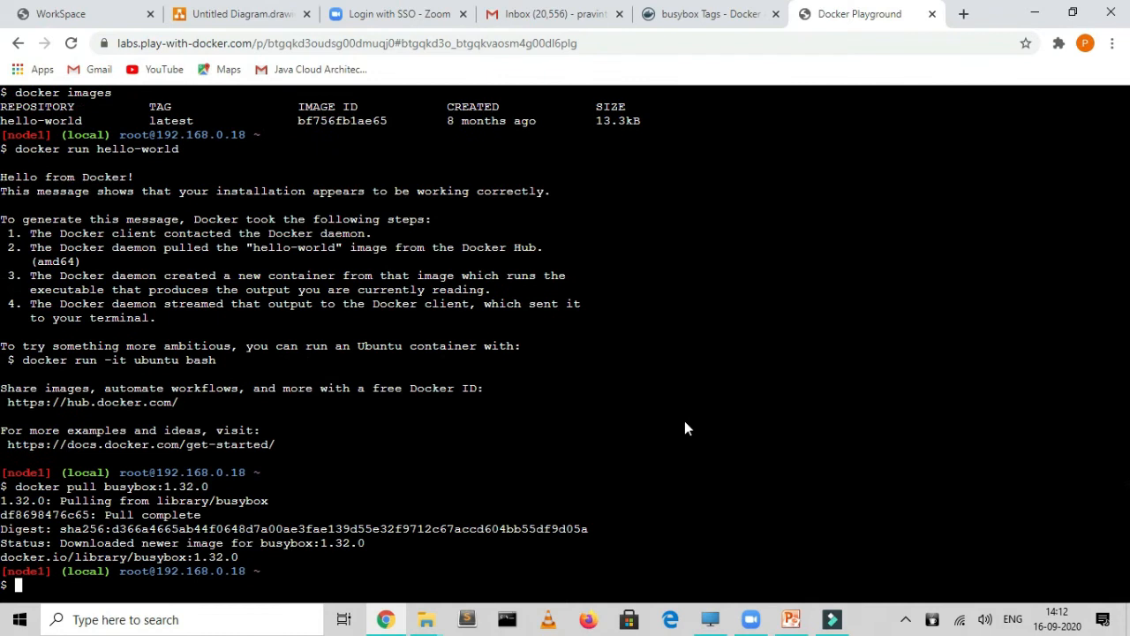
mouse_move(89, 556)
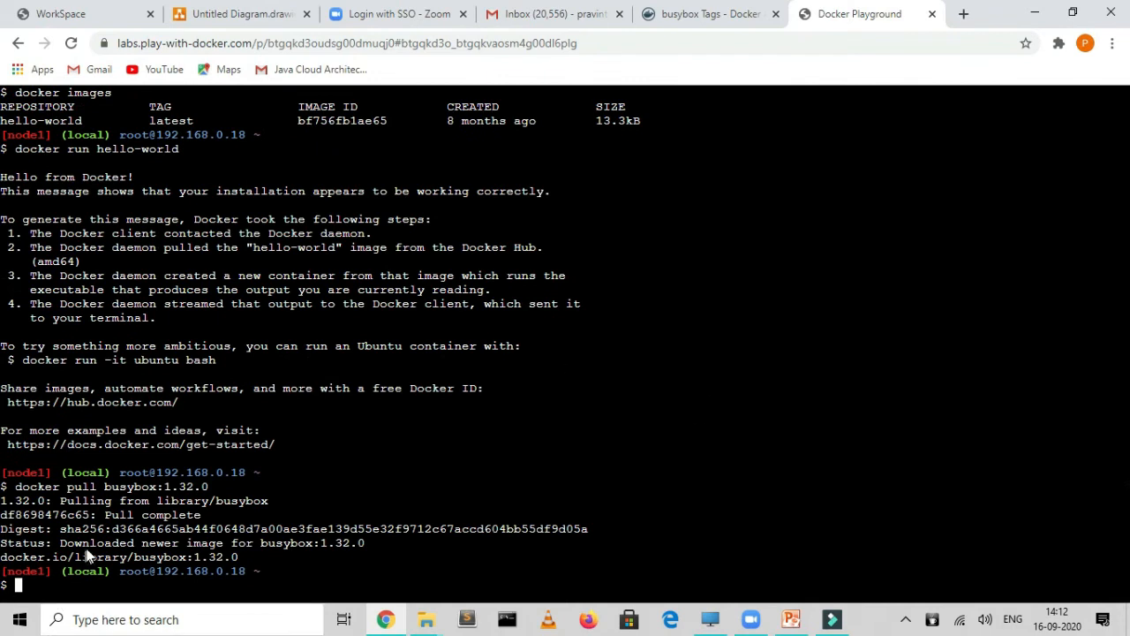
Step: List local images, showing busybox 1.32.0 at 1.23MB beside hello-world
double_click(311, 542)
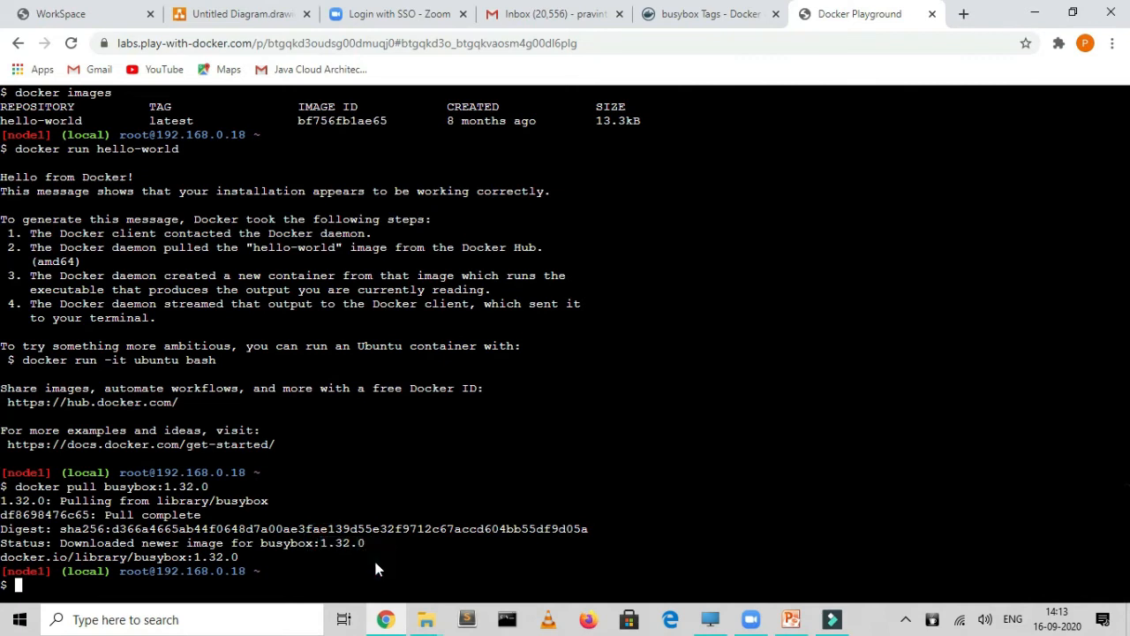
type("docker images")
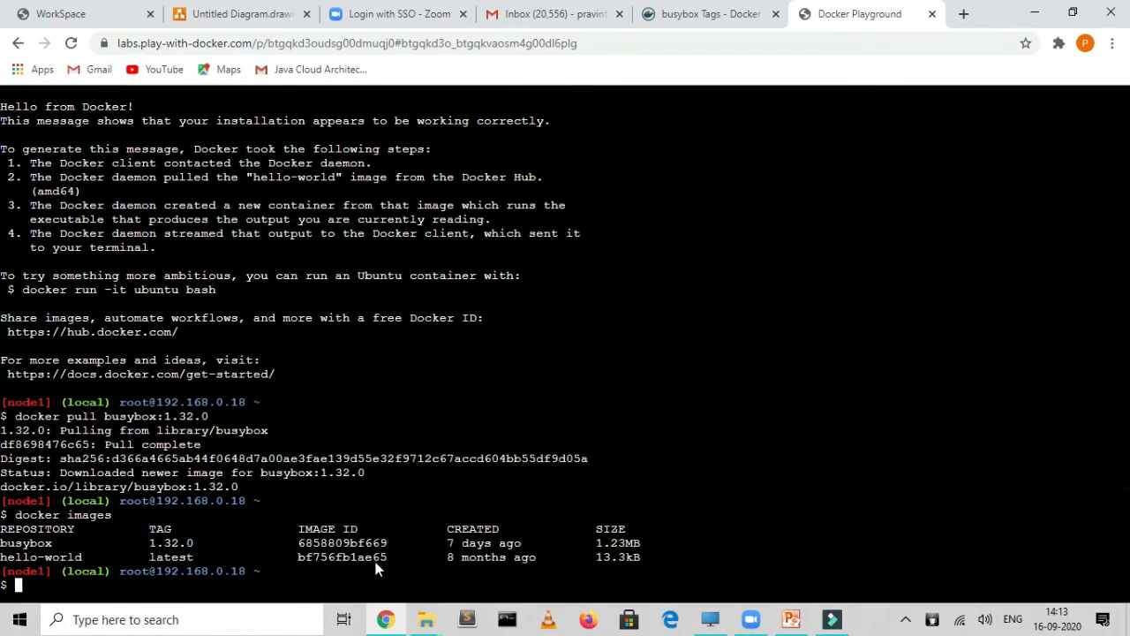
double_click(27, 542)
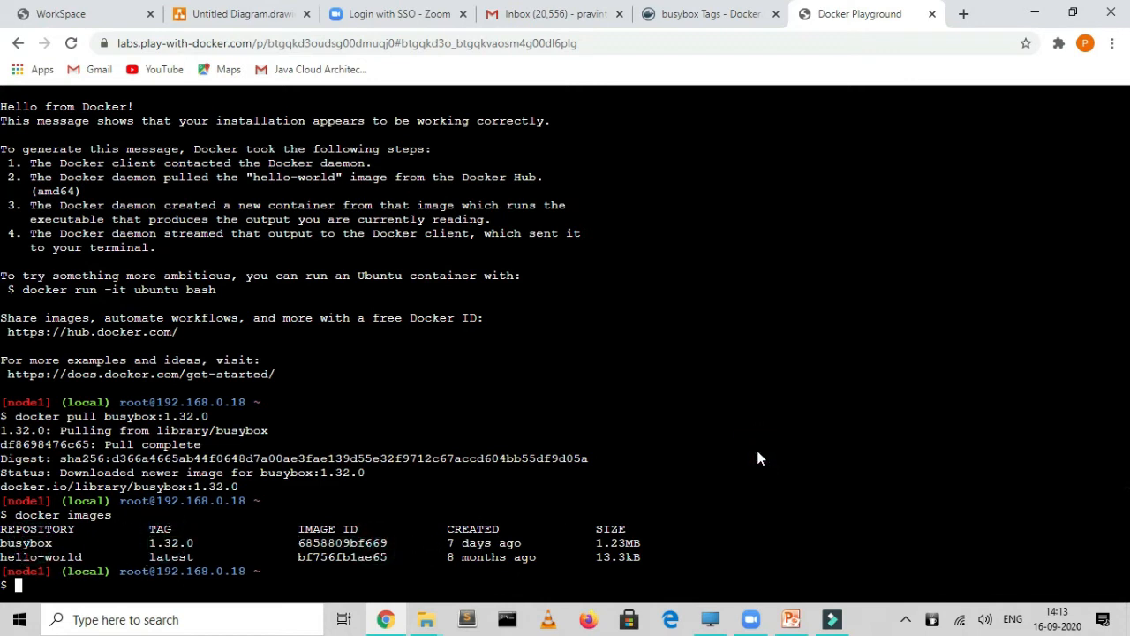
Step: Recall the pull command and pull busybox:latest instead of 1.32.0
type("docker images")
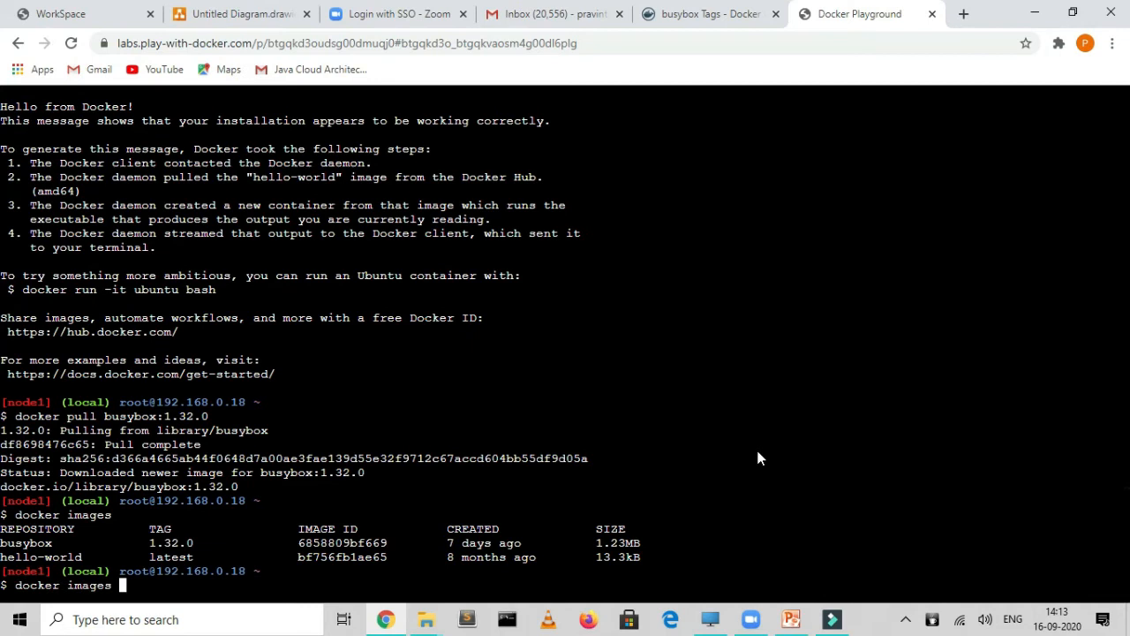
type("docker pull busybox:1.32.0")
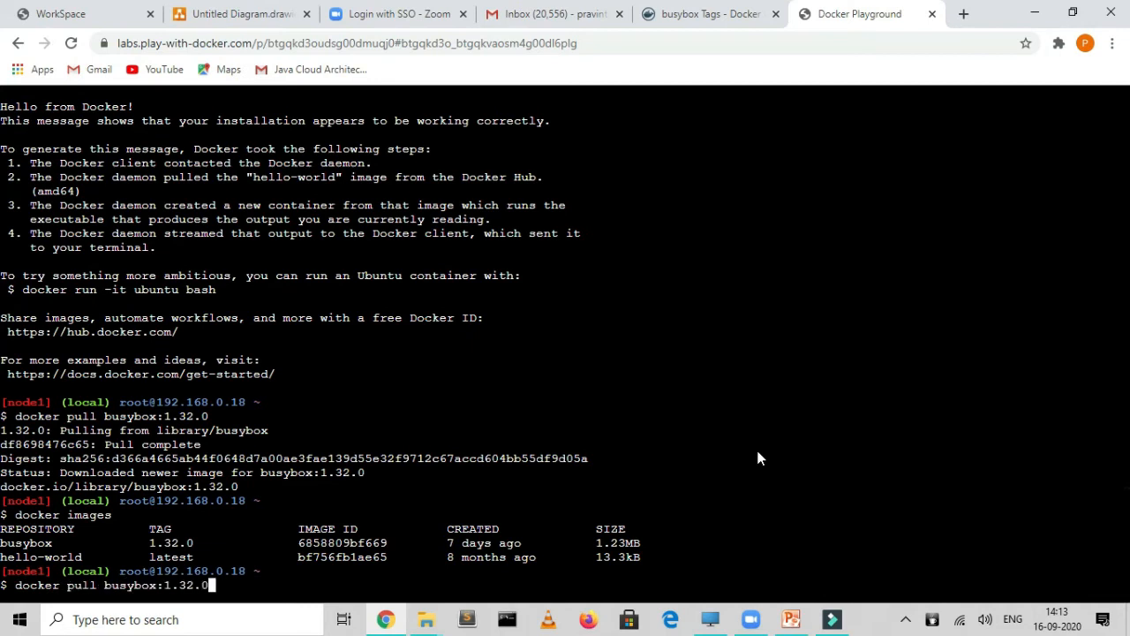
key("Backspace")
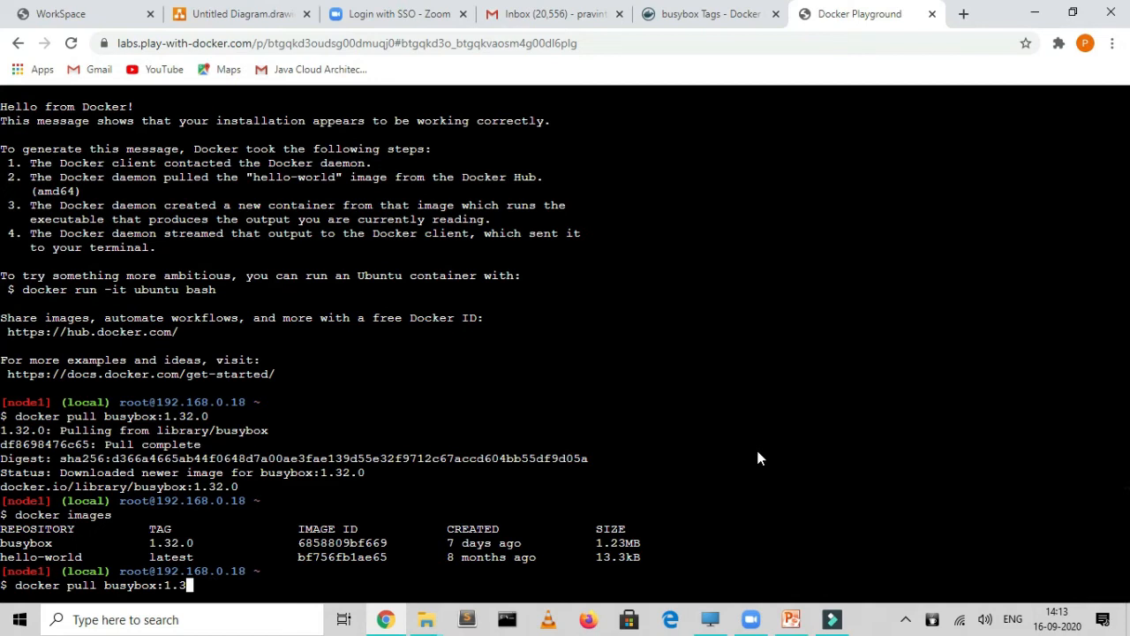
key("BackSpace")
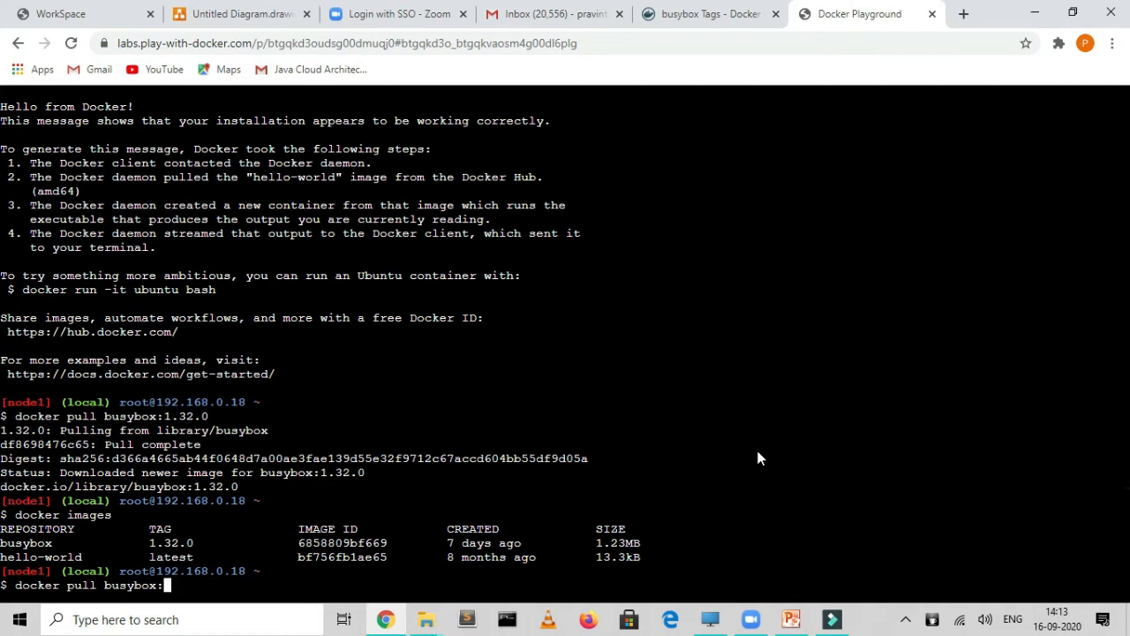
type("latest")
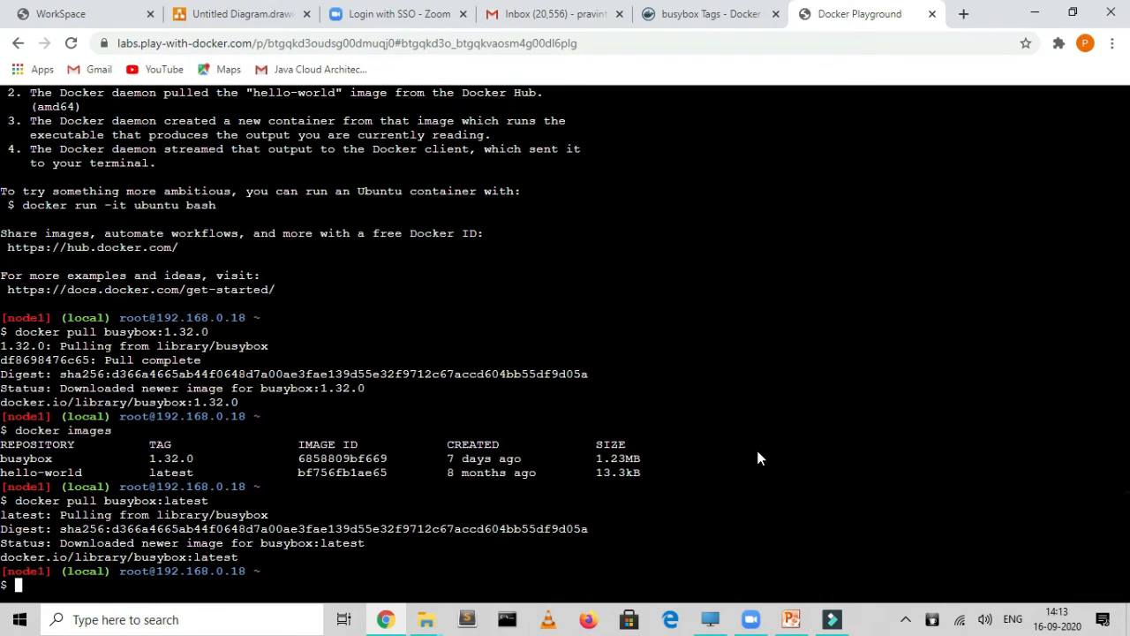
type("docker pull busybox:latest")
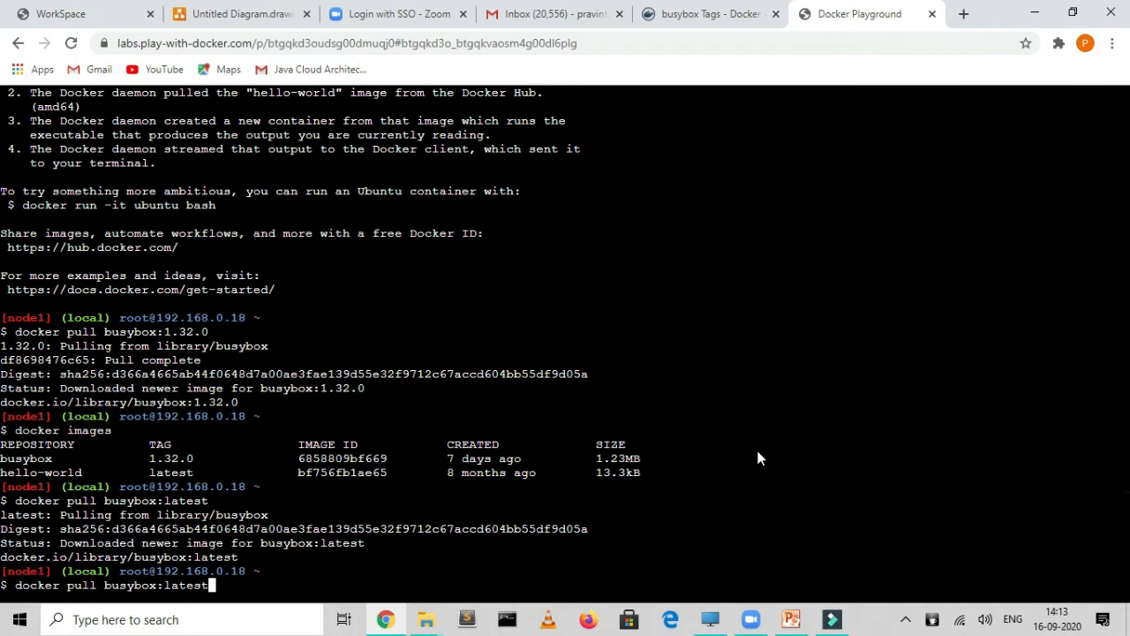
Step: List images and highlight the two busybox rows sharing one image ID
type("docker images")
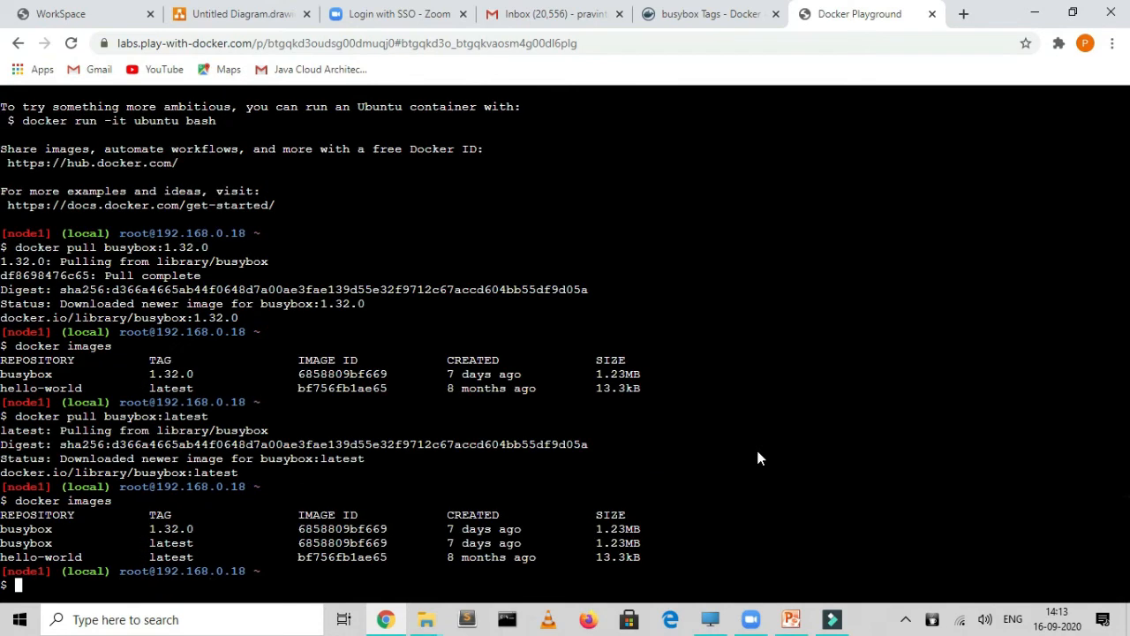
mouse_move(320, 562)
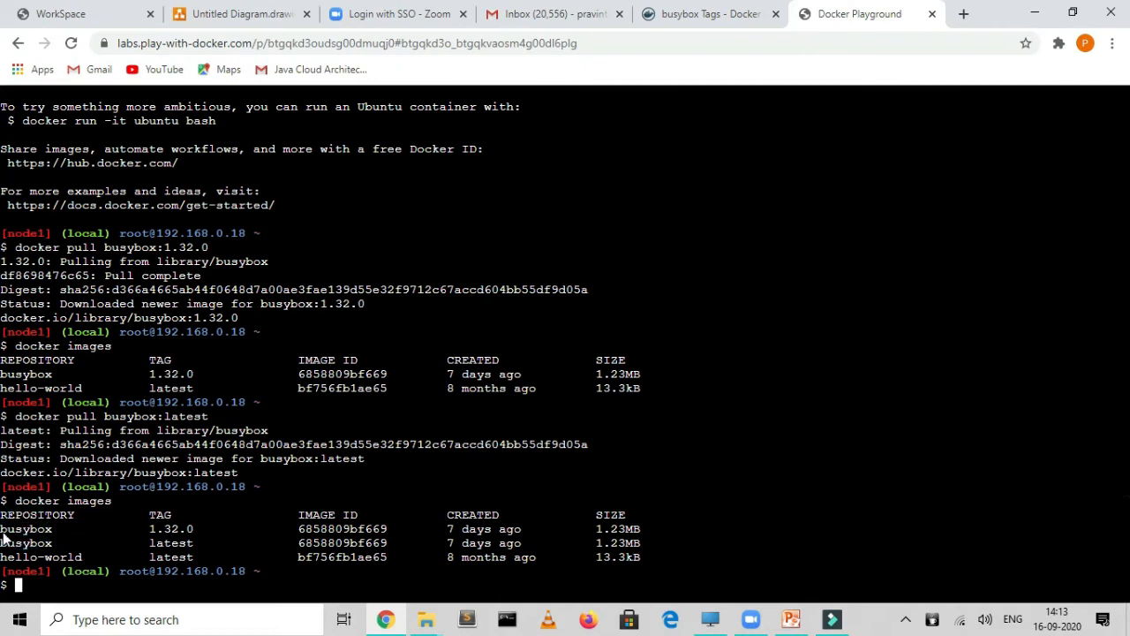
left_click_drag(9, 527, 636, 544)
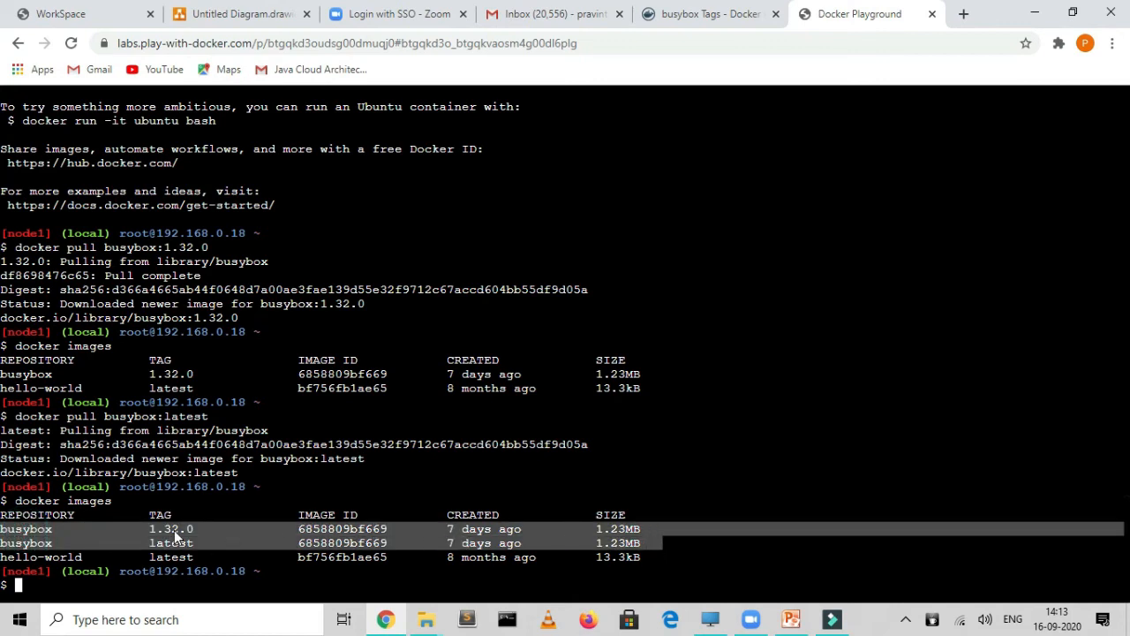
mouse_move(184, 547)
type("d")
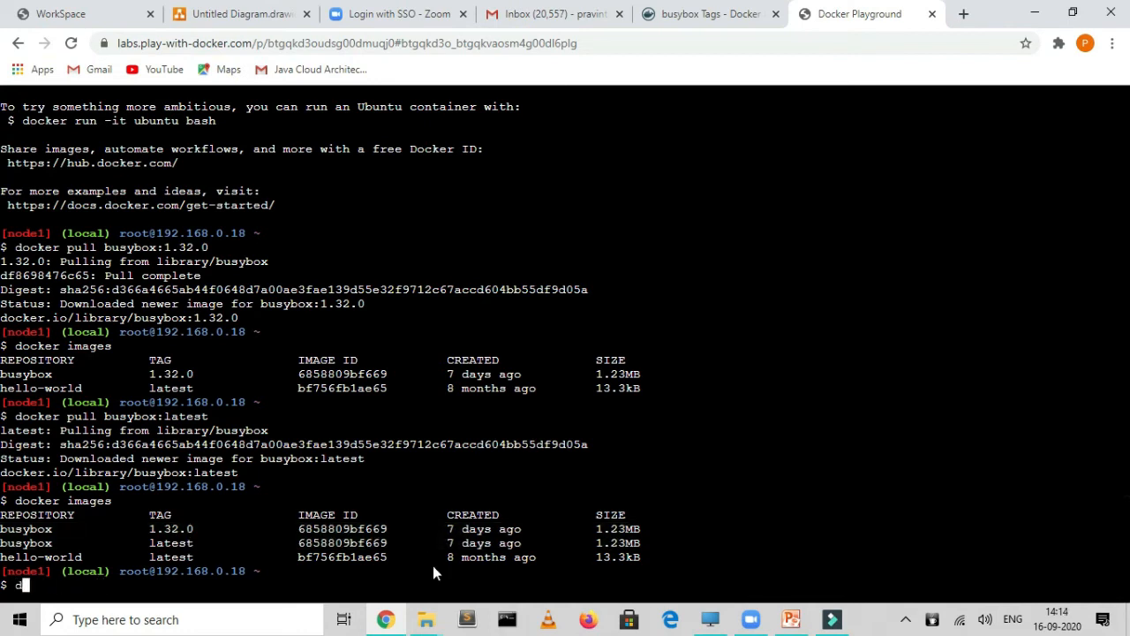
Step: Run docker run busybox, then docker run busybox:1.32.0, both finishing with no output
type("ocker r")
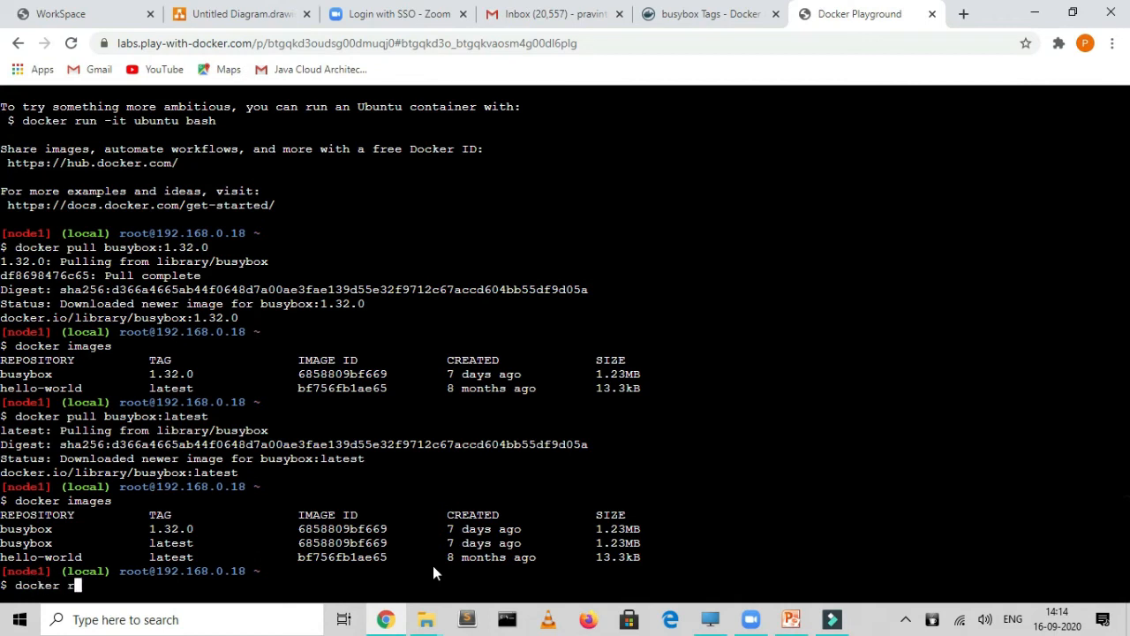
type("un busyb")
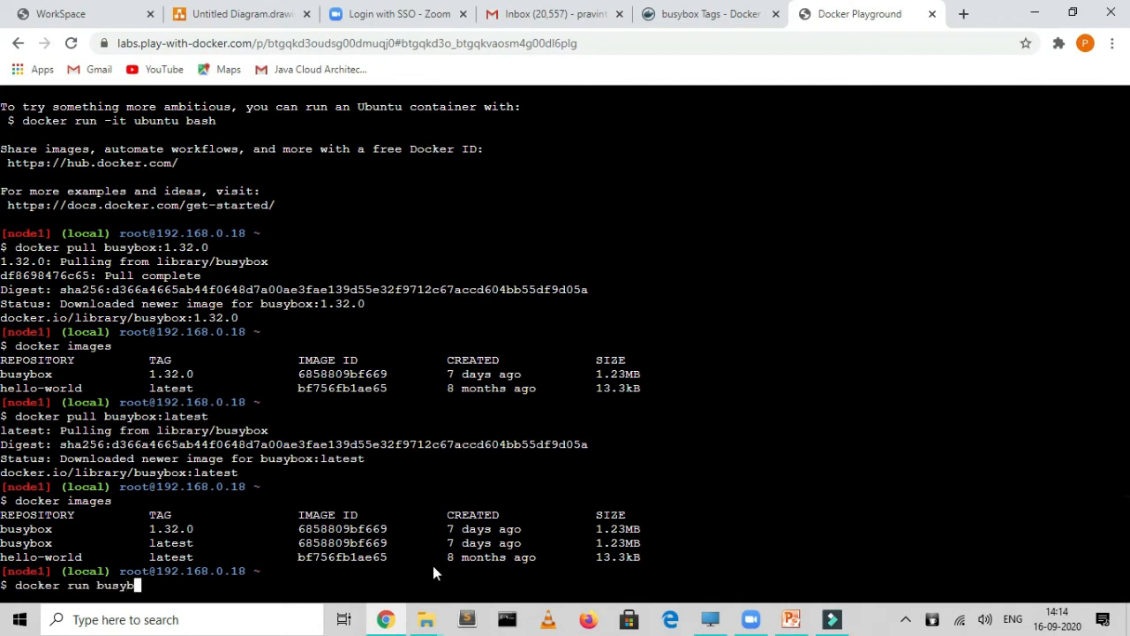
type("ox")
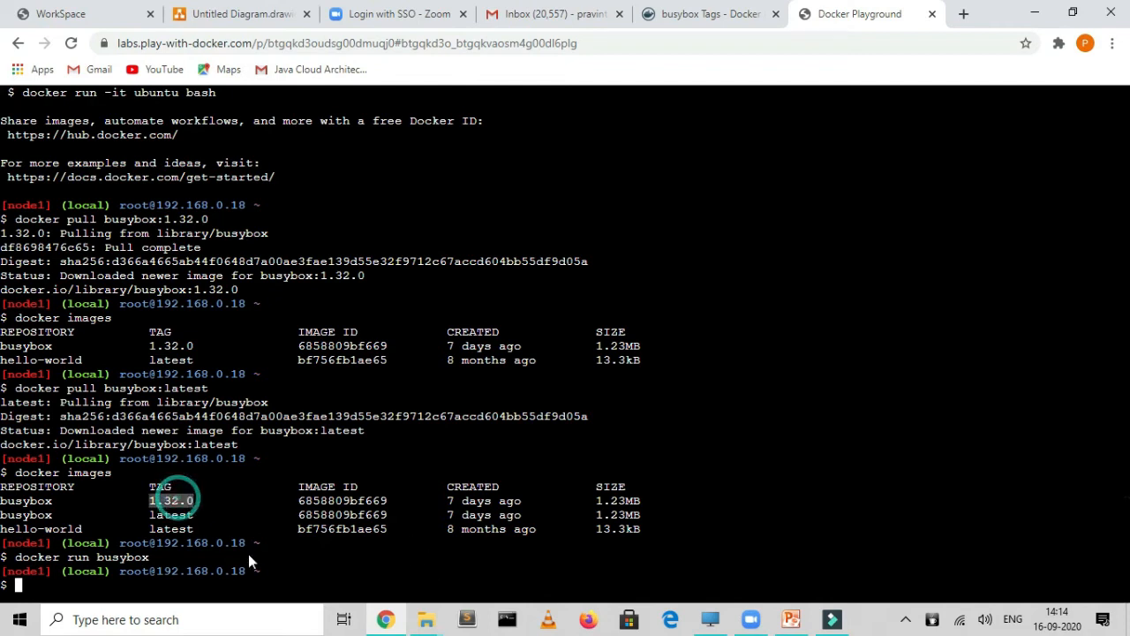
mouse_move(385, 579)
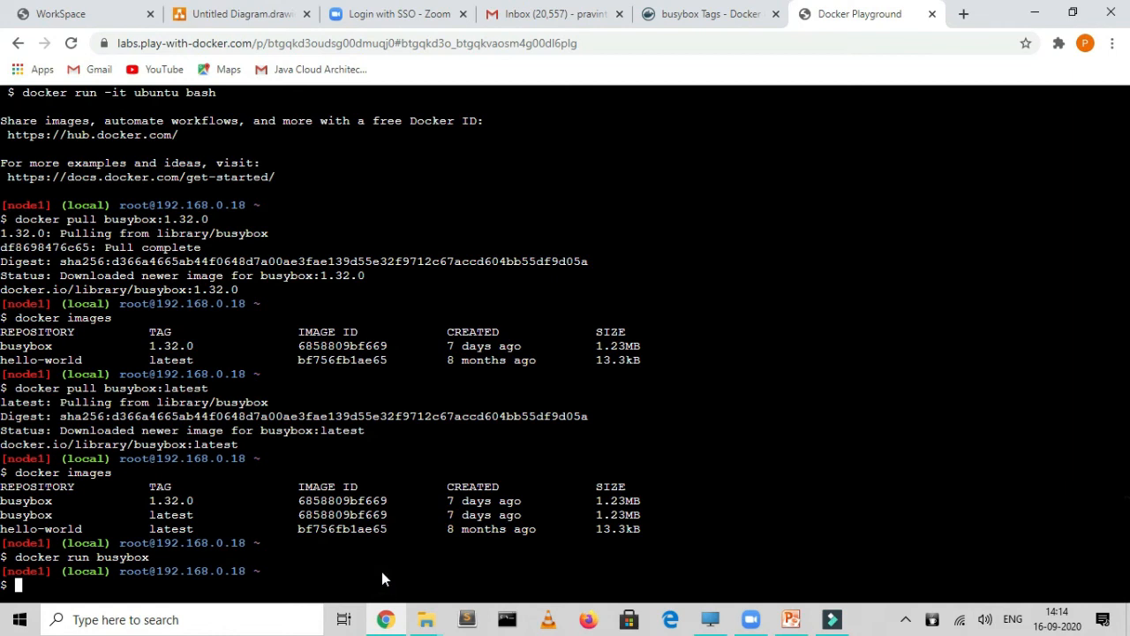
type("docker run busybox")
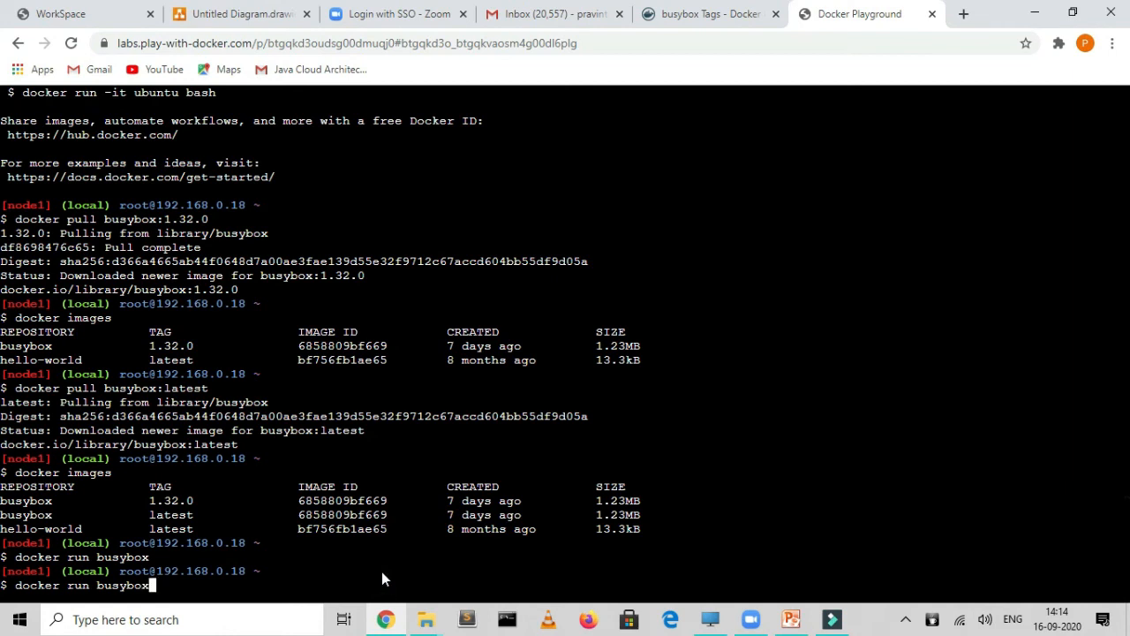
type("1.32.0")
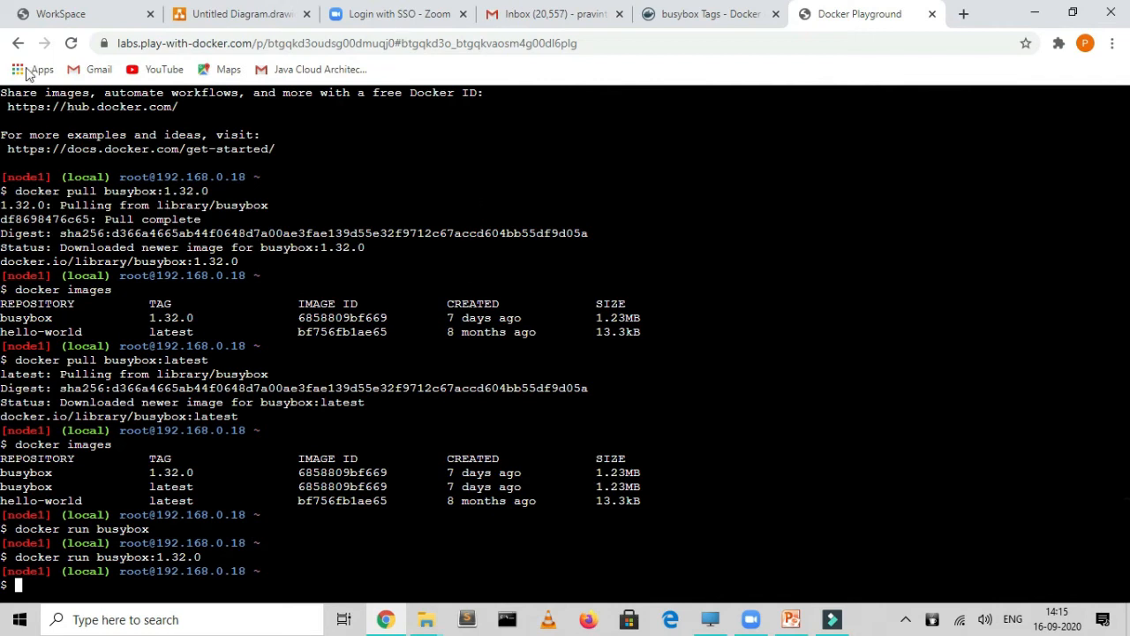
mouse_move(279, 455)
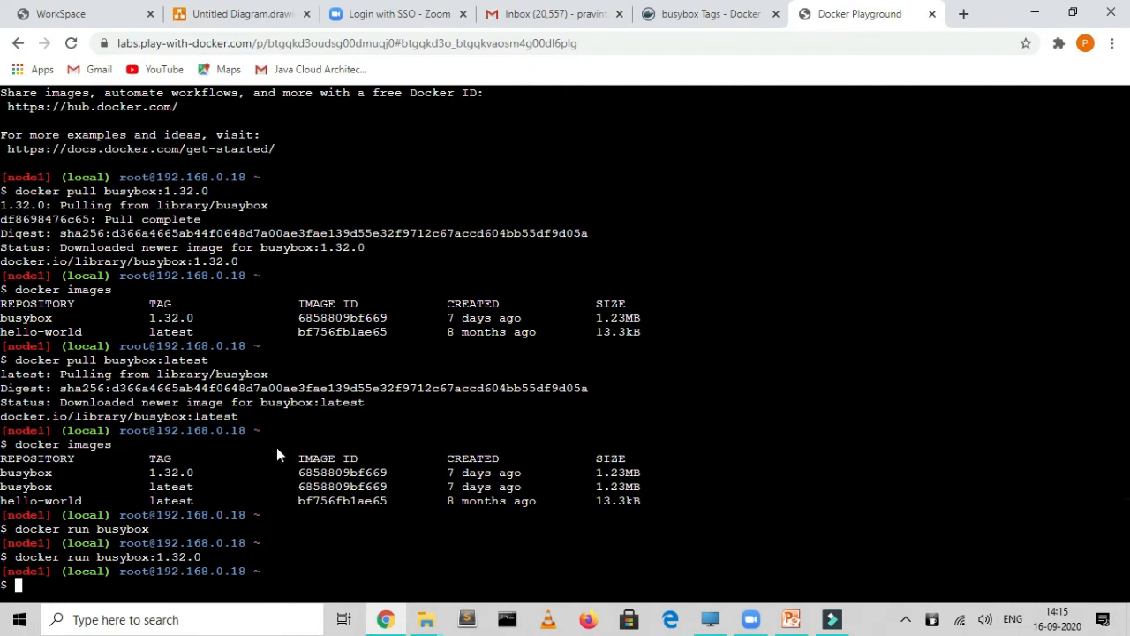
mouse_move(503, 78)
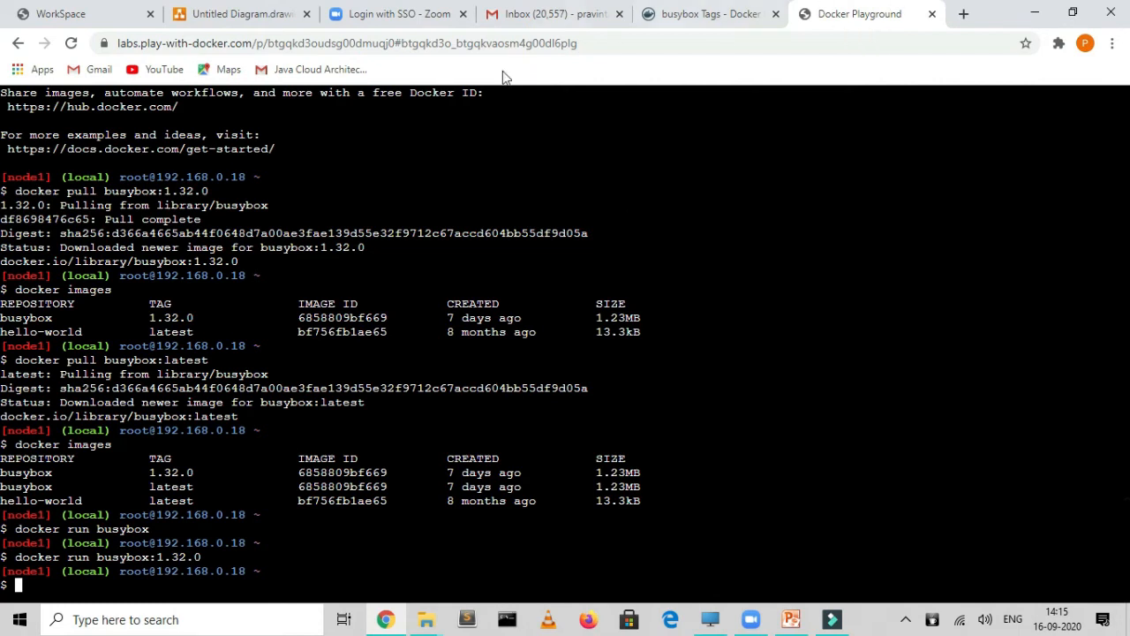
left_click(238, 14)
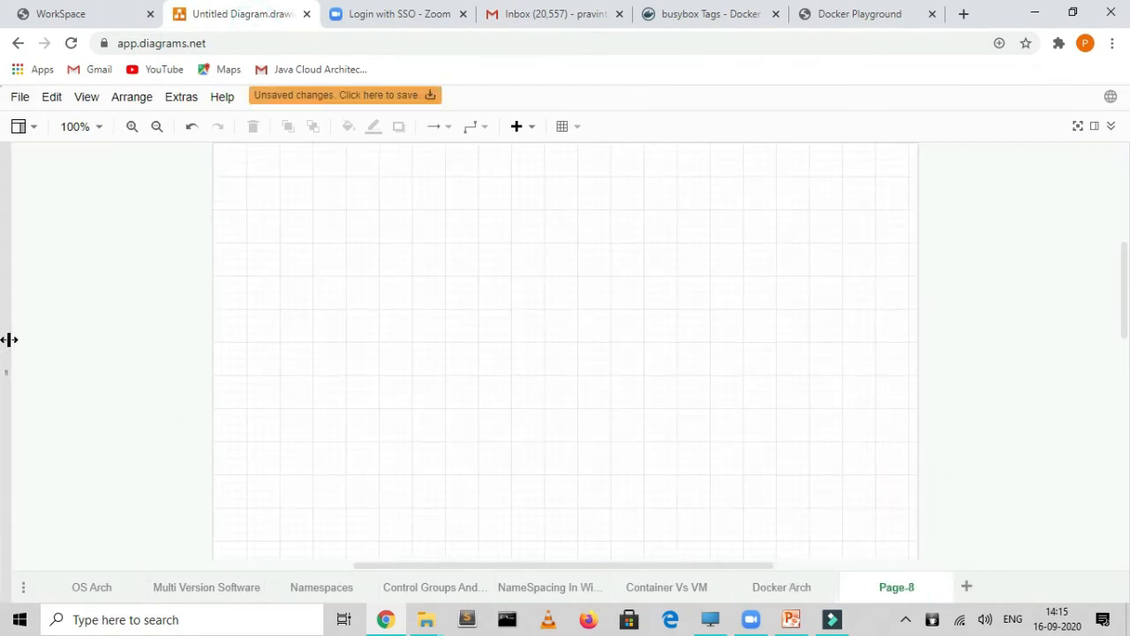
Step: Label the red box Linux Machine and add yellow Hellow World and Busybox boxes inside it
left_click(9, 339)
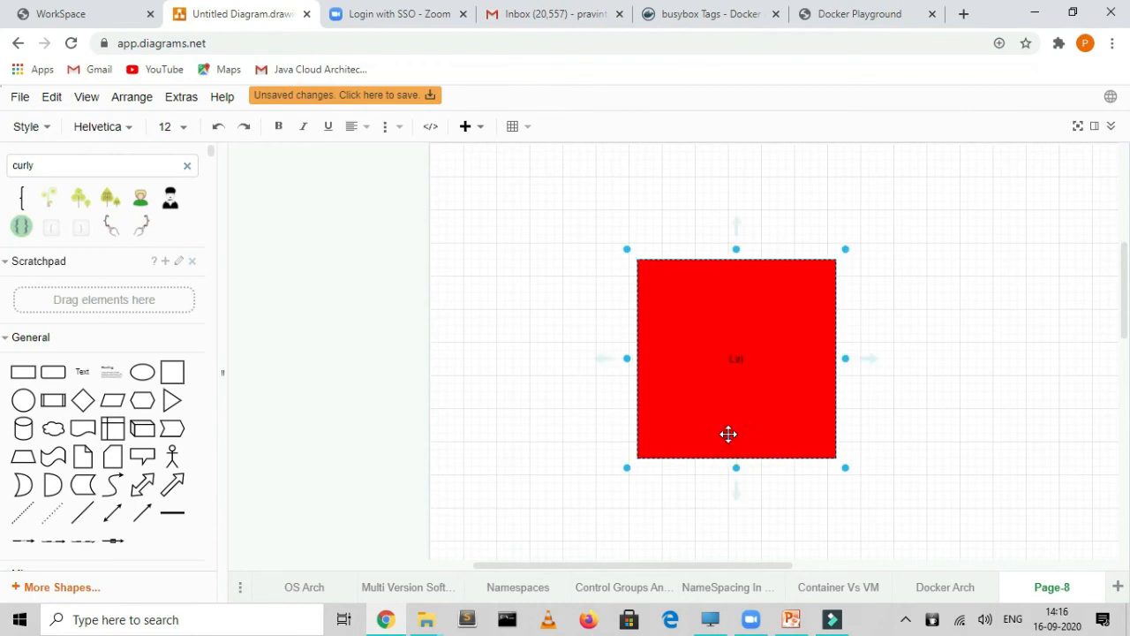
type("Linux Watchine")
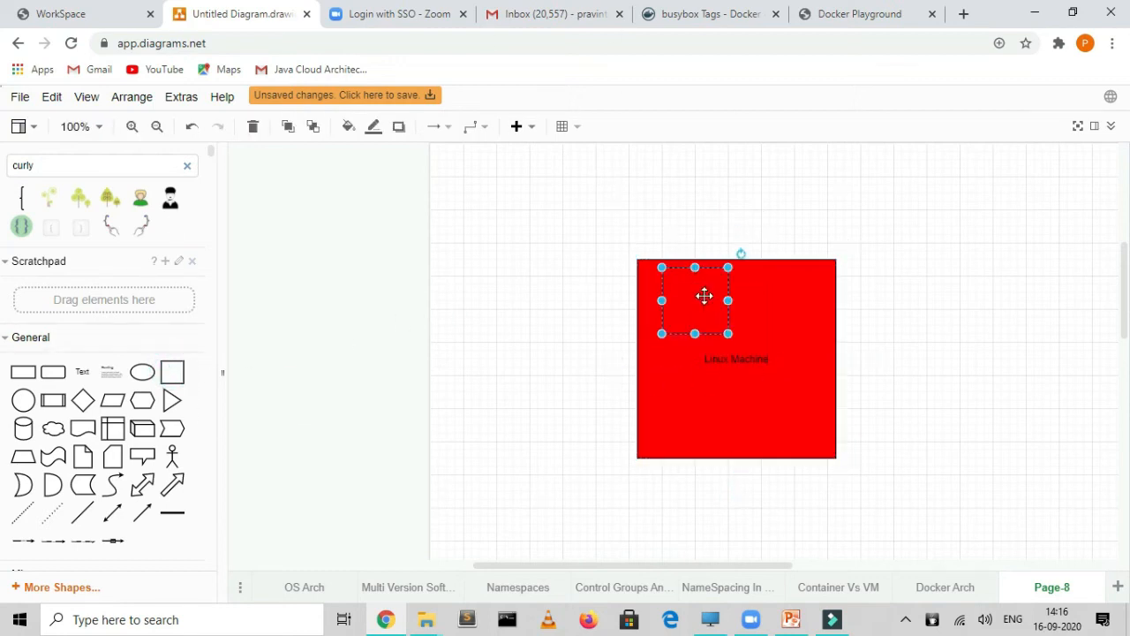
double_click(702, 296)
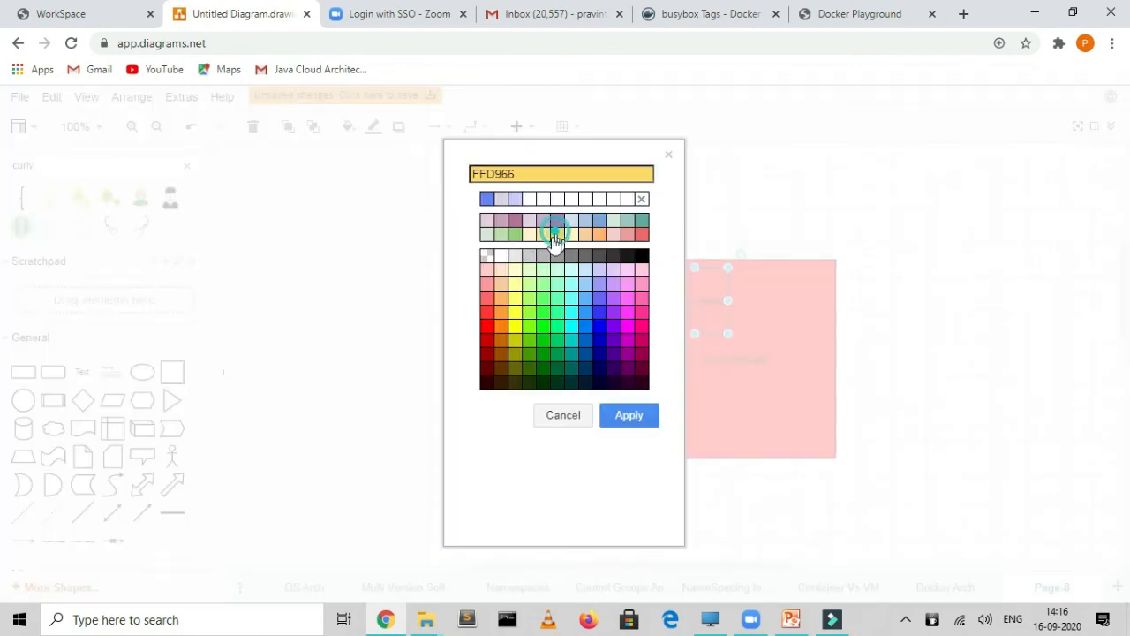
left_click(629, 415)
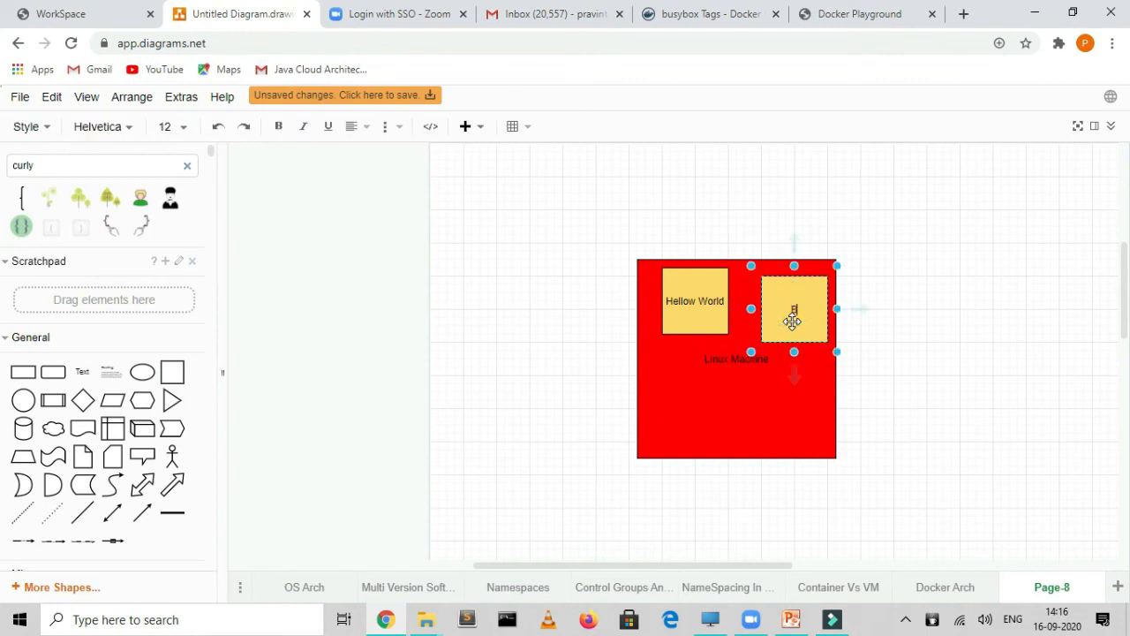
type("Busybox")
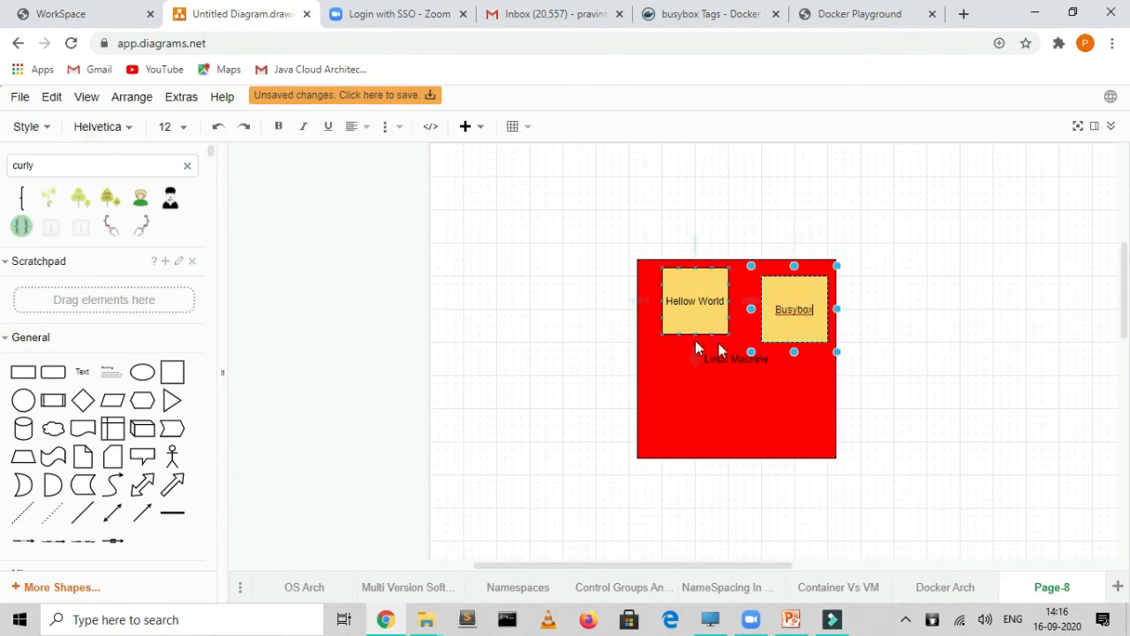
left_click(908, 324)
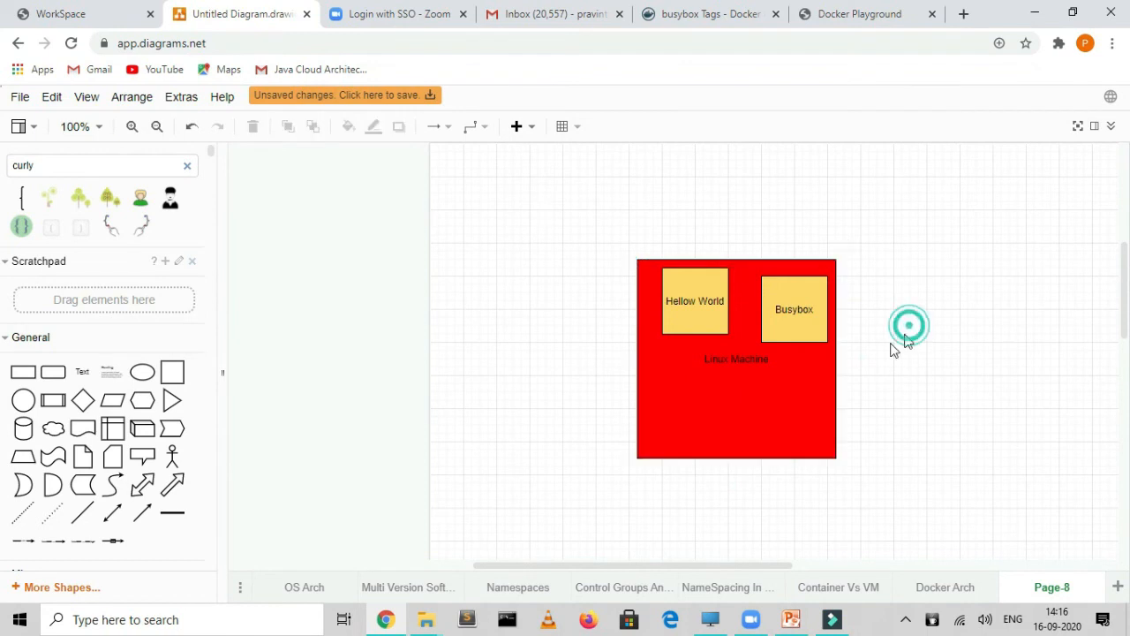
left_click(792, 307)
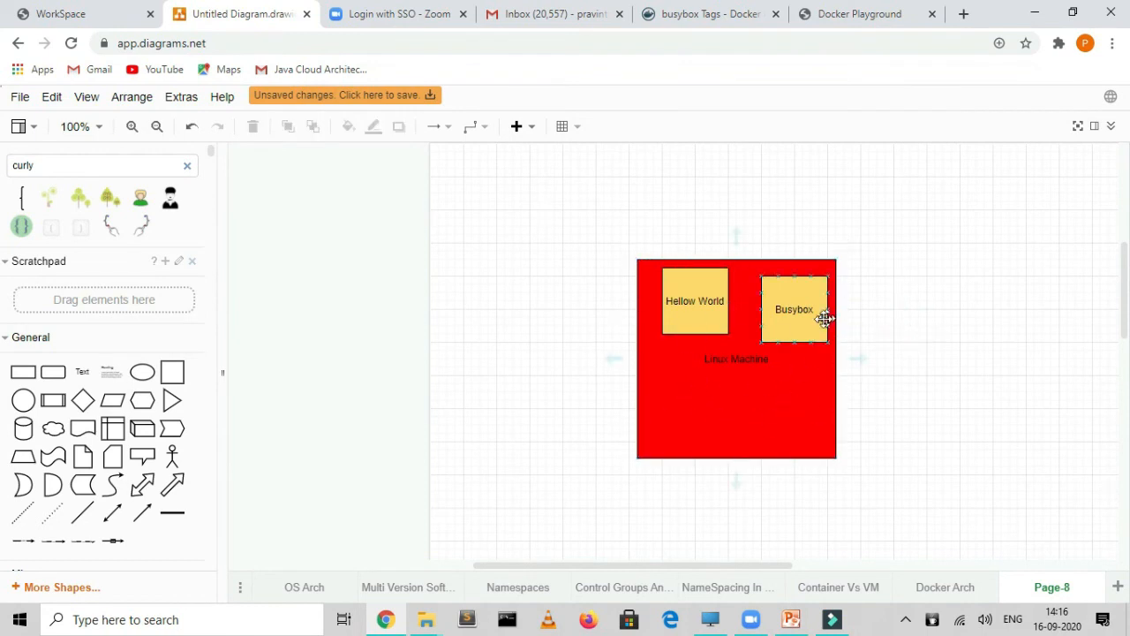
left_click_drag(795, 309, 786, 301)
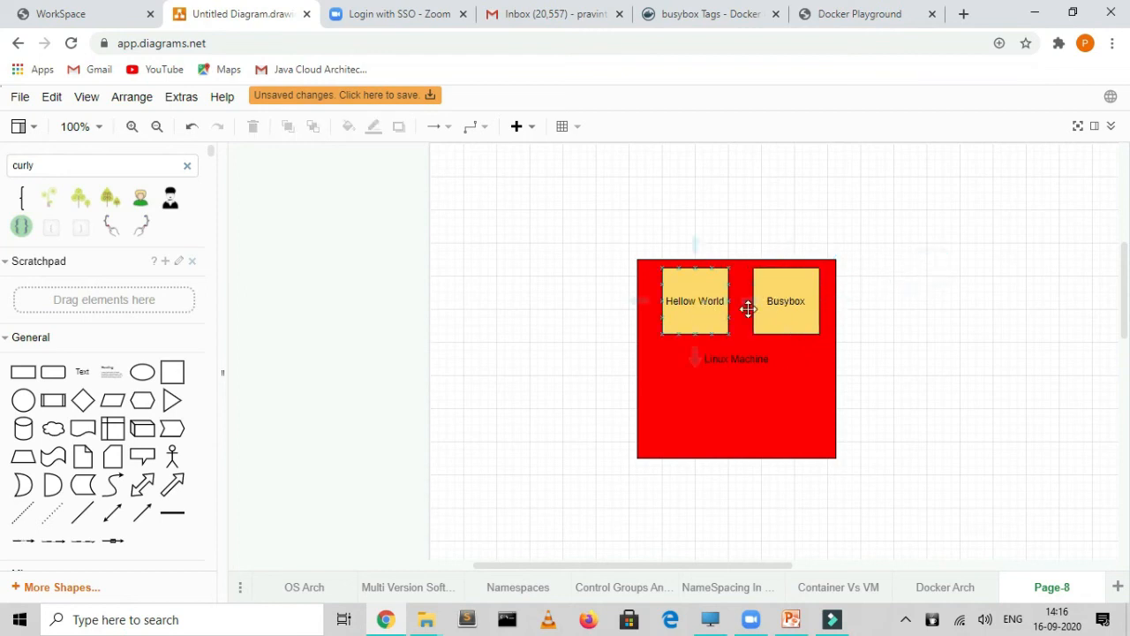
left_click(784, 300)
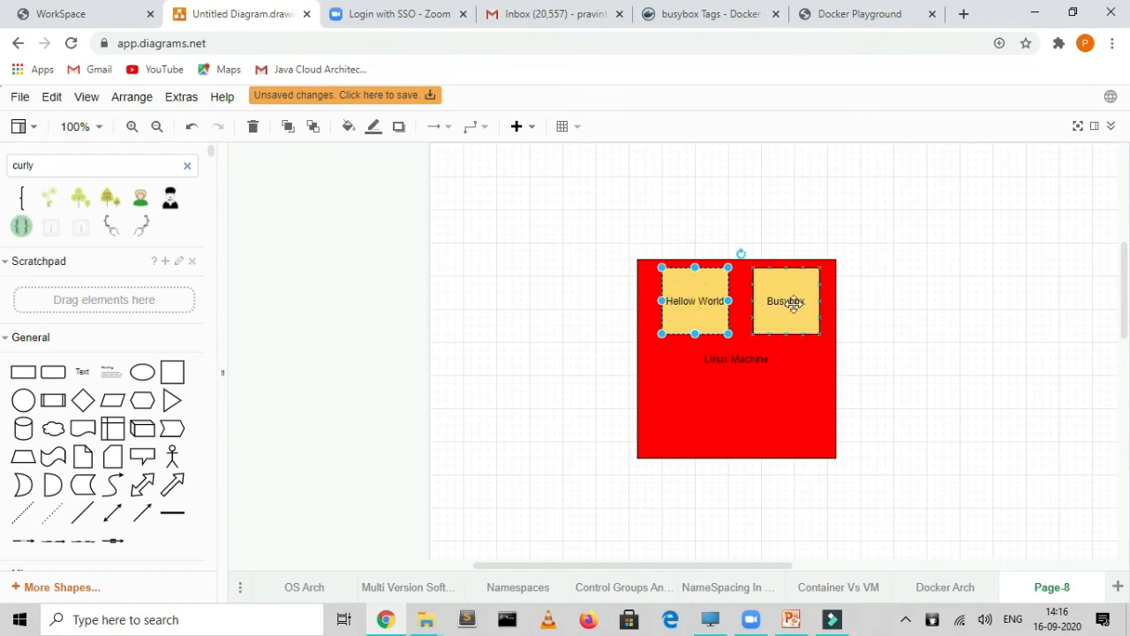
Step: Add a docker cli box below, fill it green, position it, then return to the terminal
double_click(693, 300)
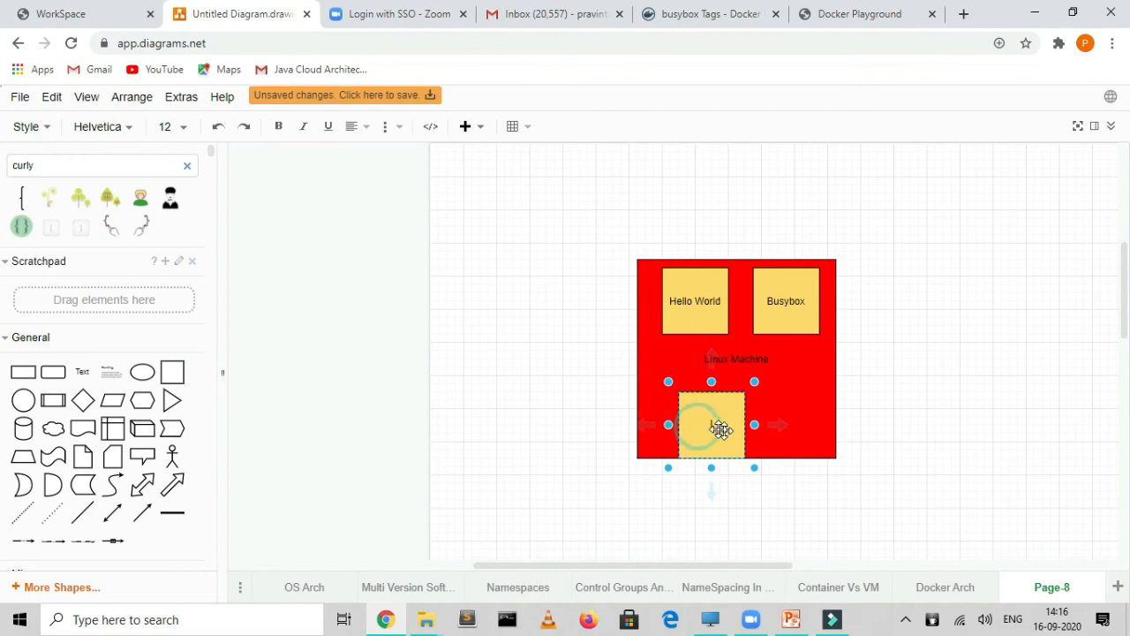
type("docker cli")
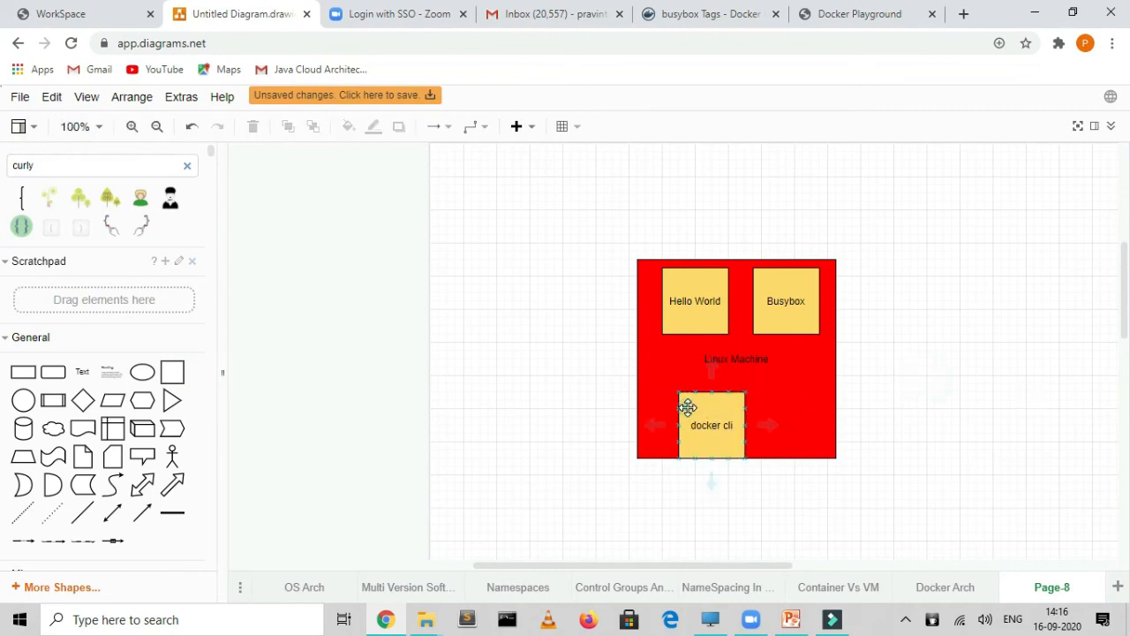
left_click(710, 424)
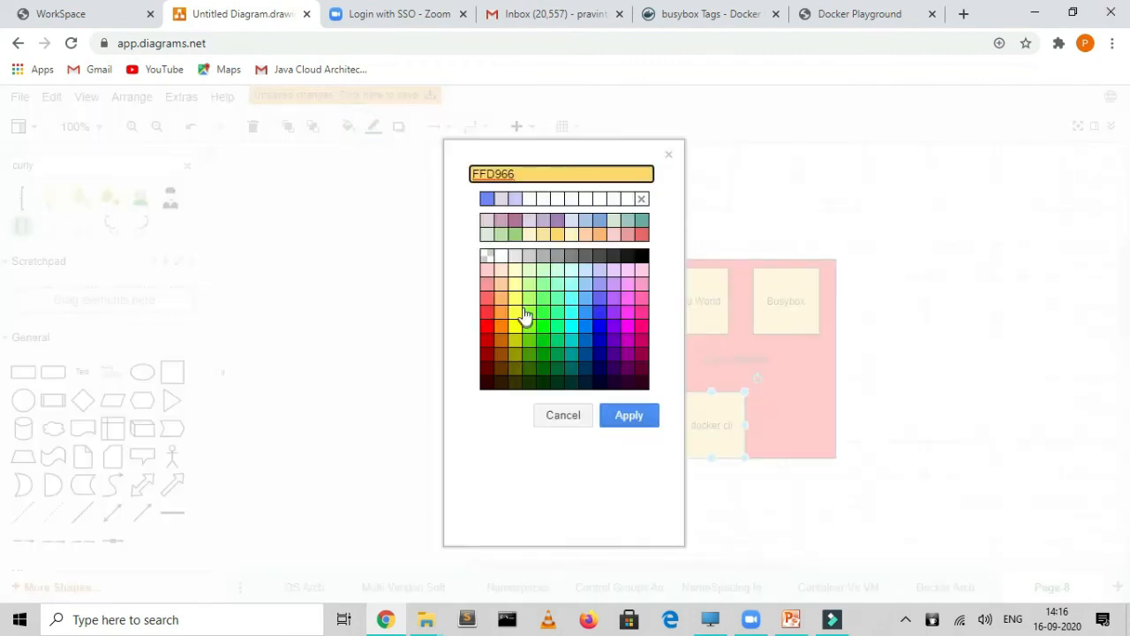
left_click(629, 415)
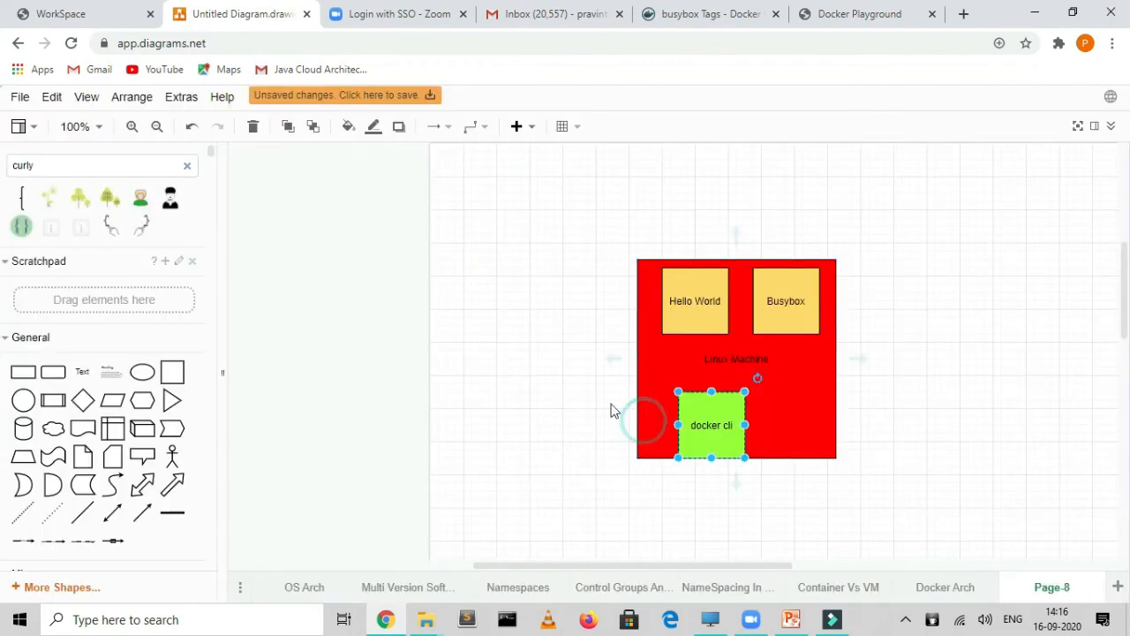
left_click_drag(710, 424, 710, 406)
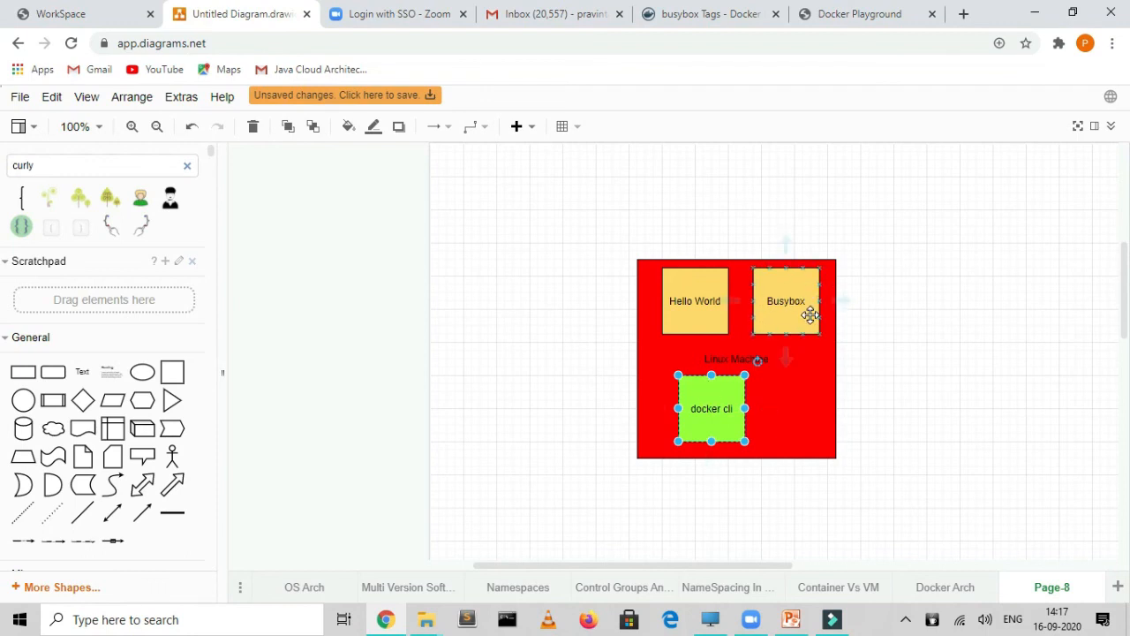
left_click(783, 300)
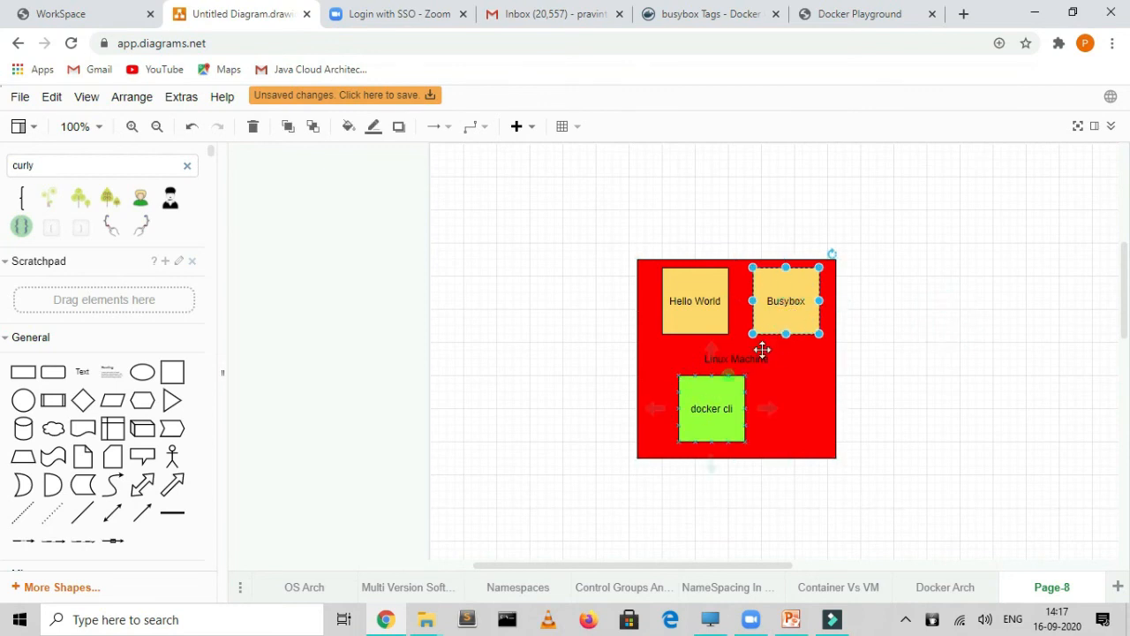
mouse_move(728, 429)
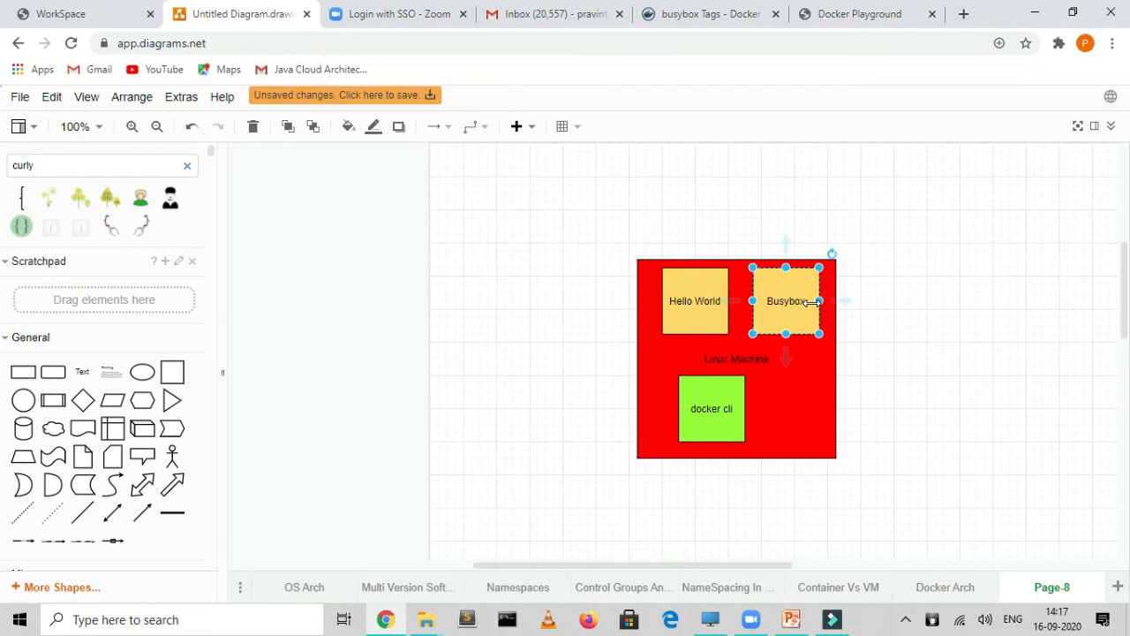
left_click(857, 14)
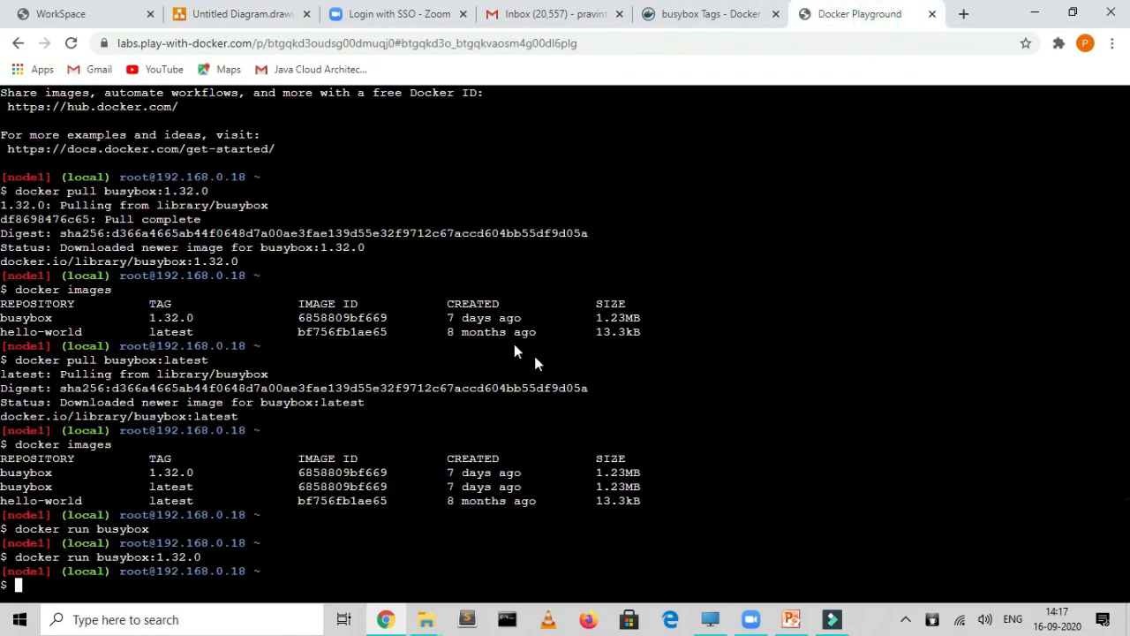
mouse_move(791, 366)
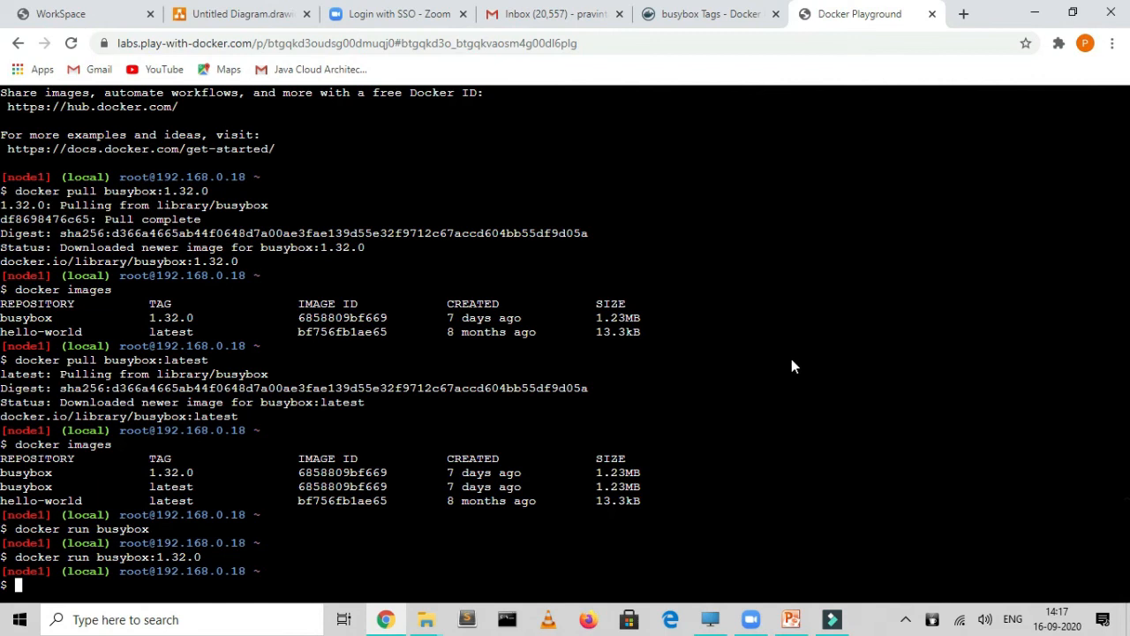
Step: Run busybox interactively with docker run -it busybox and start sh inside it
type("docker run busybox:1.32.0")
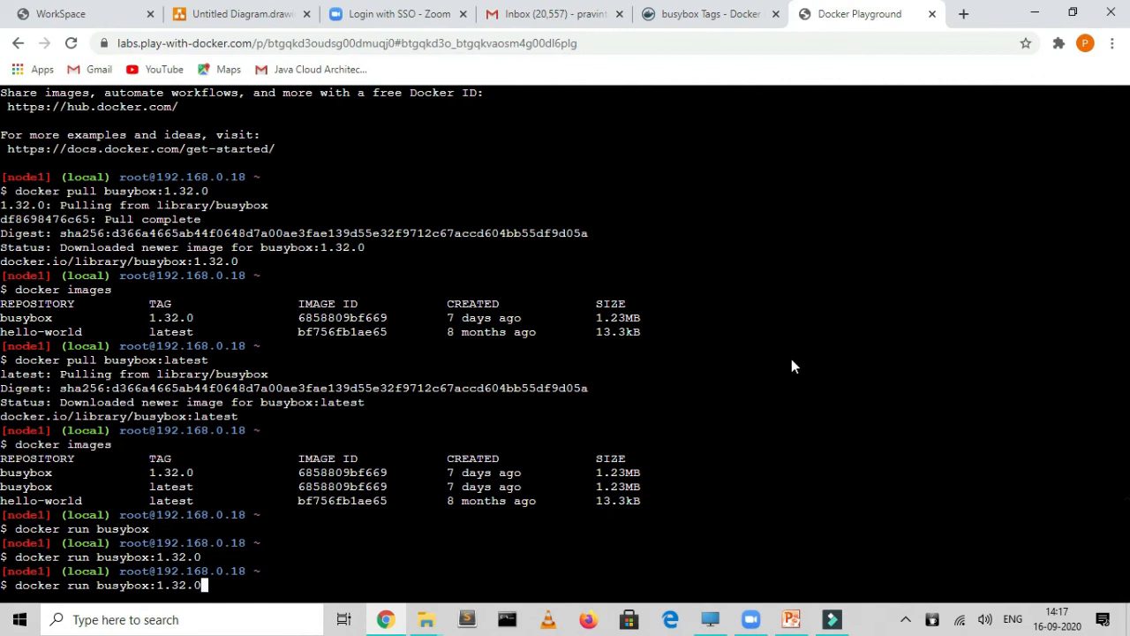
key("Backspace")
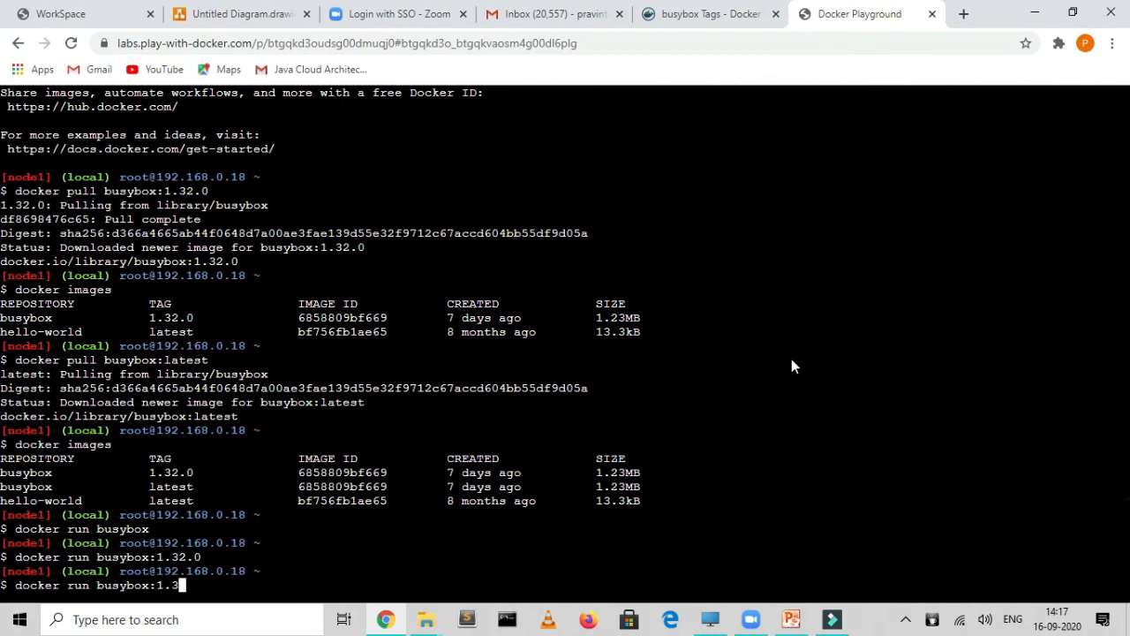
key("BackSpace")
type("-it ")
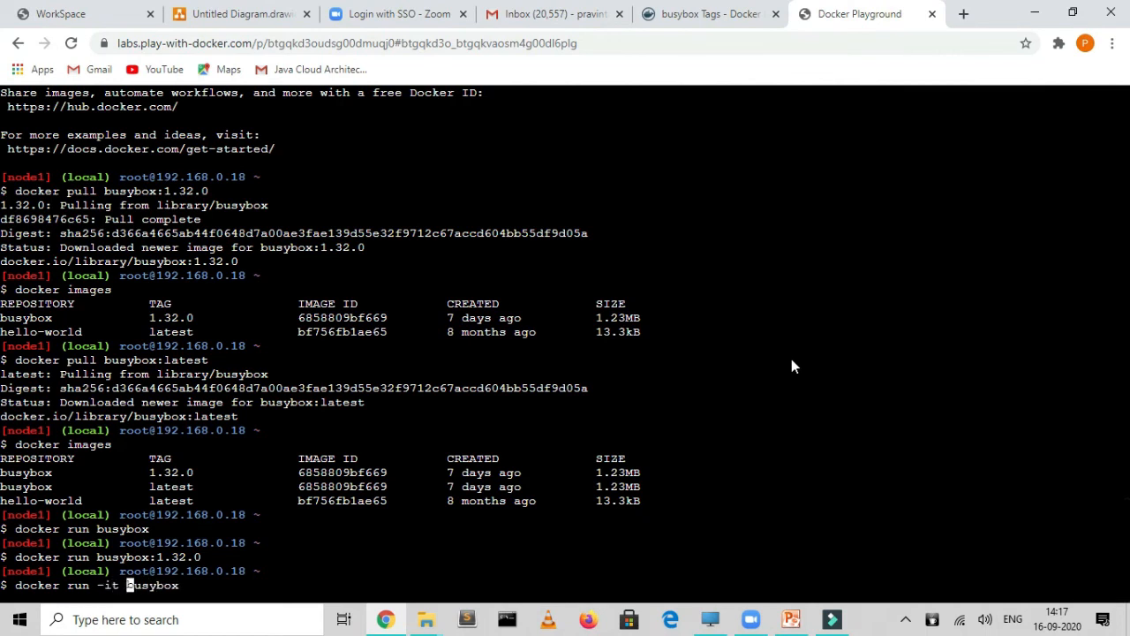
type("busybox")
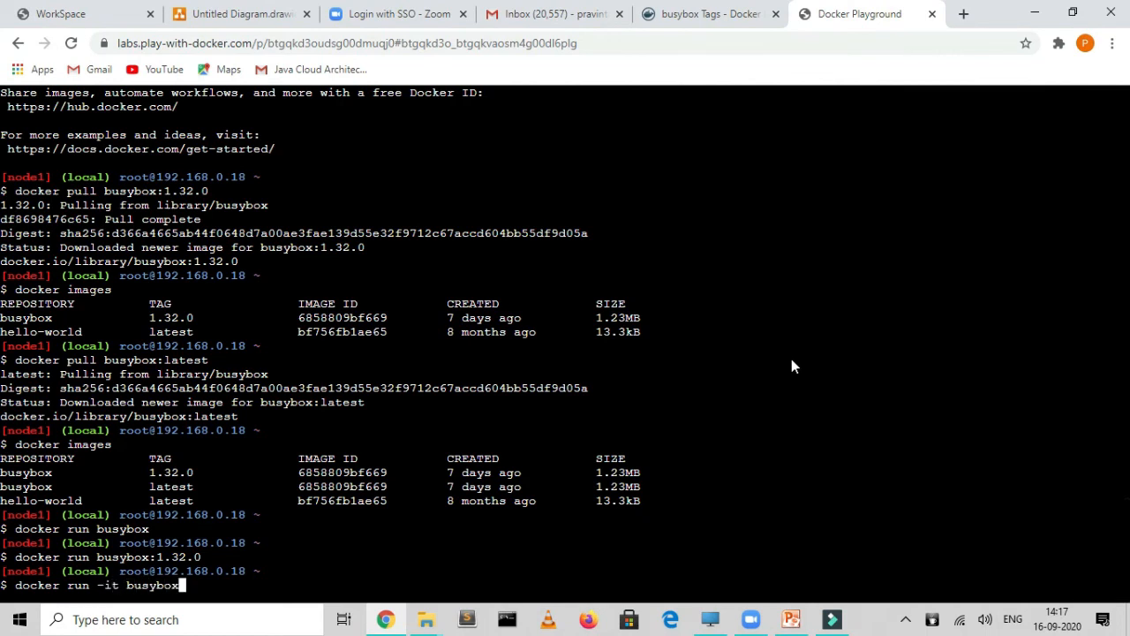
key("enter")
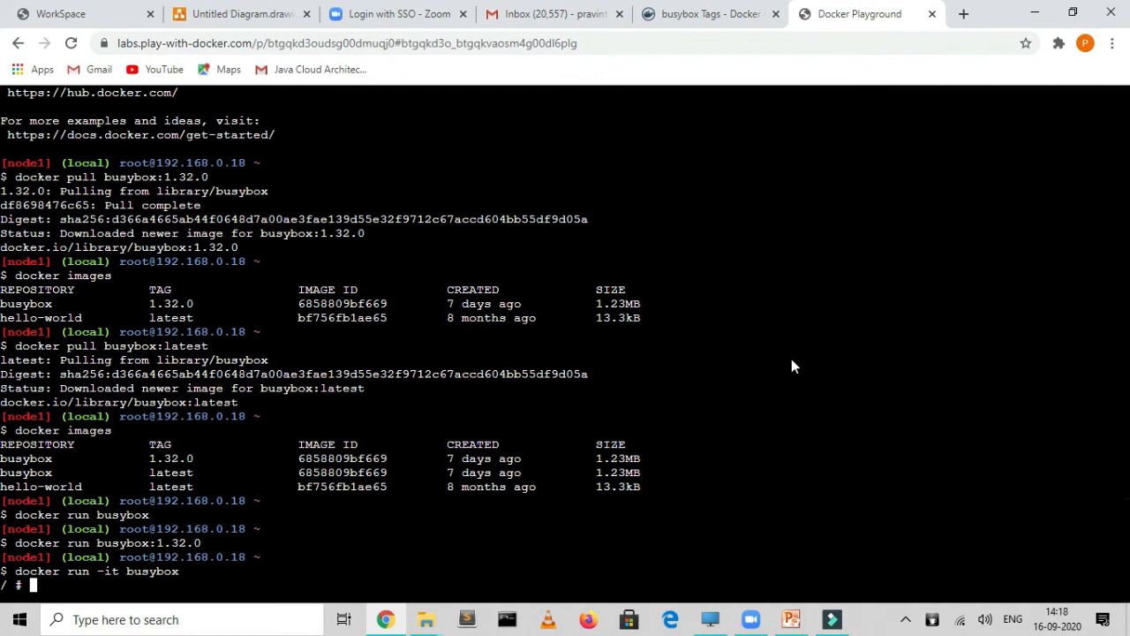
type("bash")
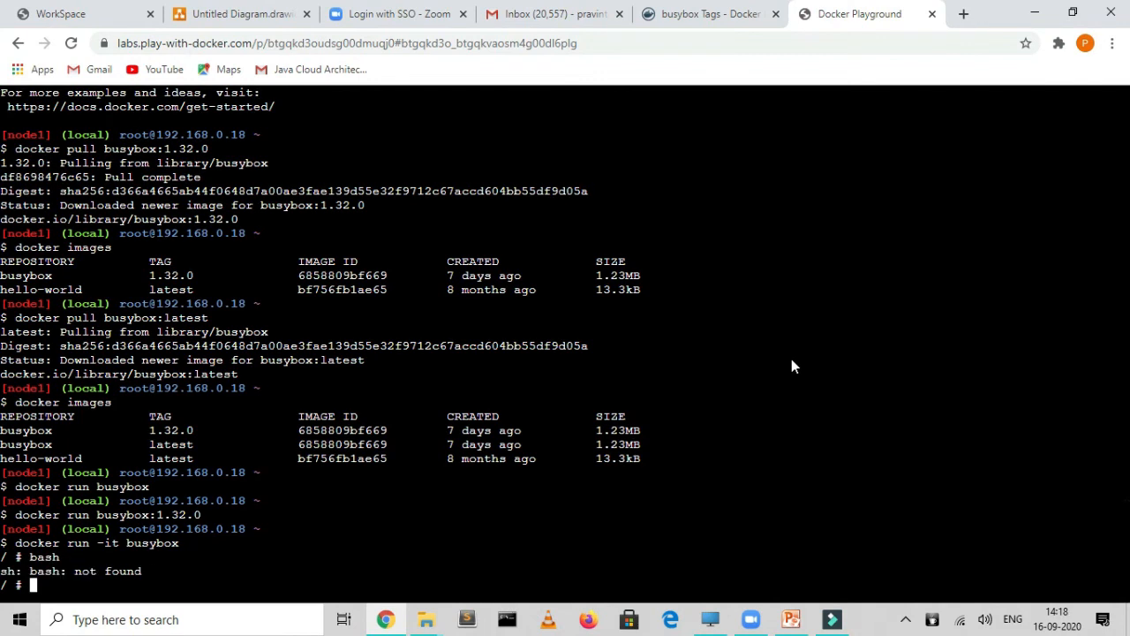
type("sh")
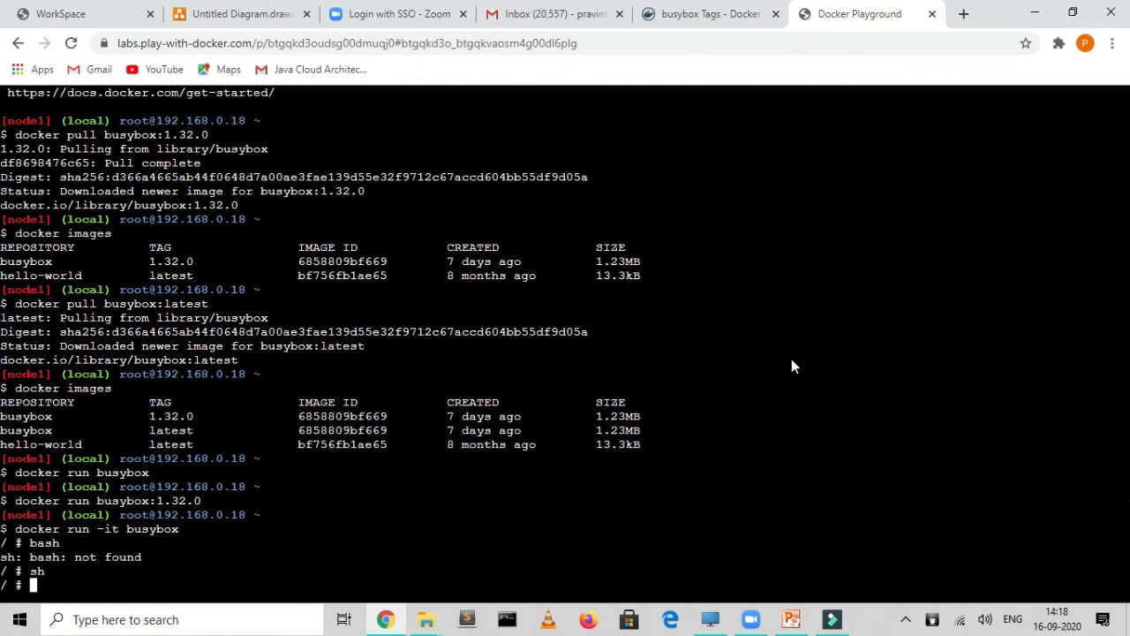
Step: Inside the container run ls -lart and echo "test", then exit back to the node shell
type("ls -lart")
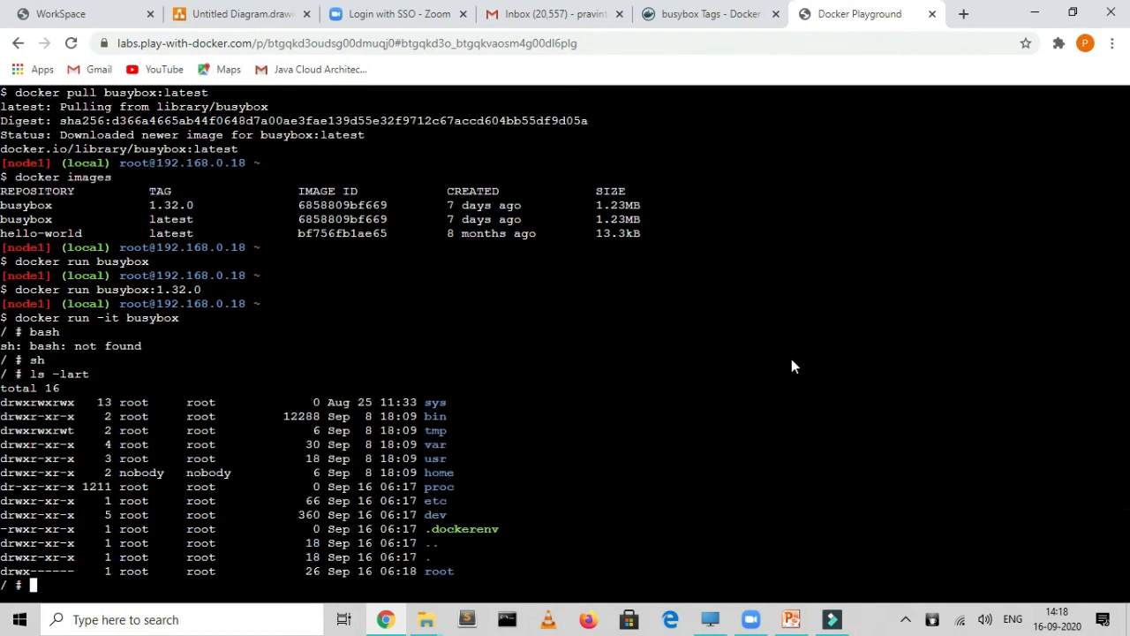
mouse_move(438, 417)
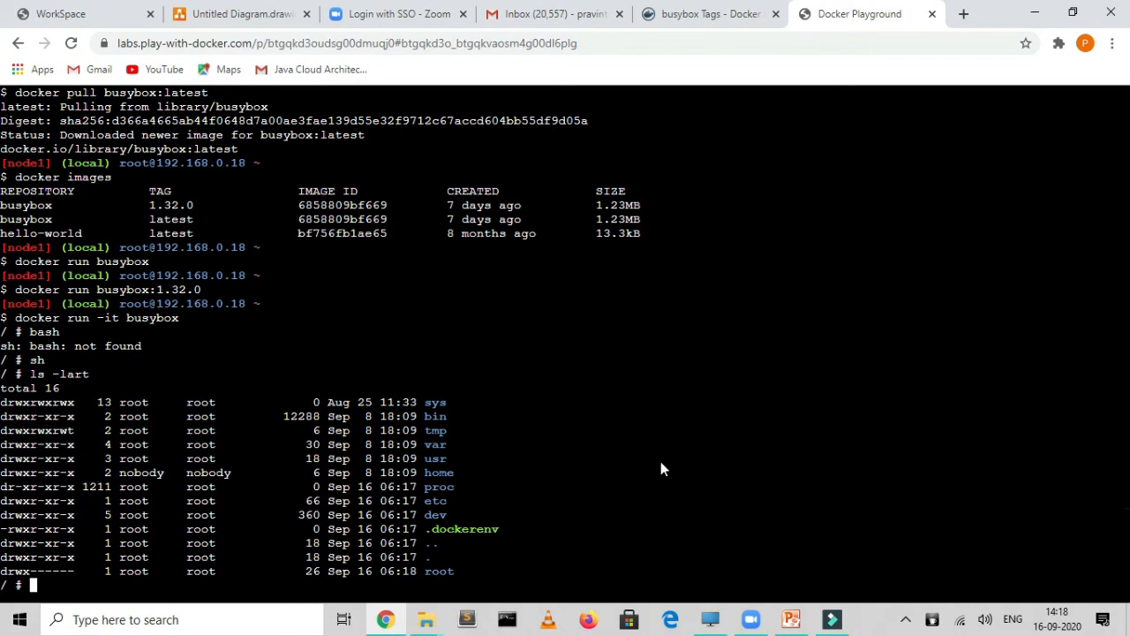
type("echo")
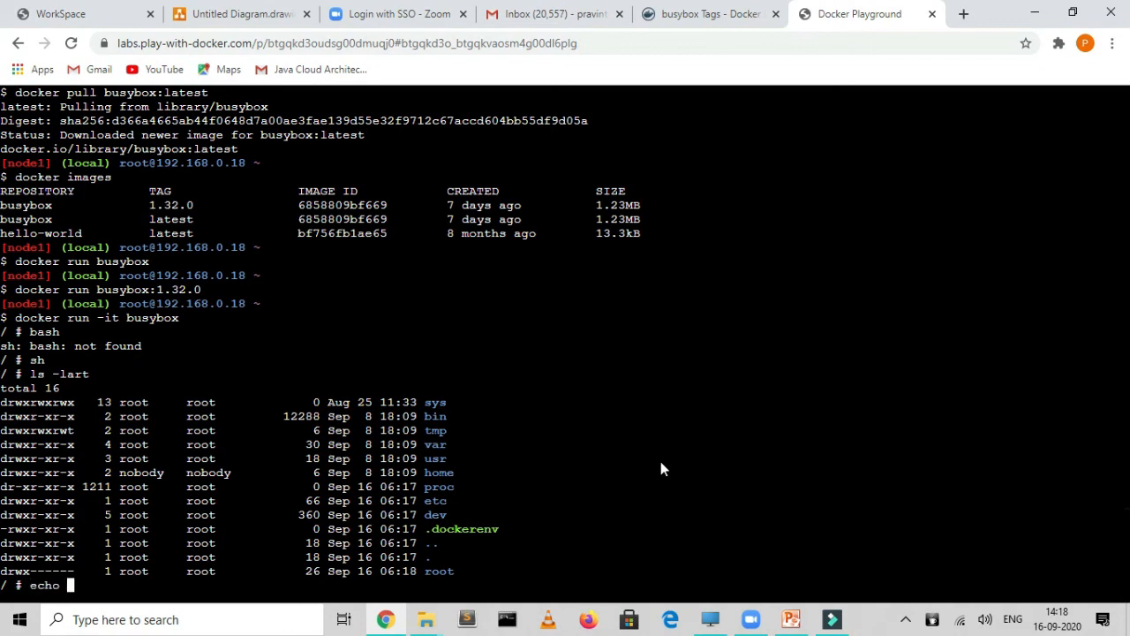
type("\"")
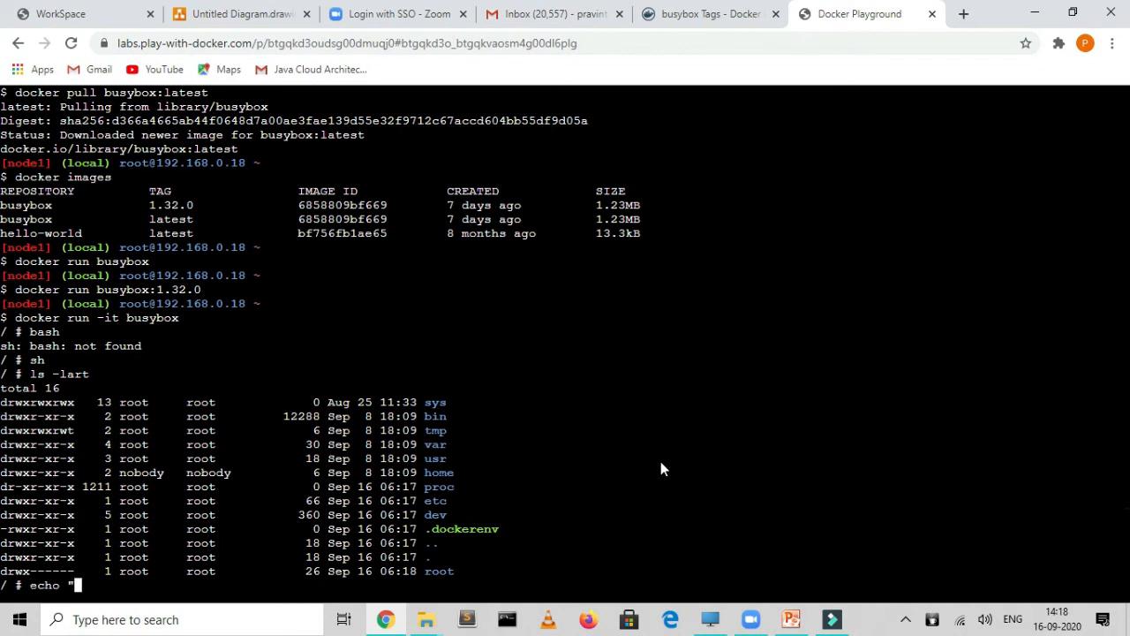
type("test")
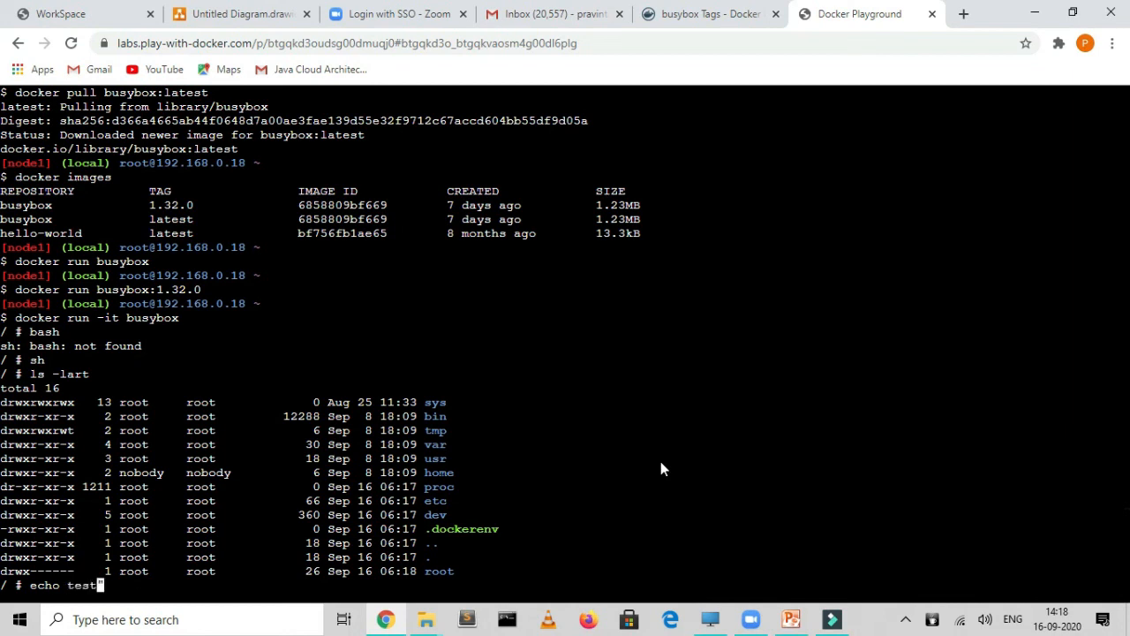
type("\"")
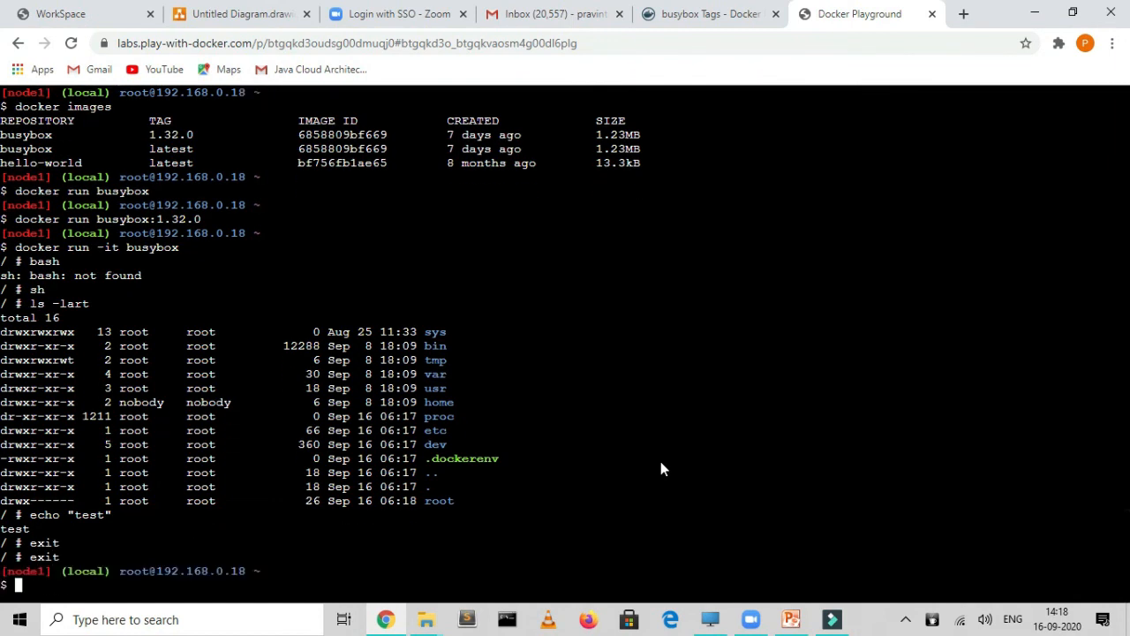
type("docker run -it busybox")
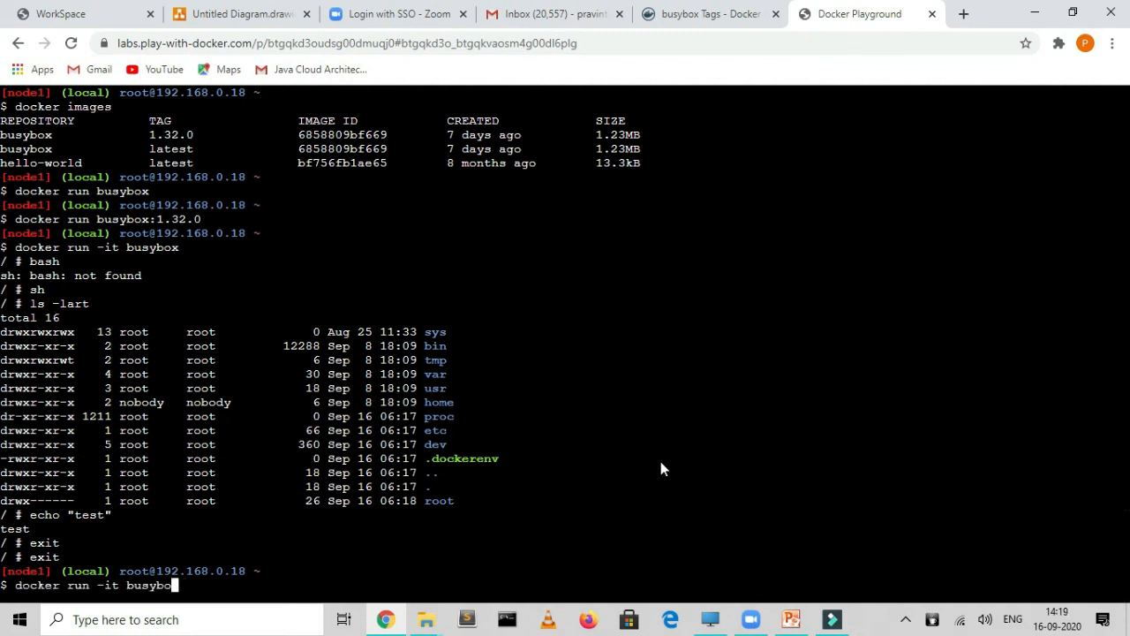
Step: Run docker run -it hello-world, then list the local images
key("backspace")
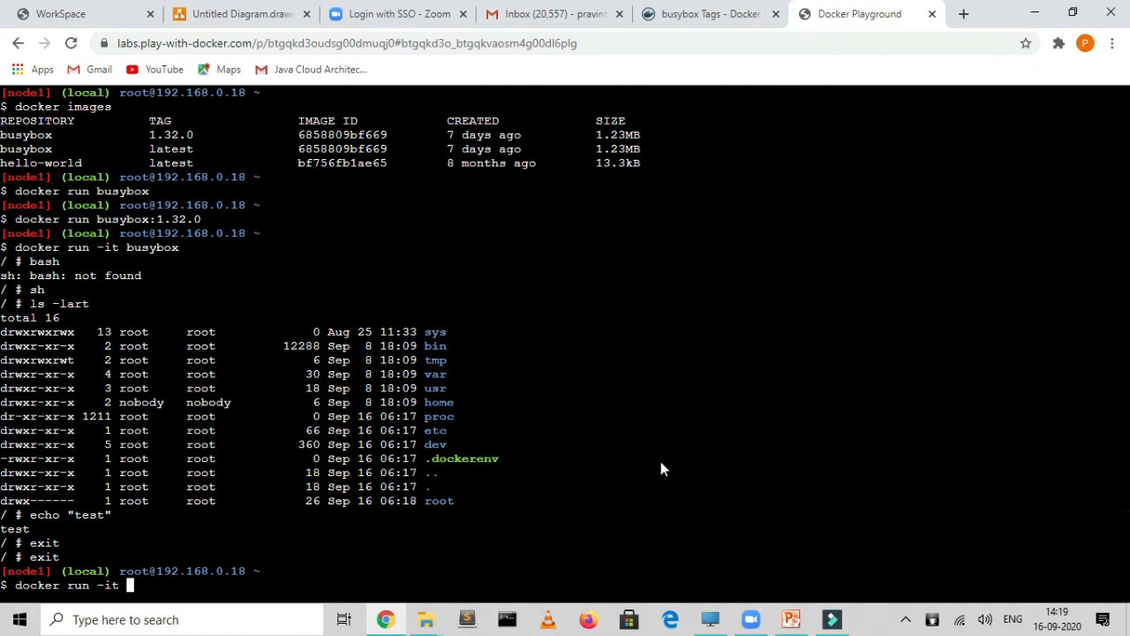
type("hello-worl")
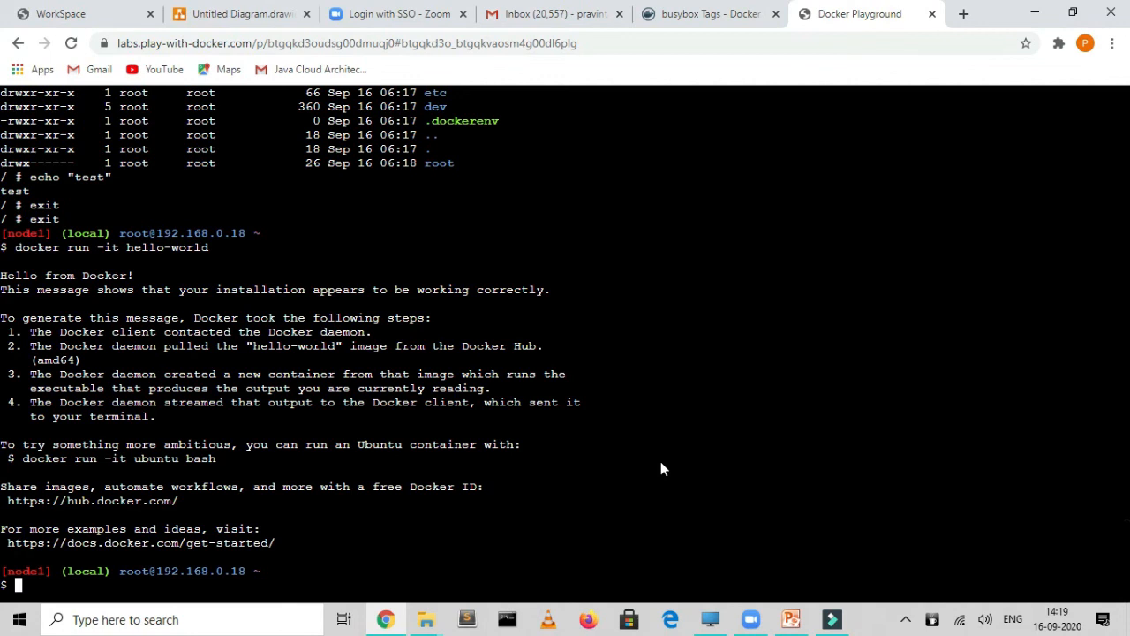
type("docker images")
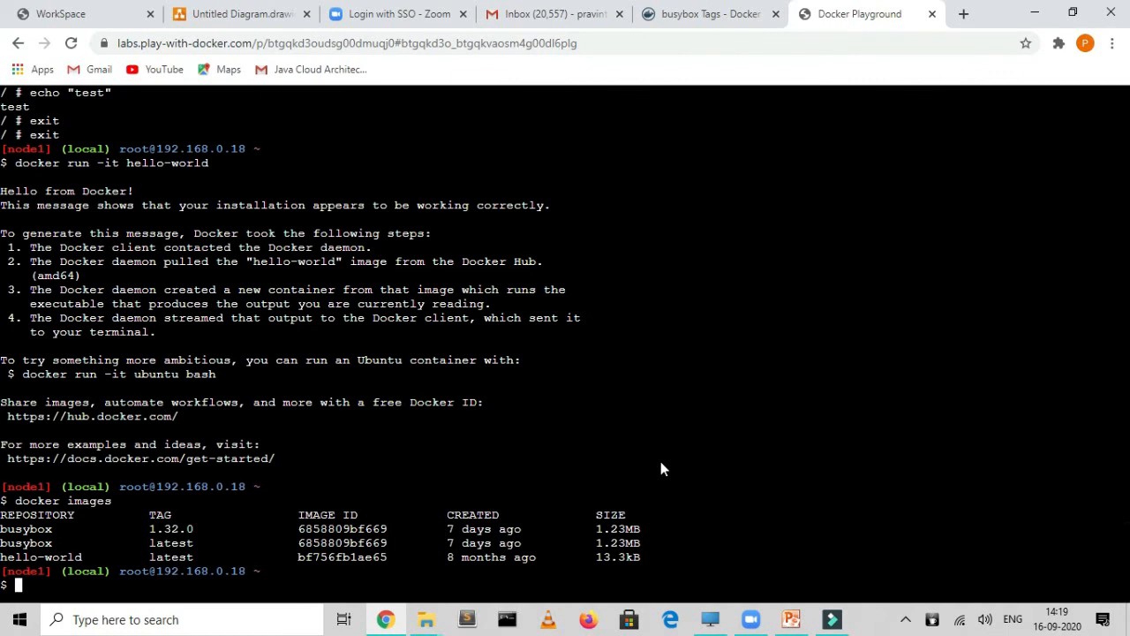
type("dc")
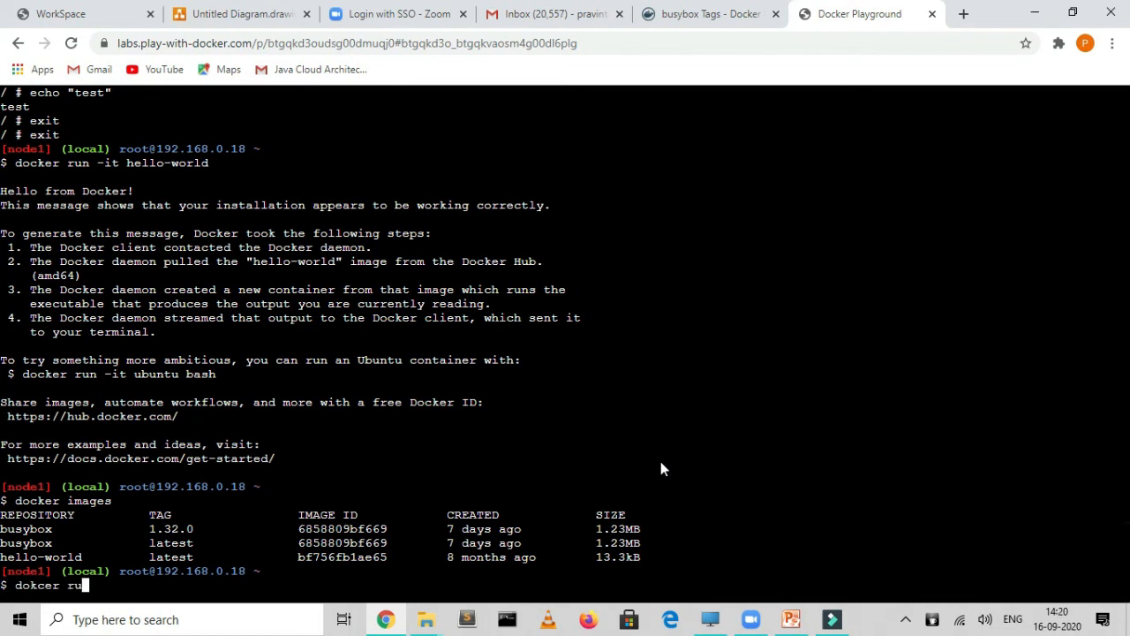
double_click(343, 528)
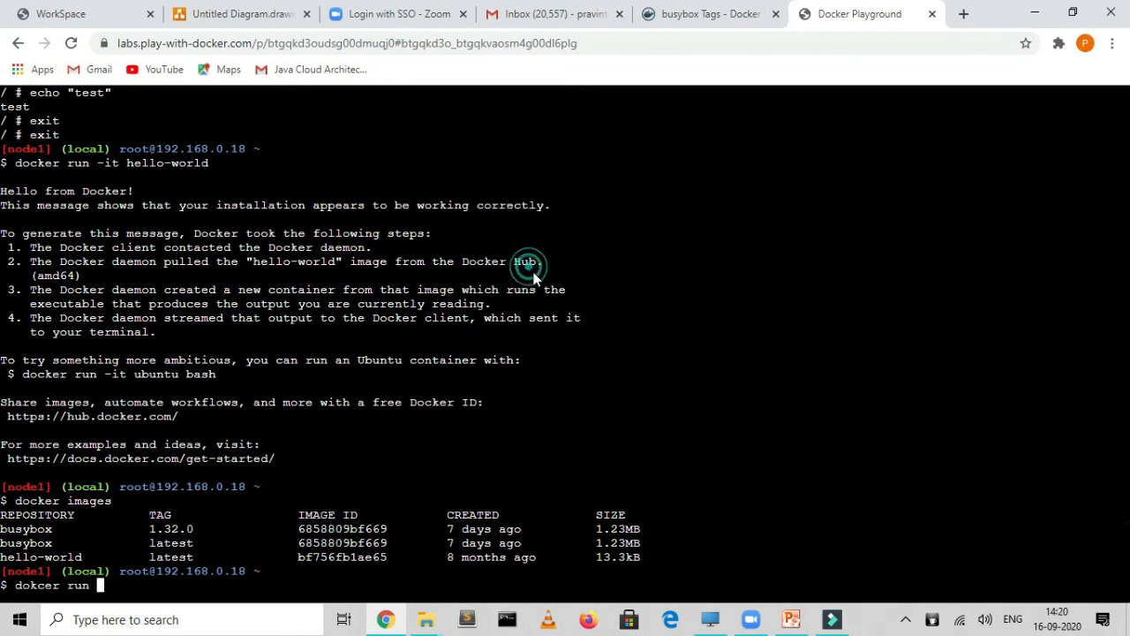
mouse_move(297, 527)
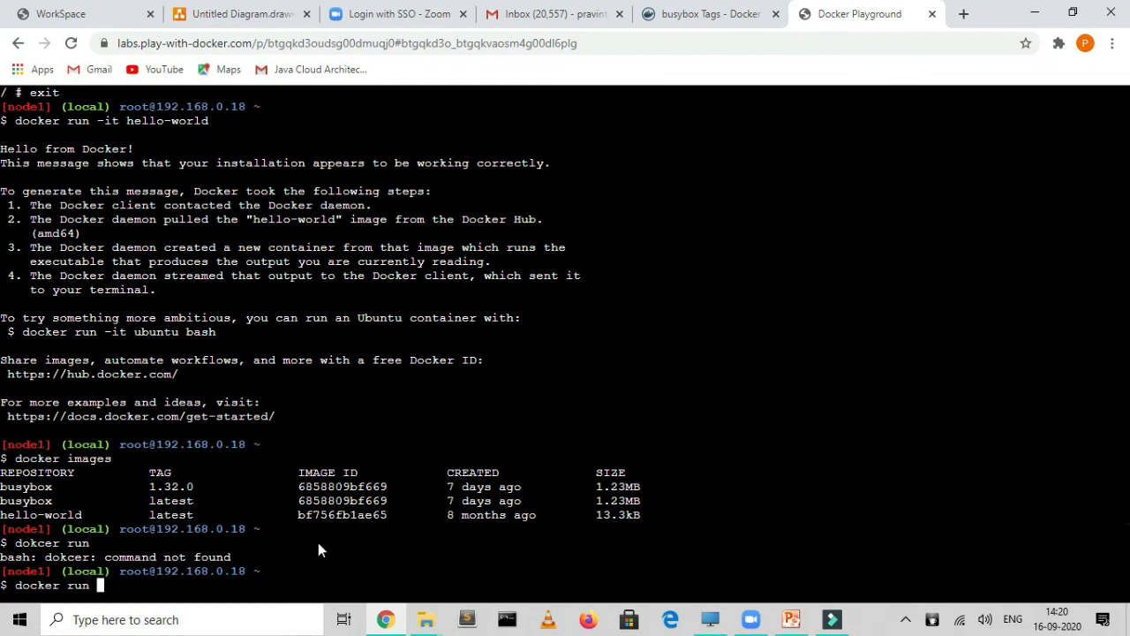
mouse_move(371, 416)
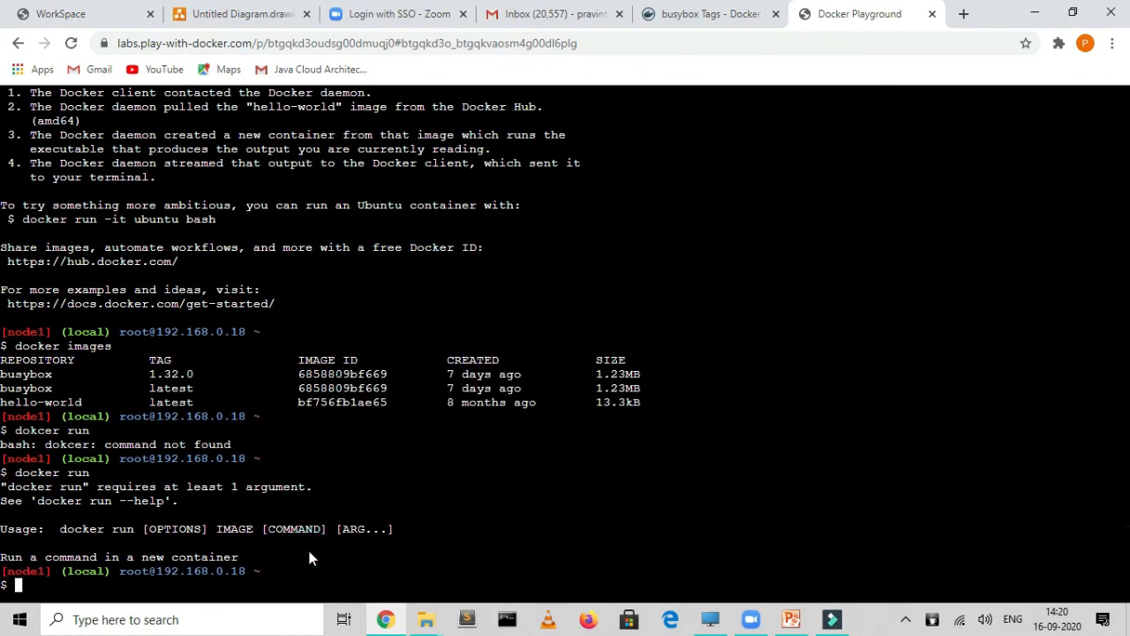
Step: Run docker run with no arguments and get the missing image argument usage message
type("docker run")
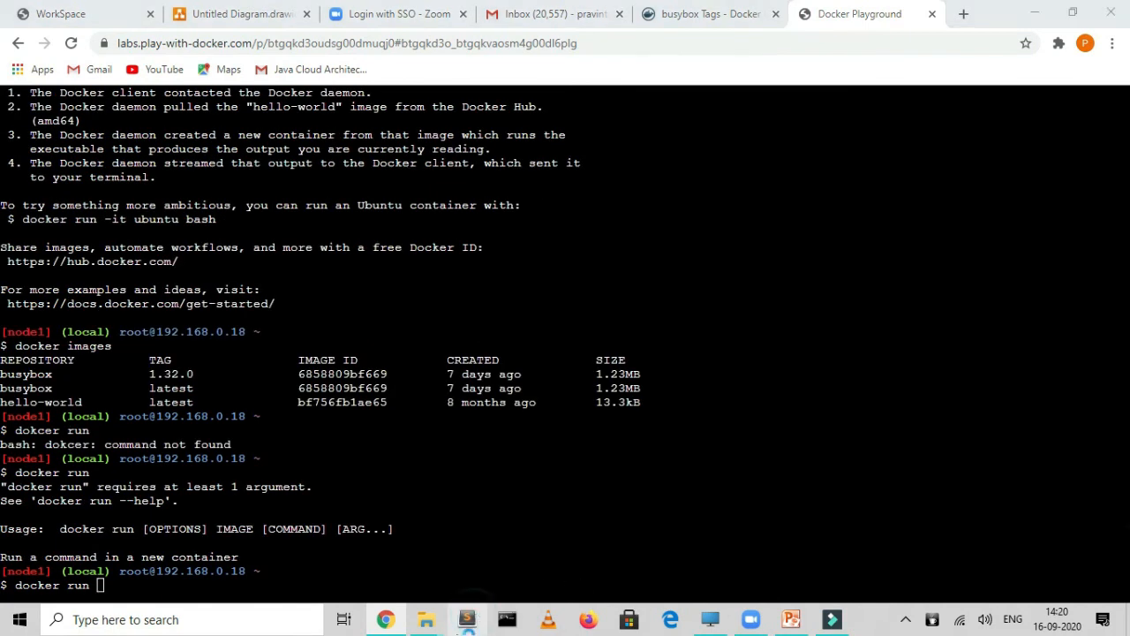
mouse_move(654, 212)
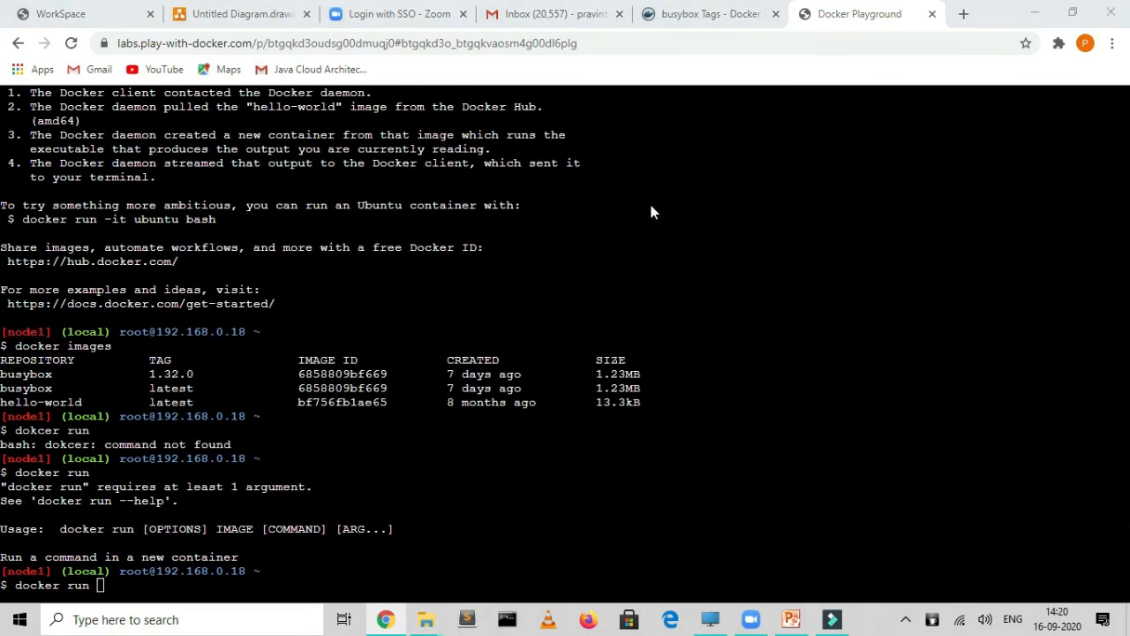
left_click(466, 618)
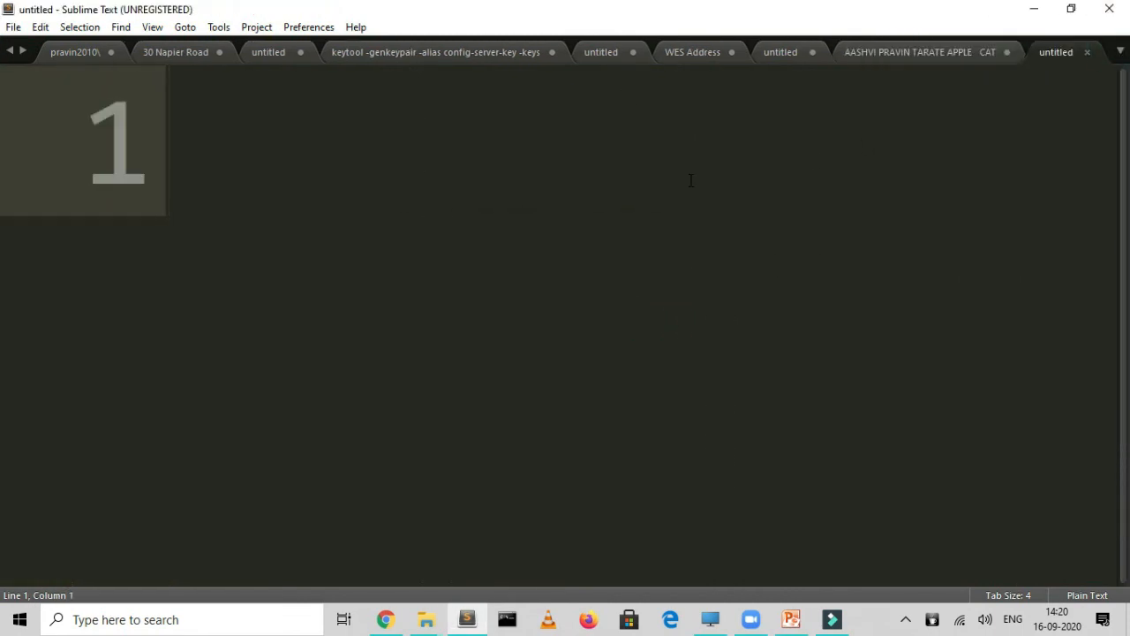
mouse_move(404, 173)
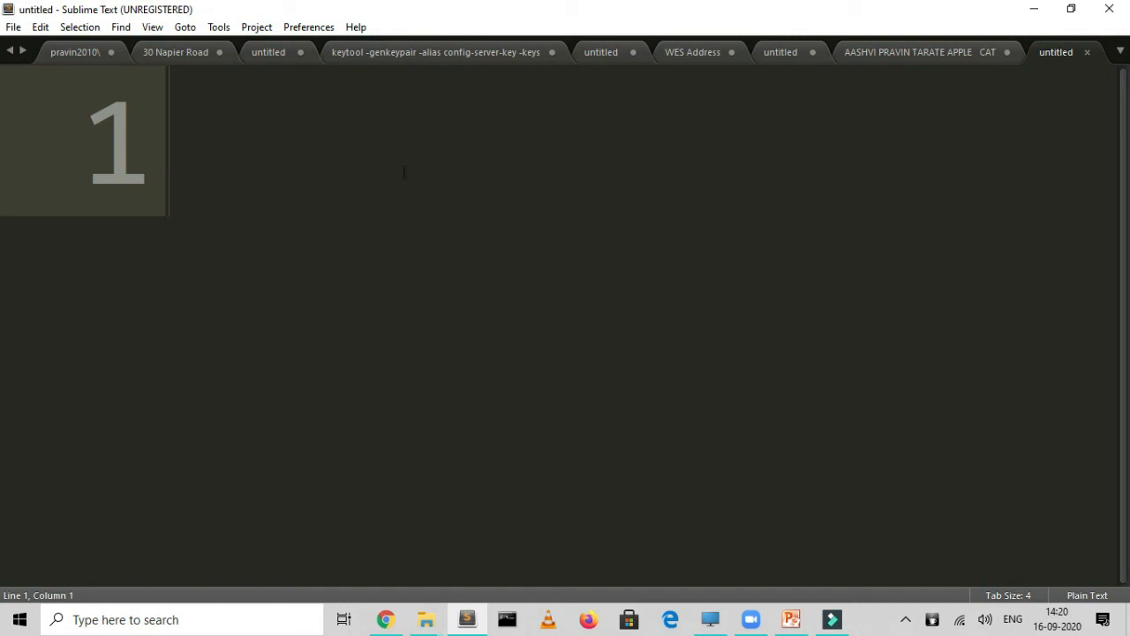
mouse_move(1109, 9)
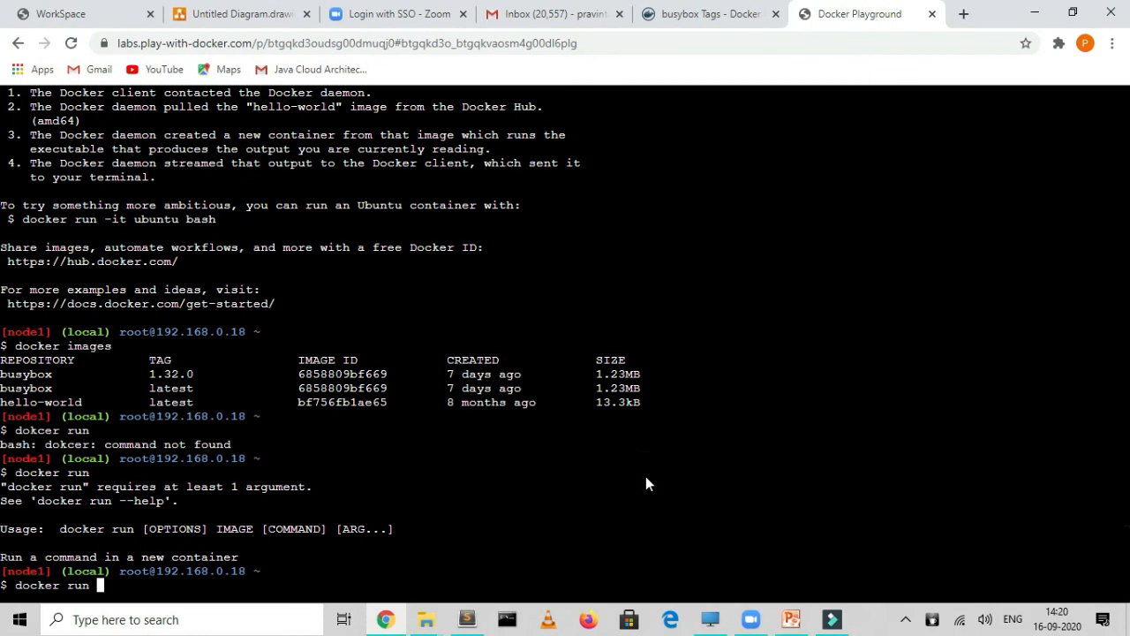
Step: Type the busybox image ID 6858809bf6 as the docker run argument
type("6")
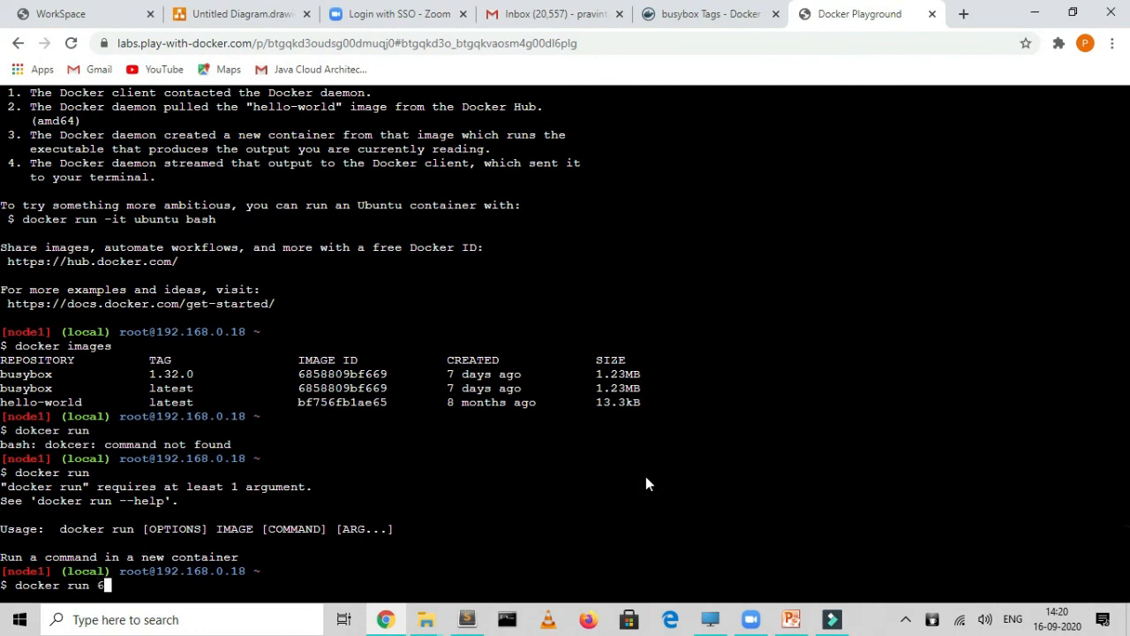
type("858")
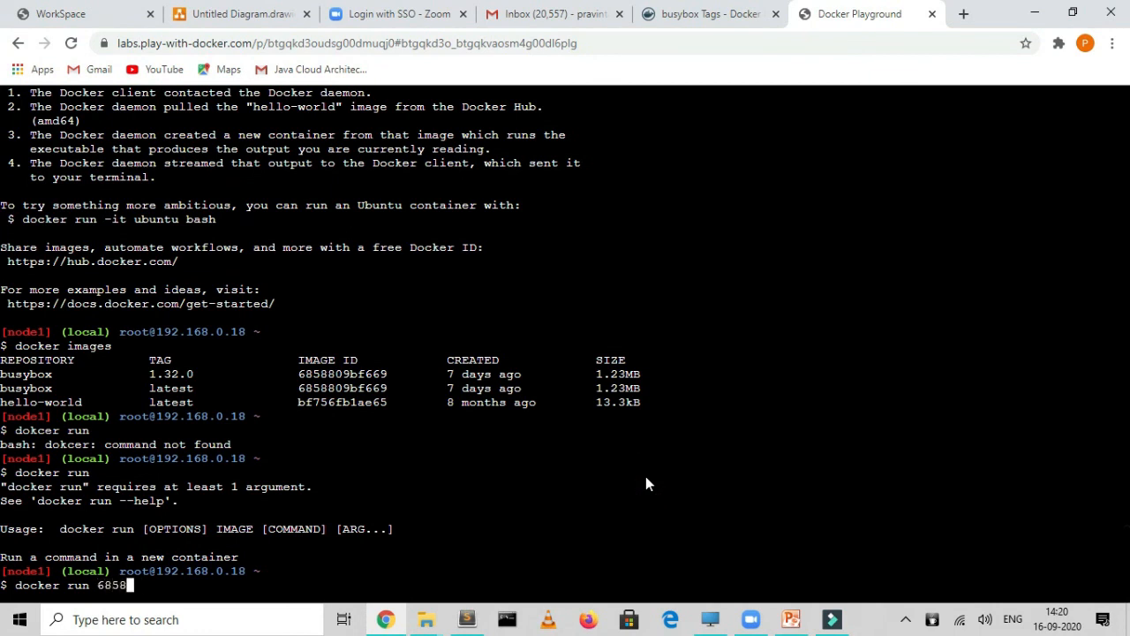
type("8")
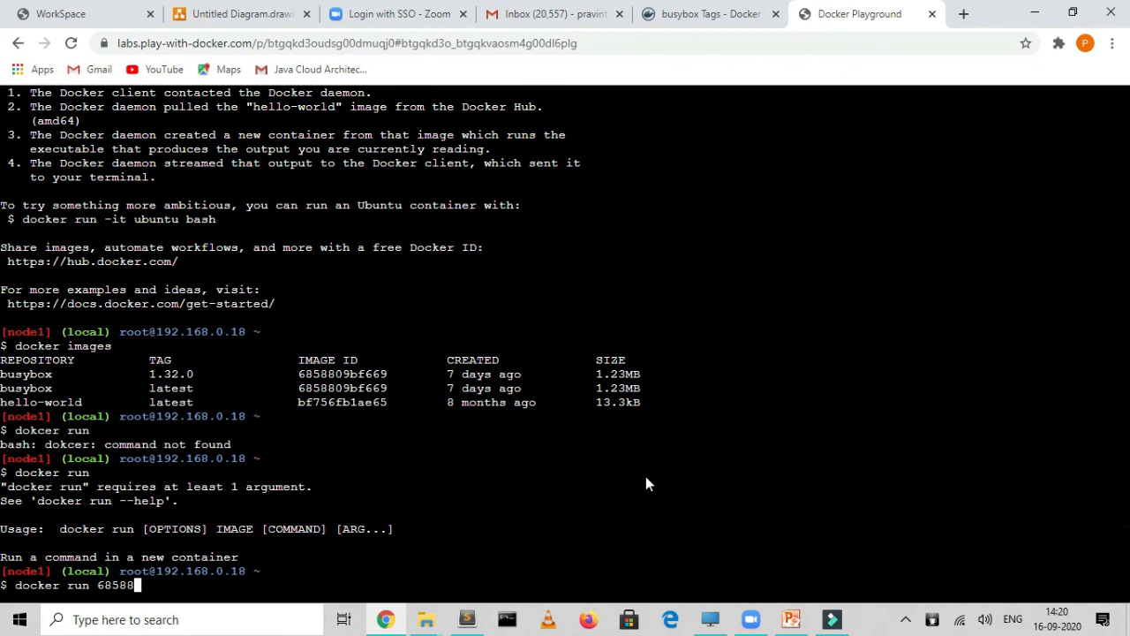
type("09")
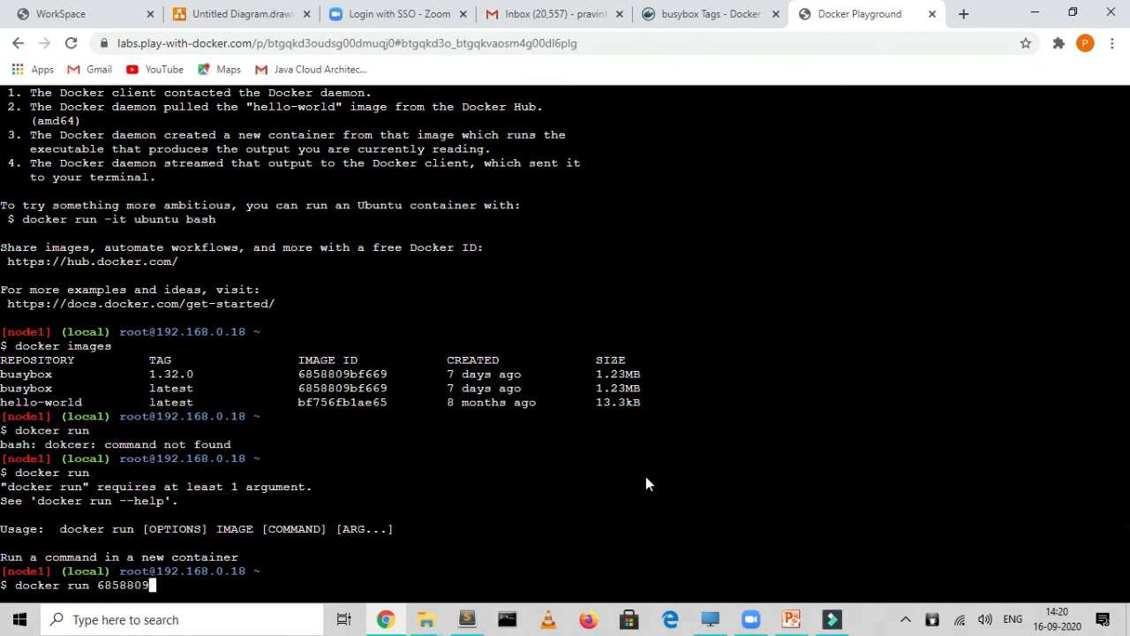
type("bf6")
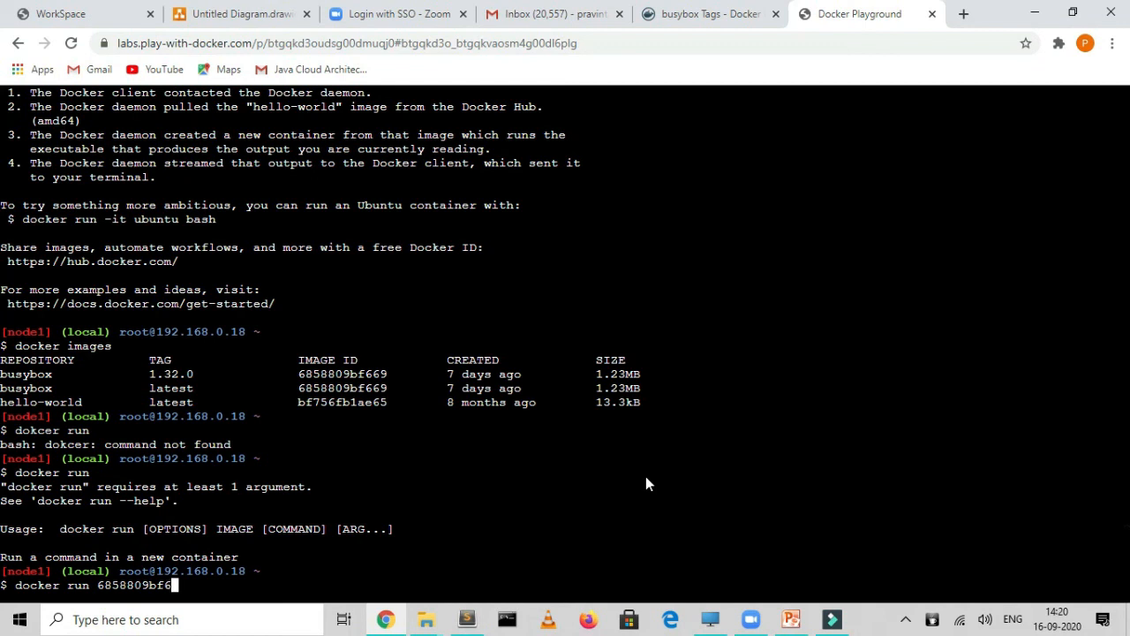